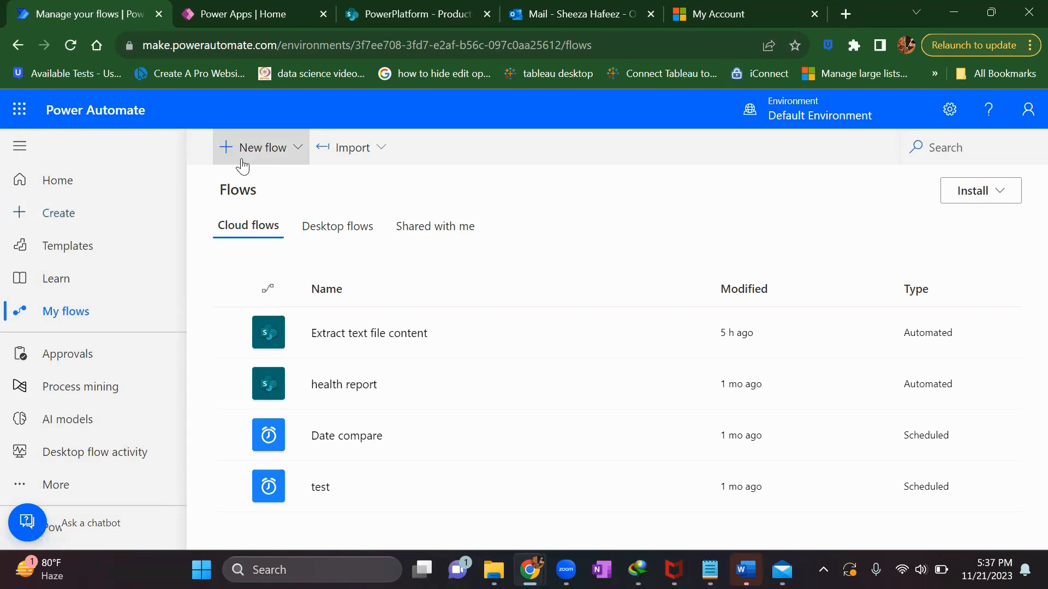
{"action": "mouse_move", "coordinate": [267, 63]}
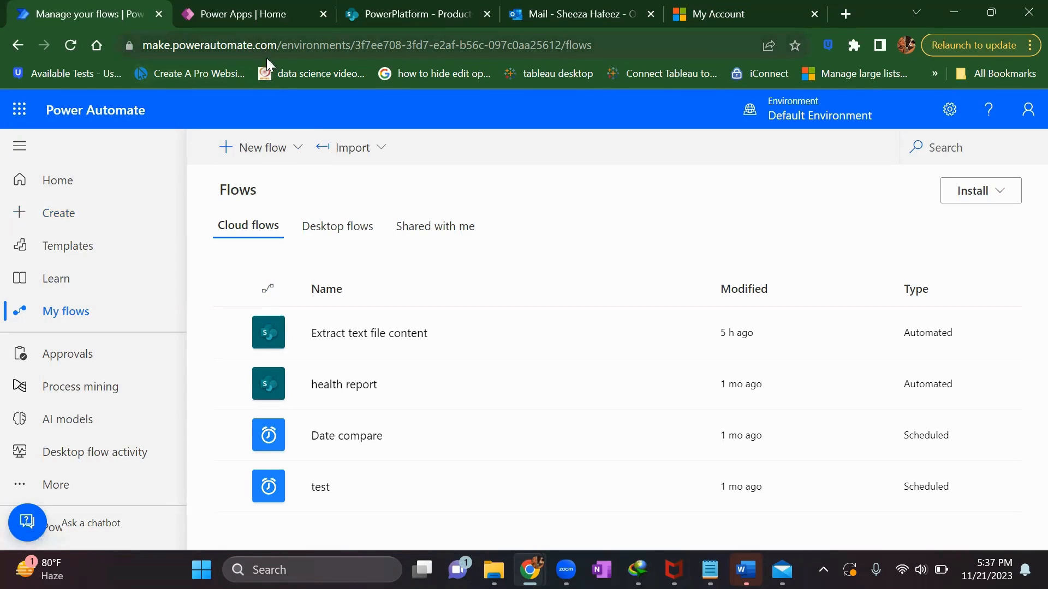
Step: Start a new automated cloud flow named 'Extract email attachments content'
{"action": "left_click", "coordinate": [261, 147]}
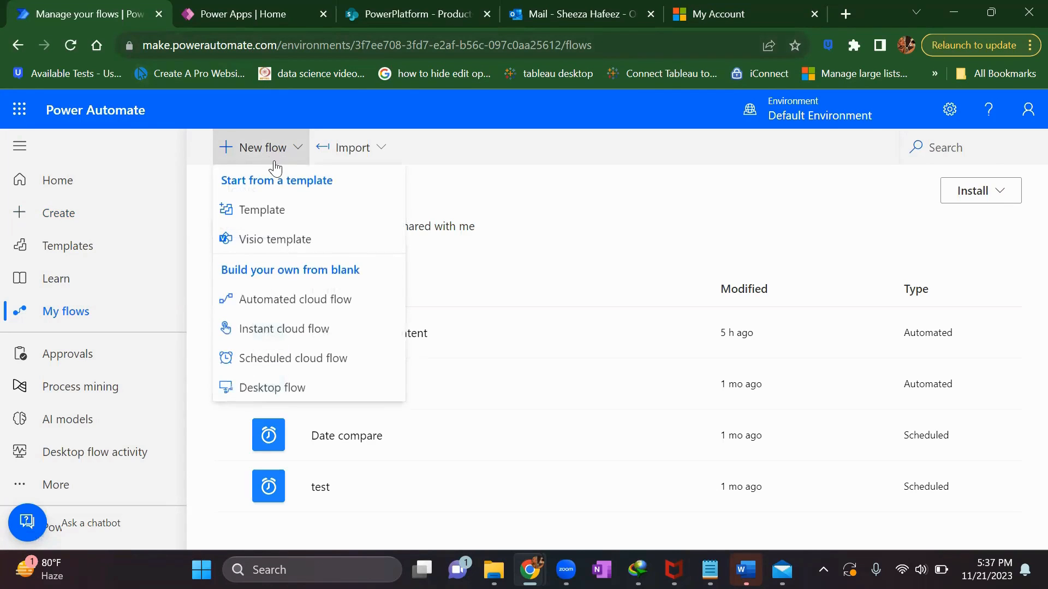
{"action": "left_click", "coordinate": [295, 299]}
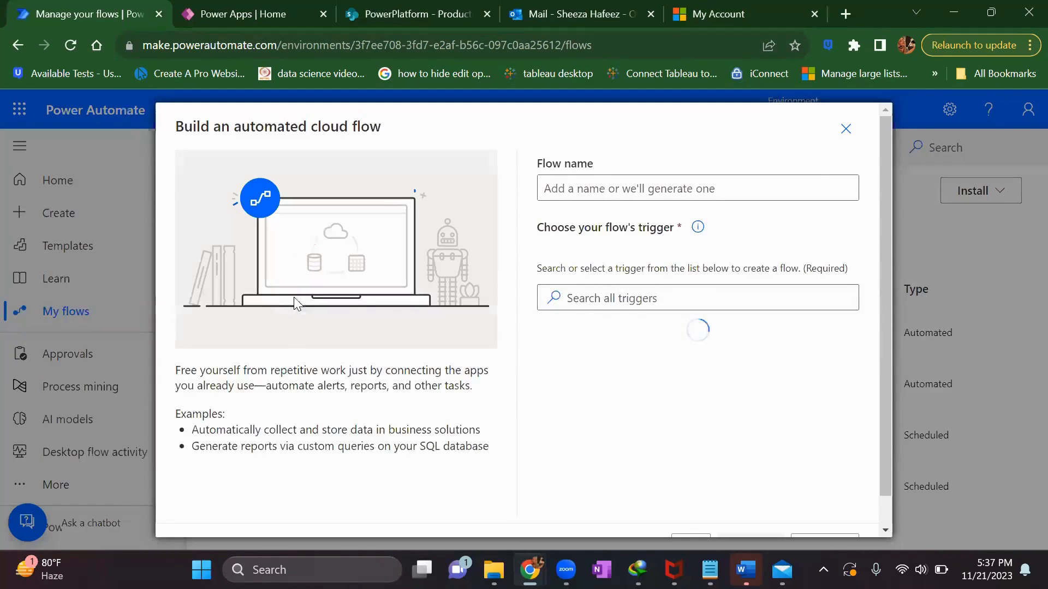
{"action": "left_click", "coordinate": [695, 187]}
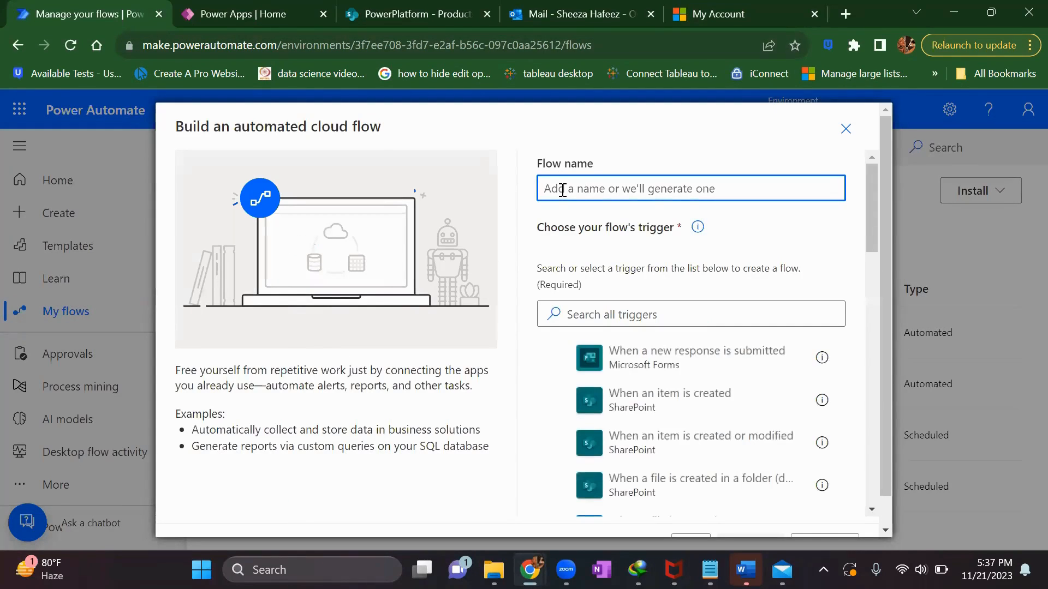
{"action": "type", "text": "Ext"}
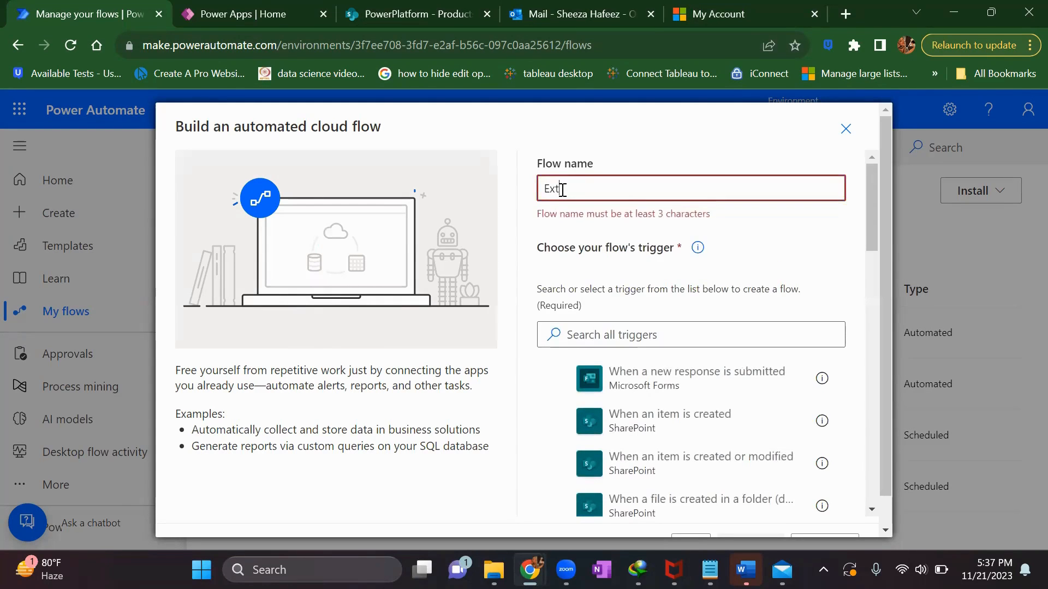
{"action": "type", "text": "ract email a"}
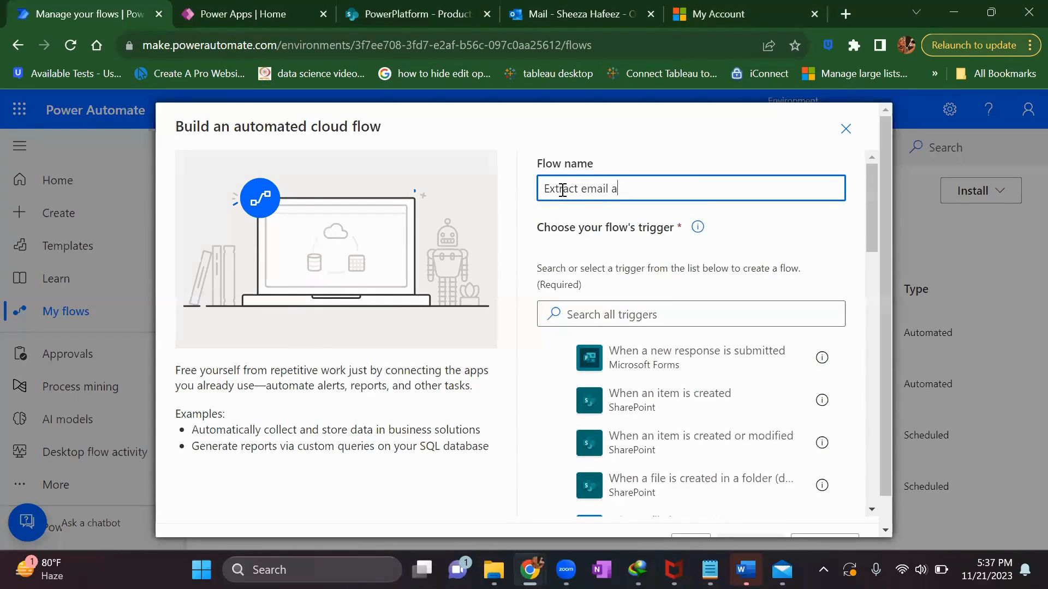
{"action": "type", "text": "ttachments co"}
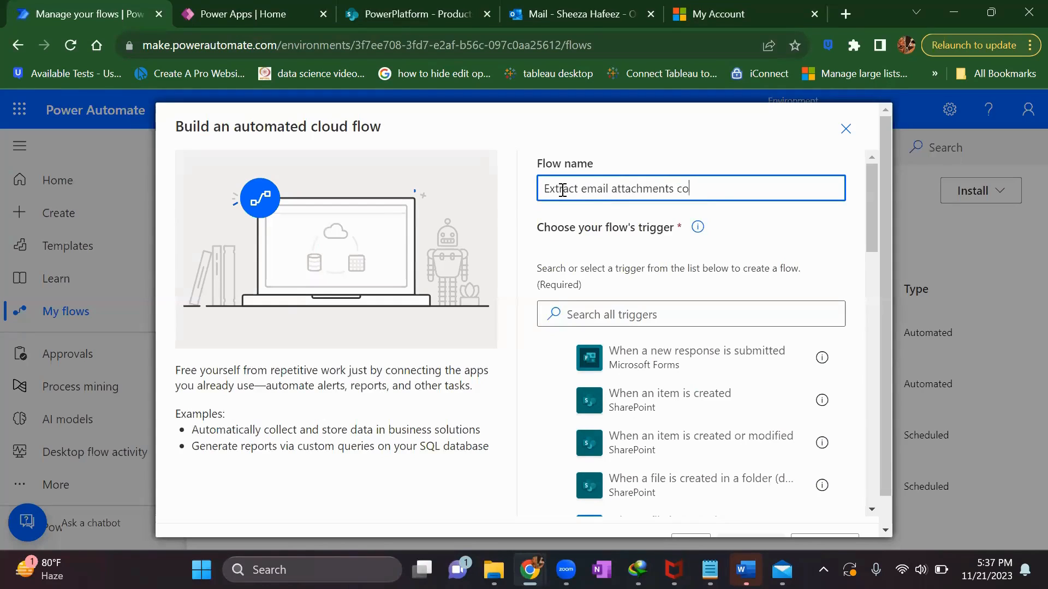
{"action": "type", "text": "ntent"}
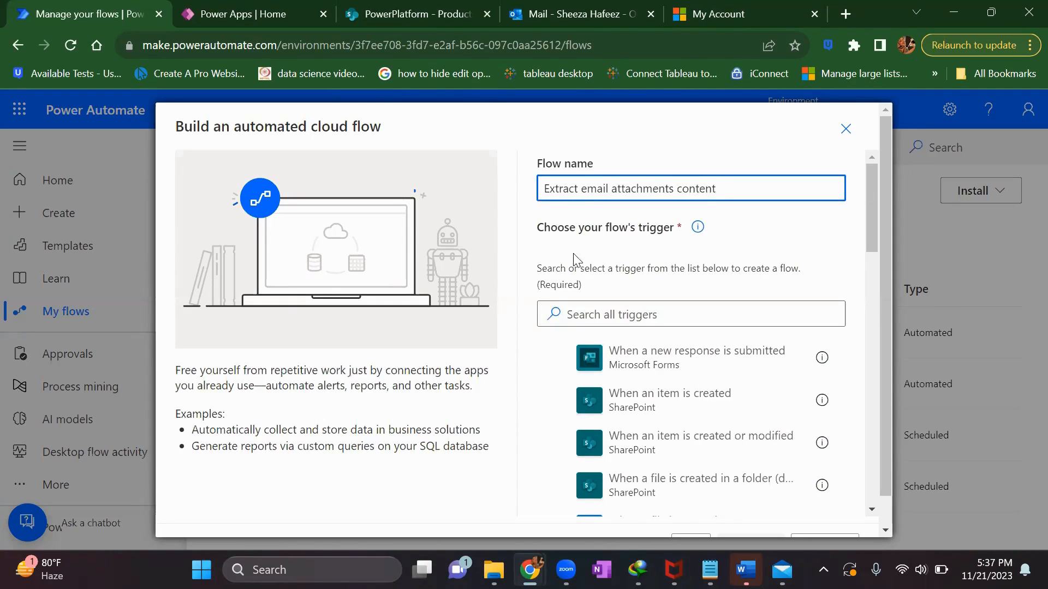
Step: Search triggers for 'new arrival' and choose Outlook.com's When a new email arrives (V2)
{"action": "type", "text": "when"}
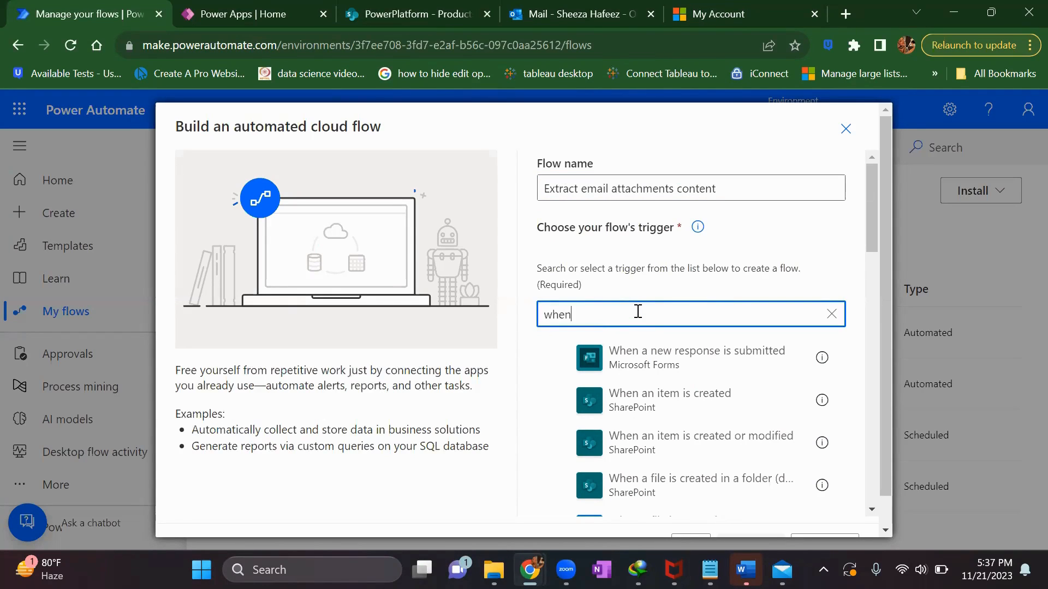
{"action": "type", "text": "a n"}
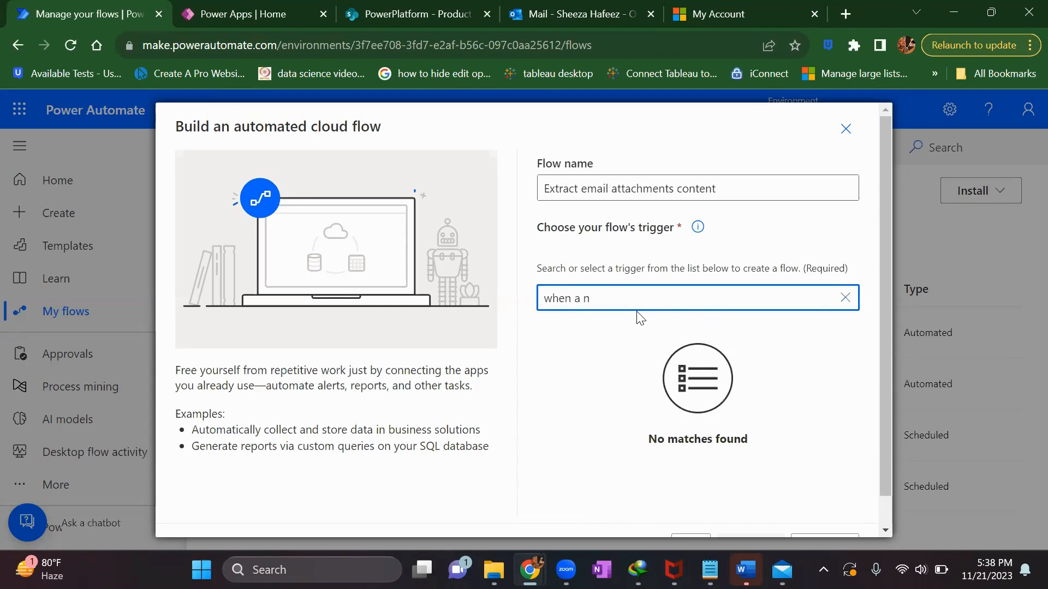
{"action": "left_click", "coordinate": [844, 298]}
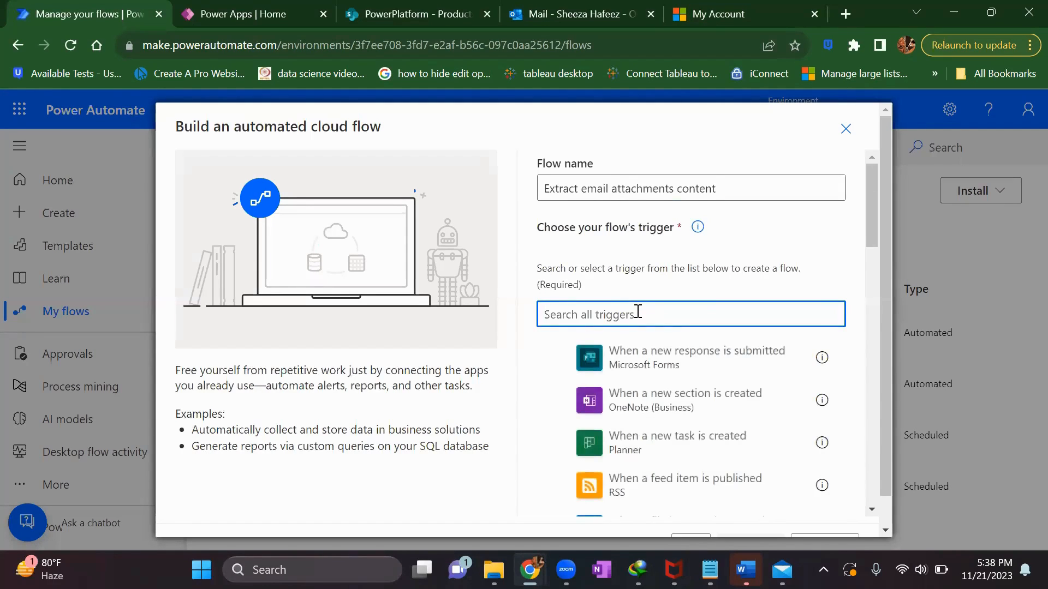
{"action": "type", "text": "new arriv"}
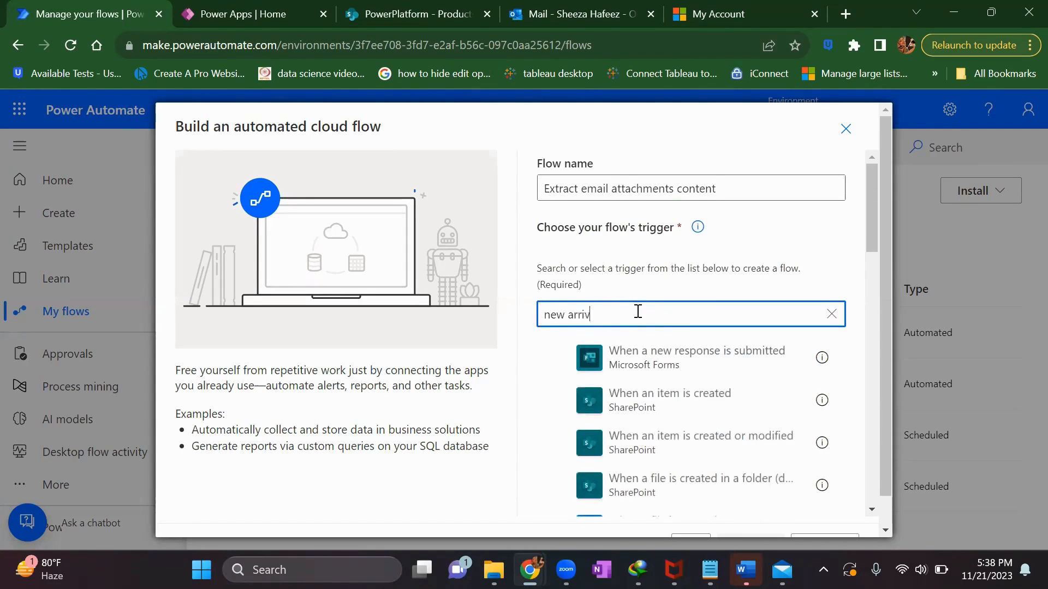
{"action": "type", "text": "al"}
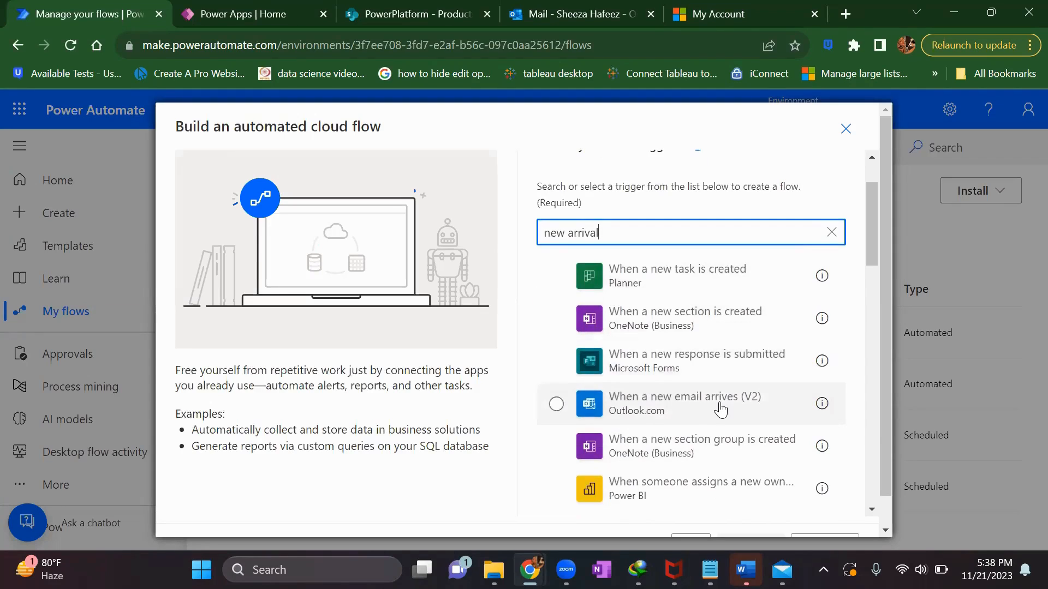
{"action": "mouse_move", "coordinate": [708, 431]}
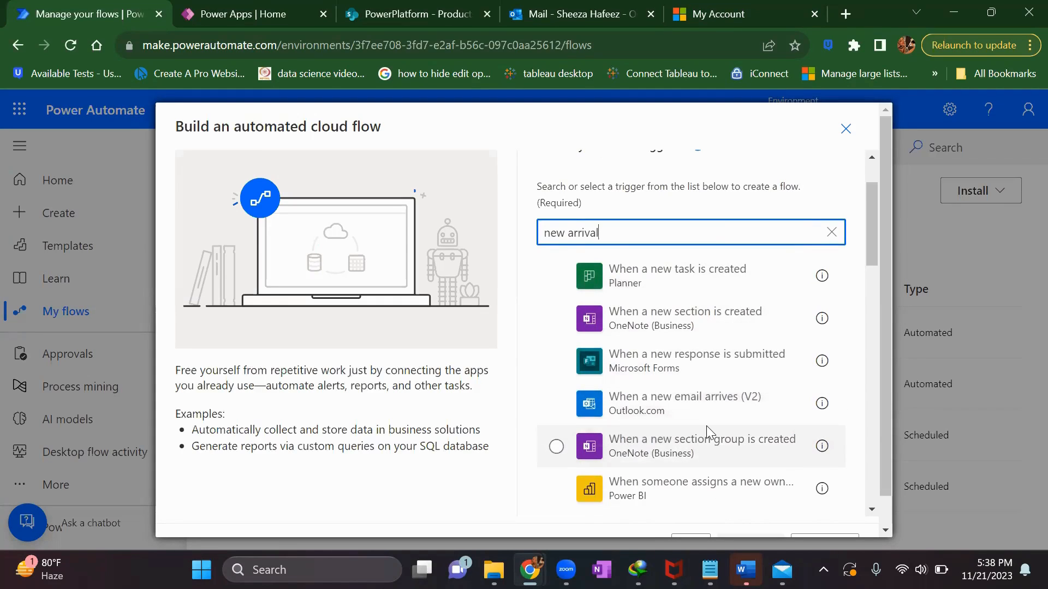
{"action": "scroll", "scroll_direction": "down", "scroll_amount": 3}
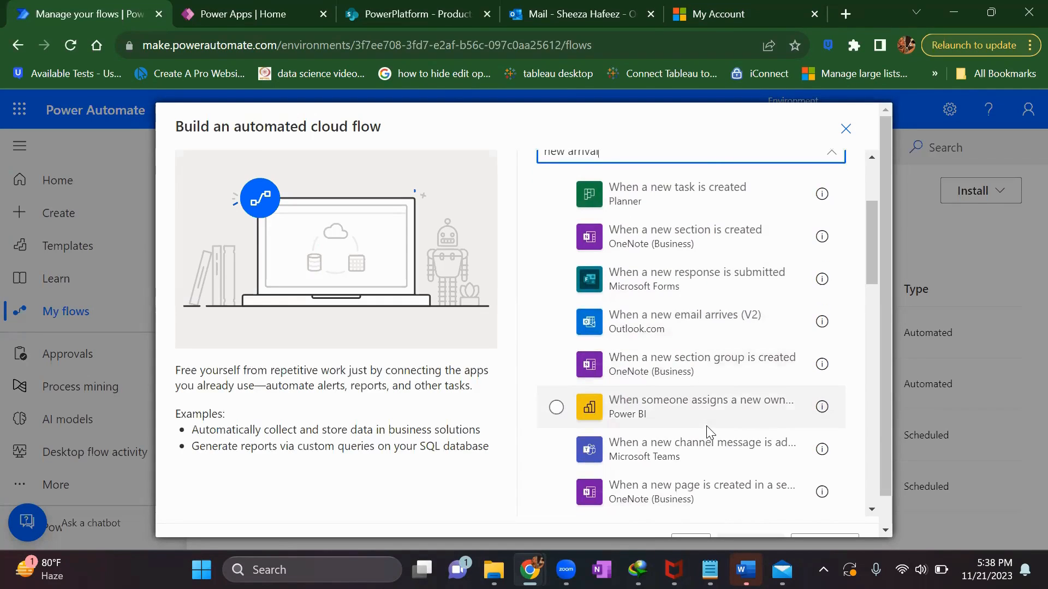
{"action": "left_click", "coordinate": [556, 322]}
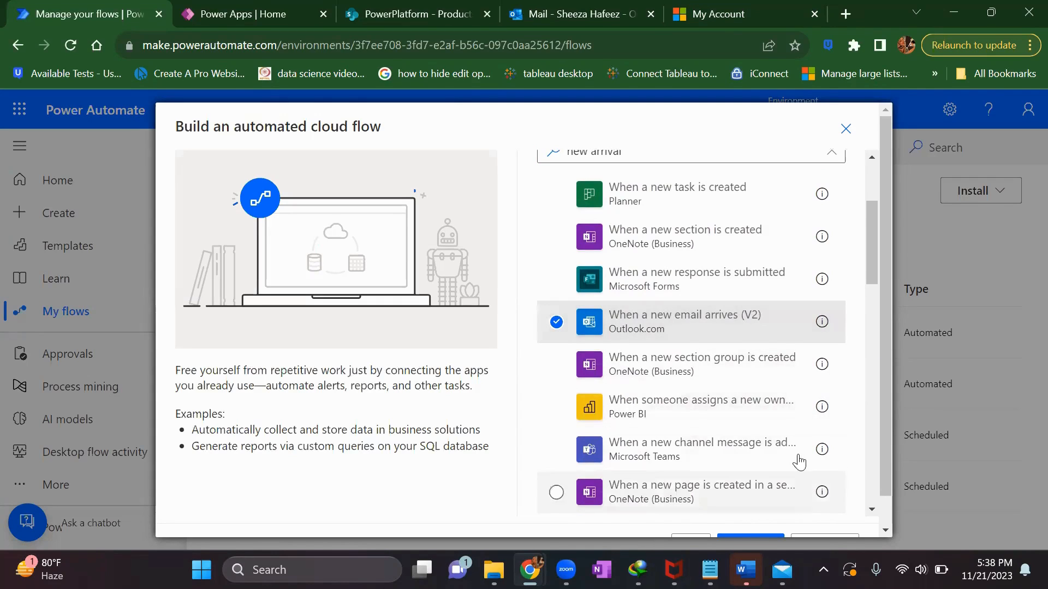
{"action": "scroll", "scroll_direction": "down", "scroll_amount": 3}
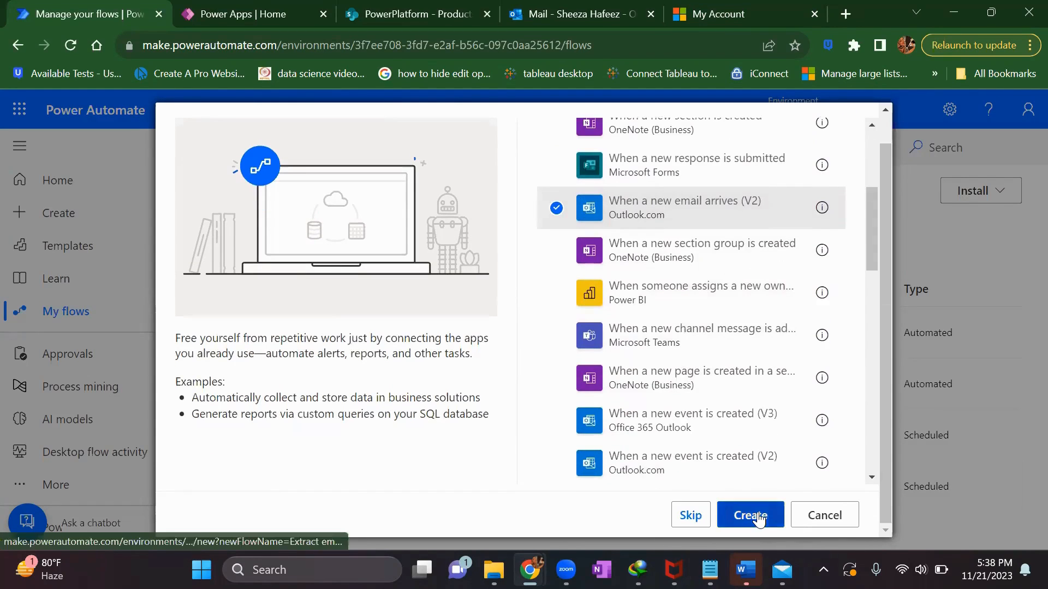
Step: Create the flow, connect Outlook.com, and set the trigger's advanced option Include Attachments to Yes
{"action": "left_click", "coordinate": [750, 515]}
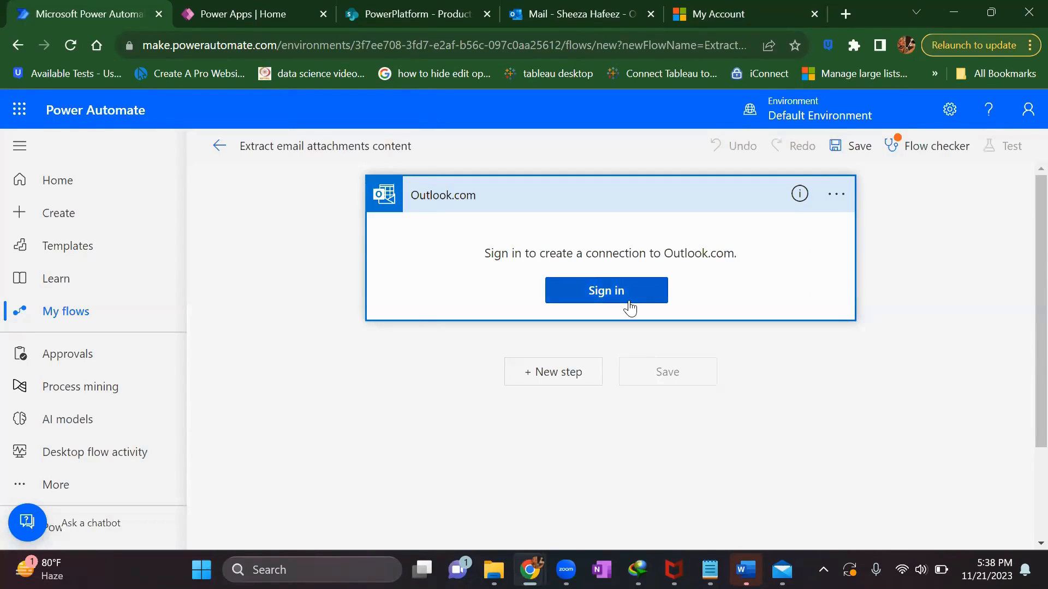
{"action": "left_click", "coordinate": [606, 290]}
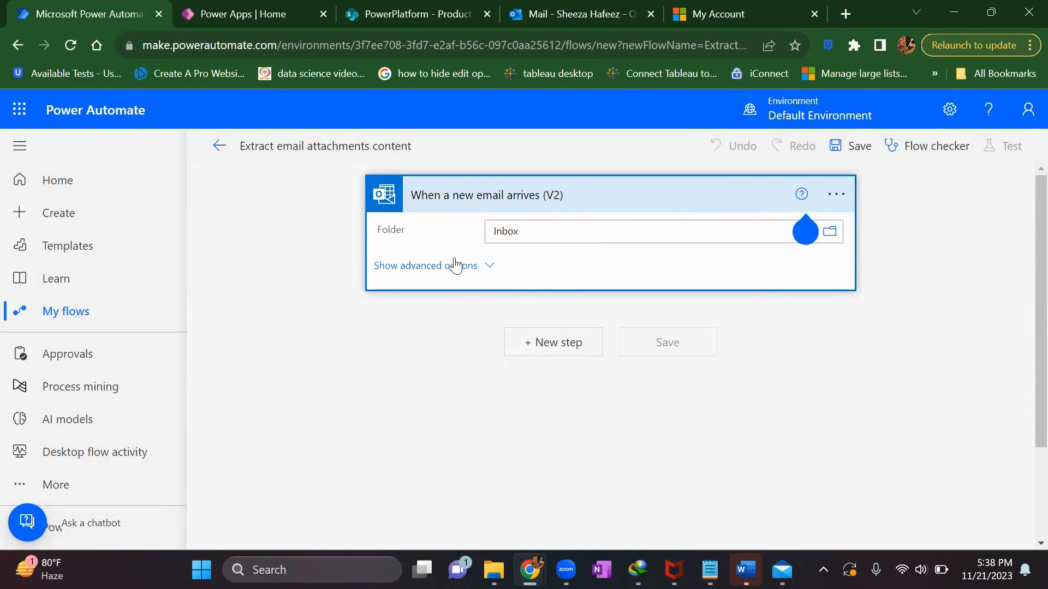
{"action": "left_click", "coordinate": [423, 266]}
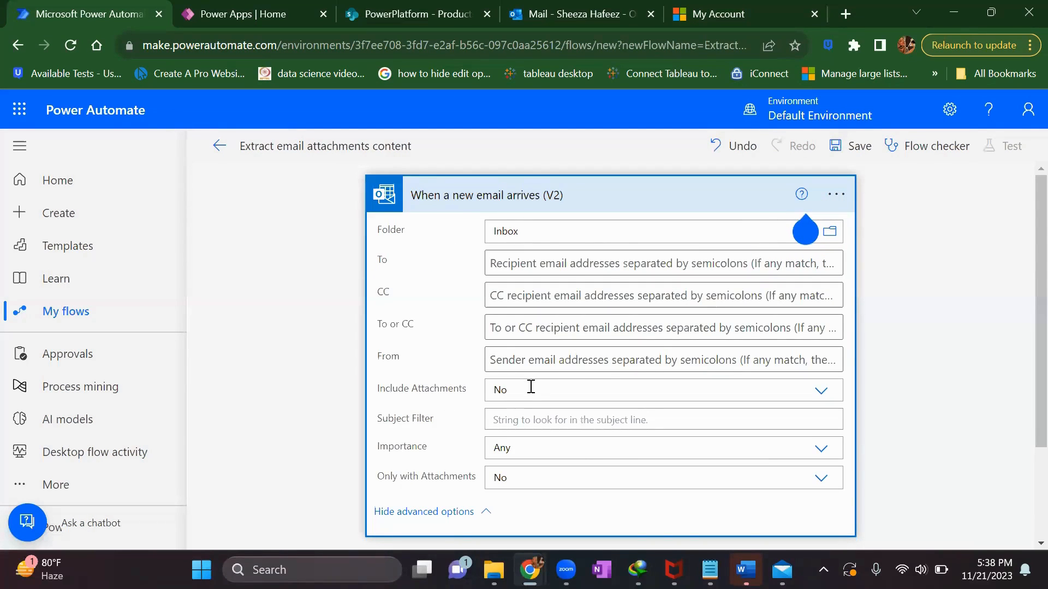
{"action": "left_click", "coordinate": [661, 389]}
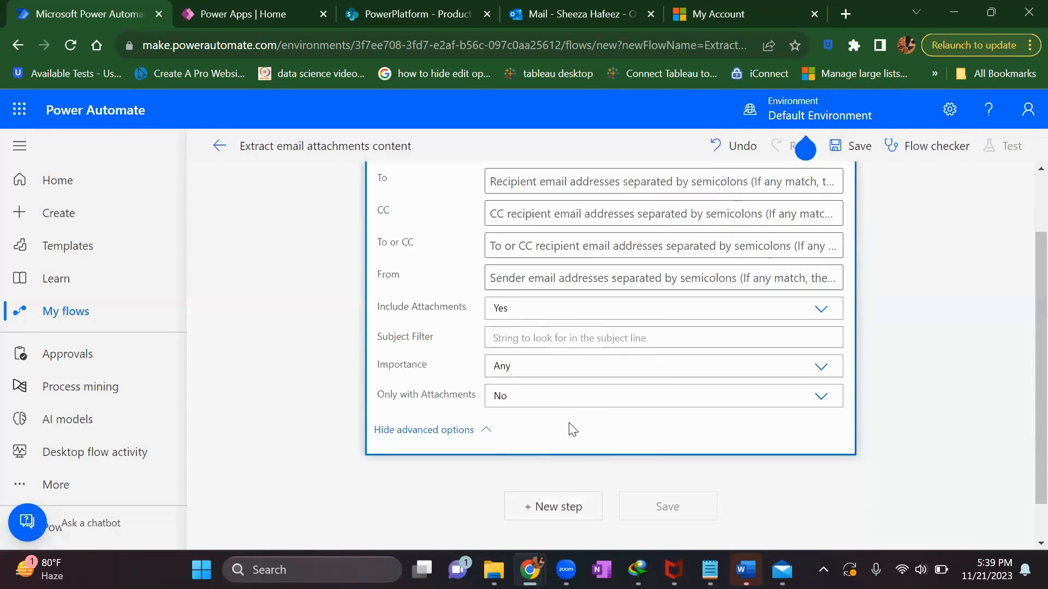
{"action": "mouse_move", "coordinate": [495, 395]}
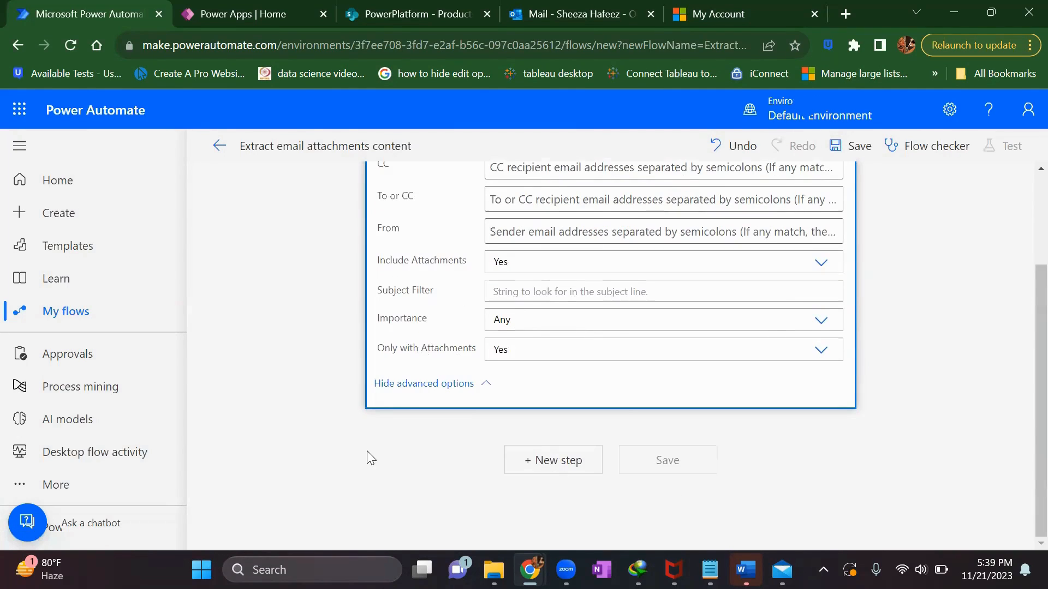
Step: Add a Compose action after the trigger and rename it 'nextLine'
{"action": "left_click", "coordinate": [552, 459]}
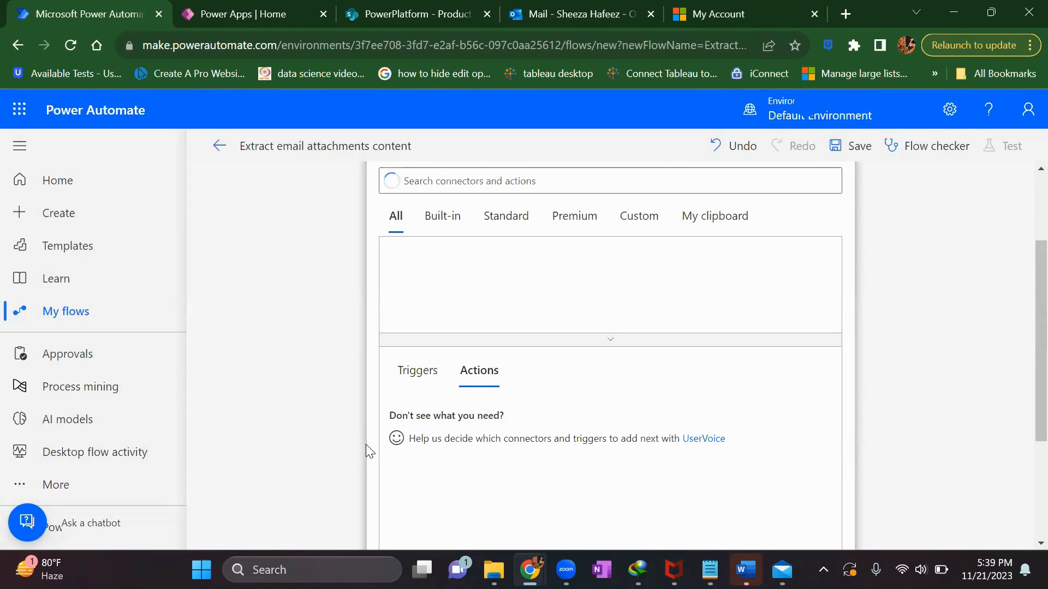
{"action": "mouse_move", "coordinate": [468, 209]}
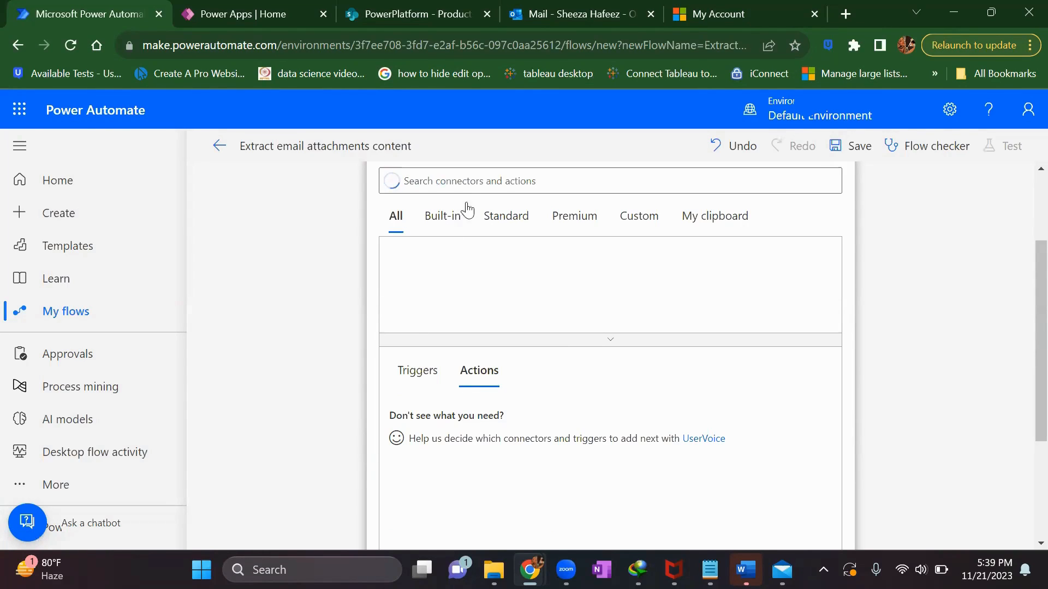
{"action": "type", "text": "co"}
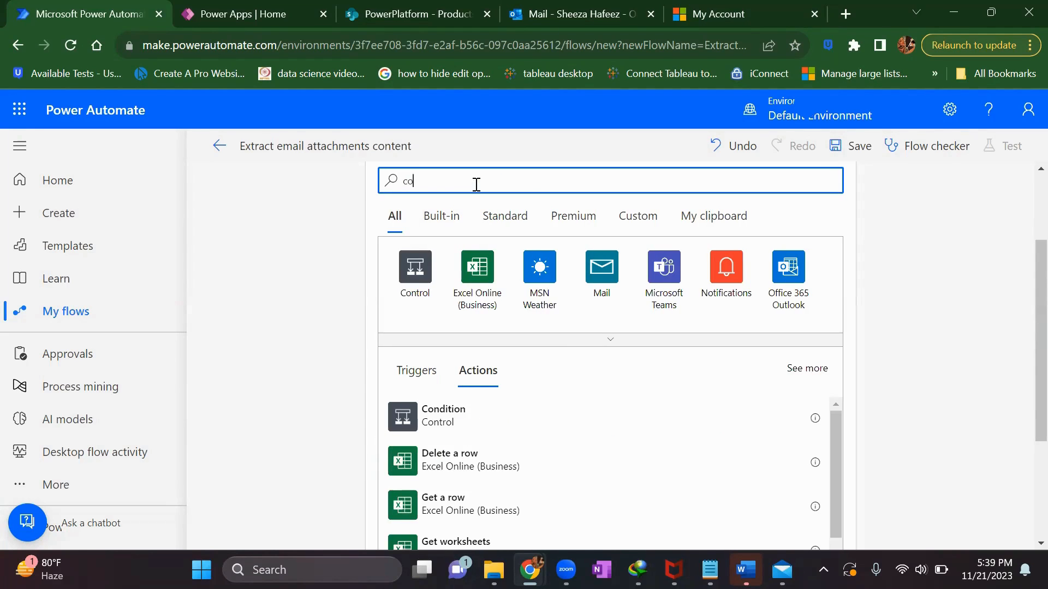
{"action": "type", "text": "mpose"}
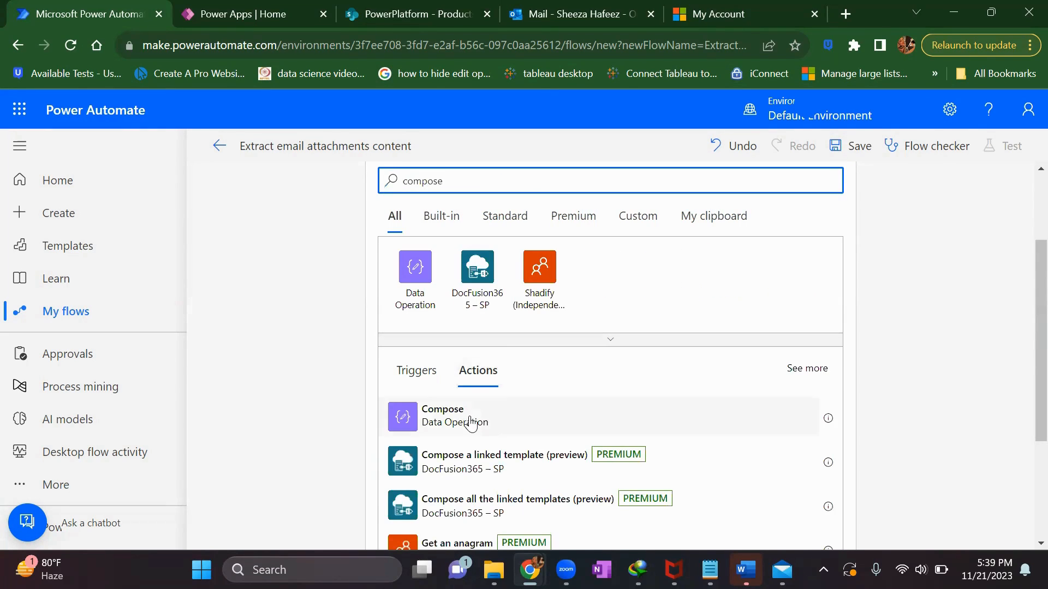
{"action": "left_click", "coordinate": [442, 414]}
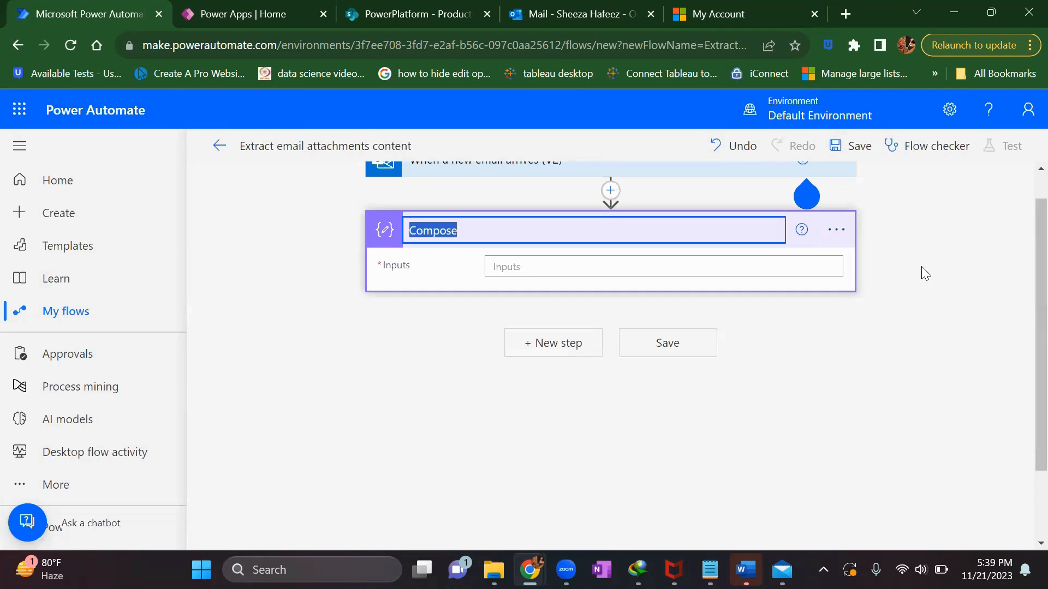
{"action": "type", "text": "next"}
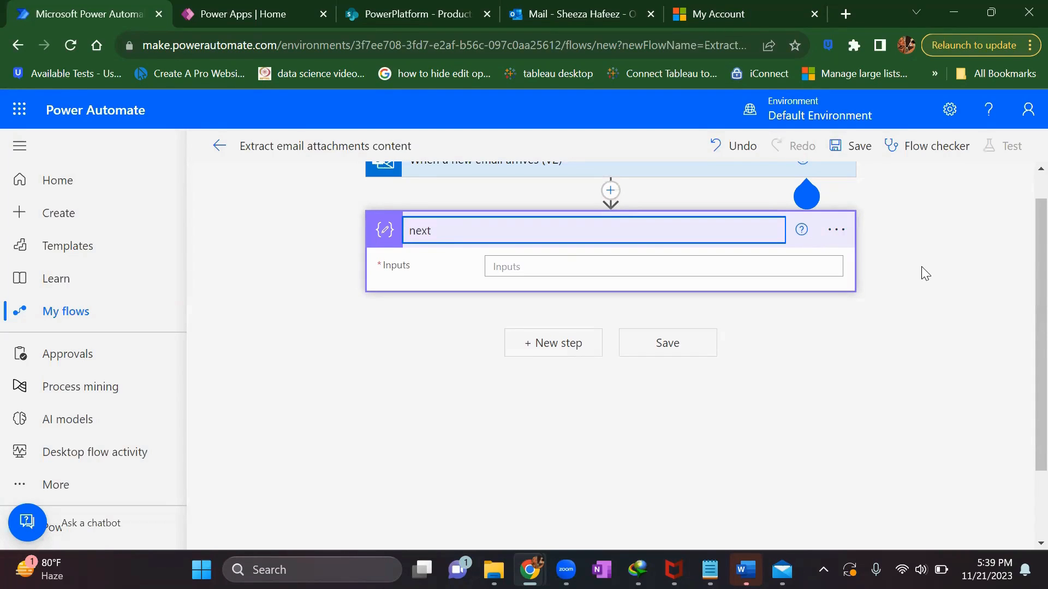
{"action": "type", "text": "Line"}
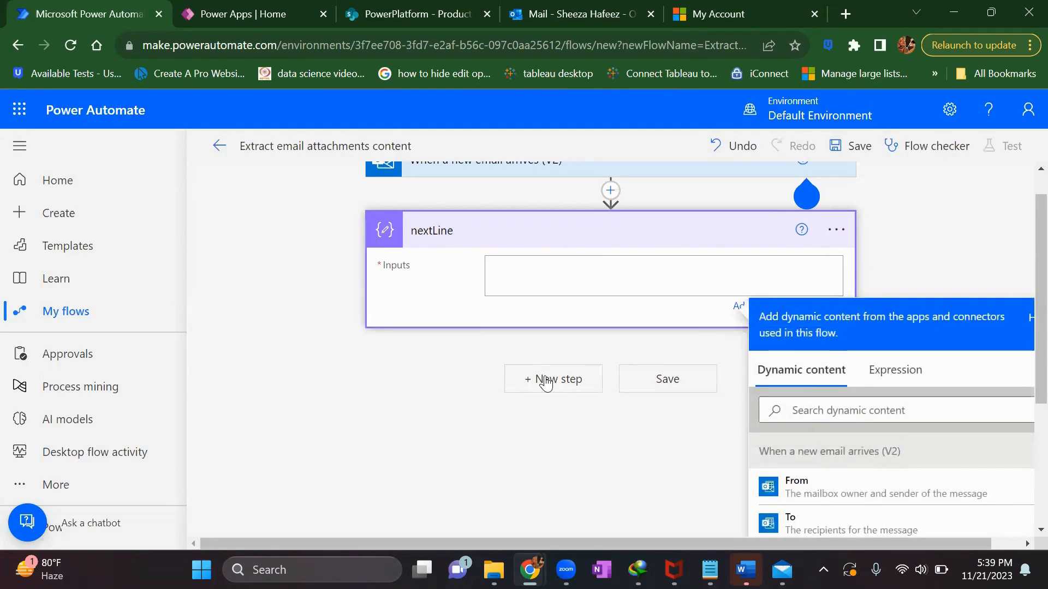
Step: Add another step below nextLine and begin searching for compose
{"action": "left_click", "coordinate": [552, 379]}
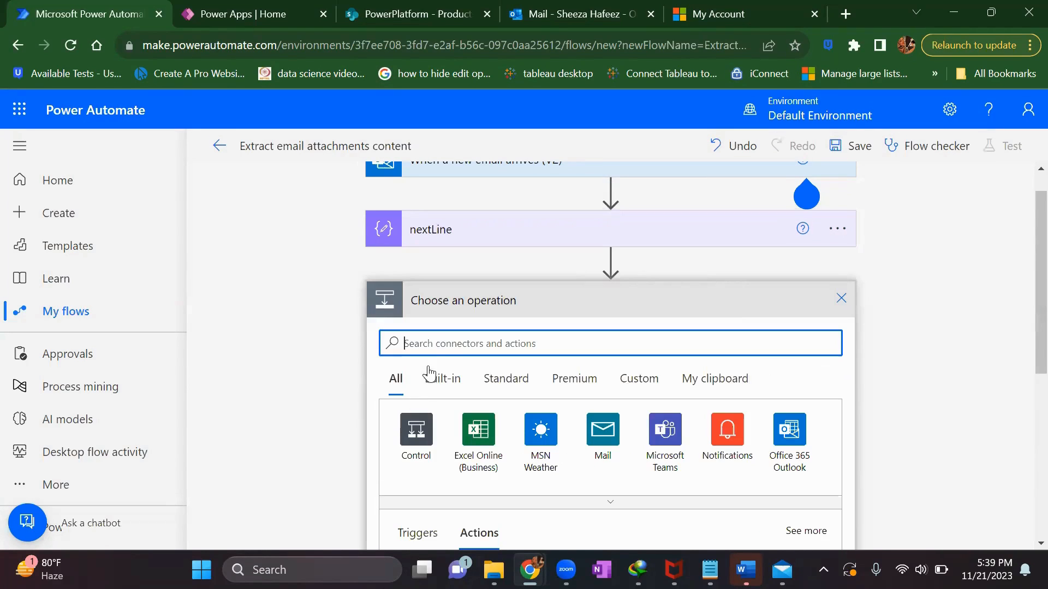
{"action": "type", "text": "compose"}
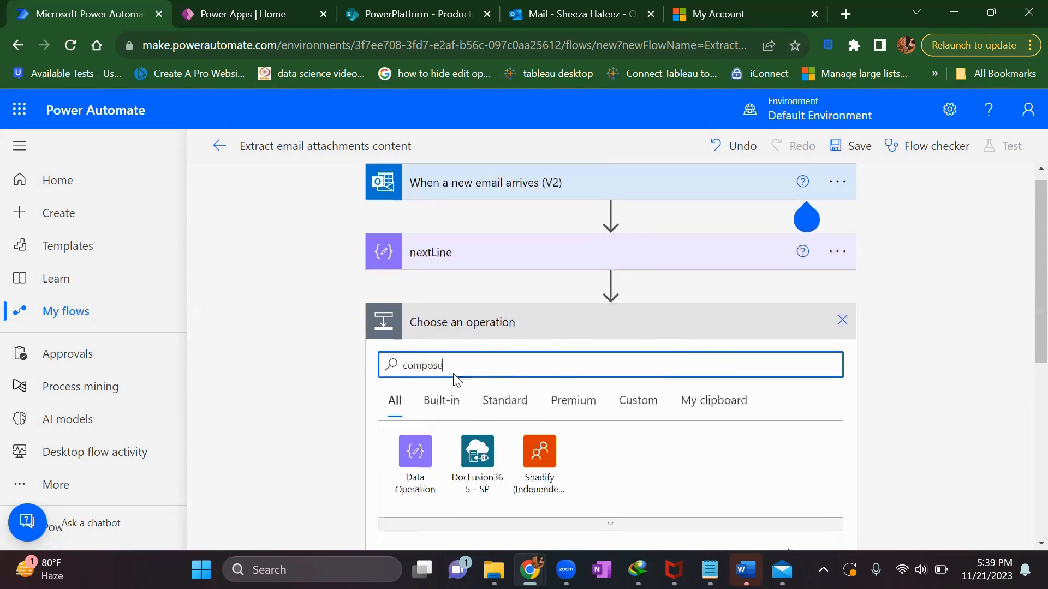
Step: Add a Compose action and rename it 'Attachment Content'
{"action": "left_click", "coordinate": [415, 451]}
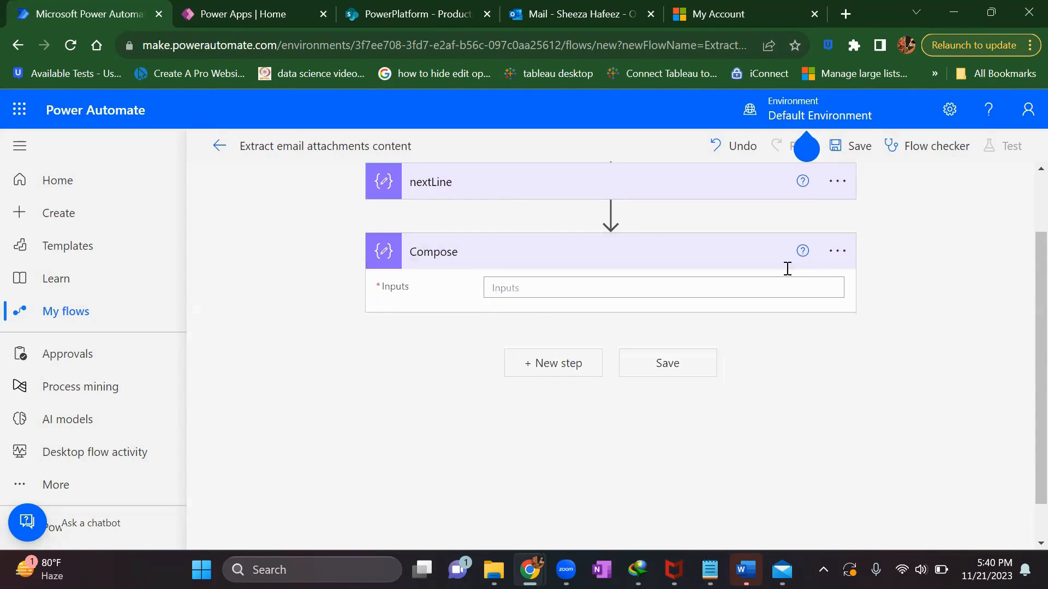
{"action": "double_click", "coordinate": [432, 252]}
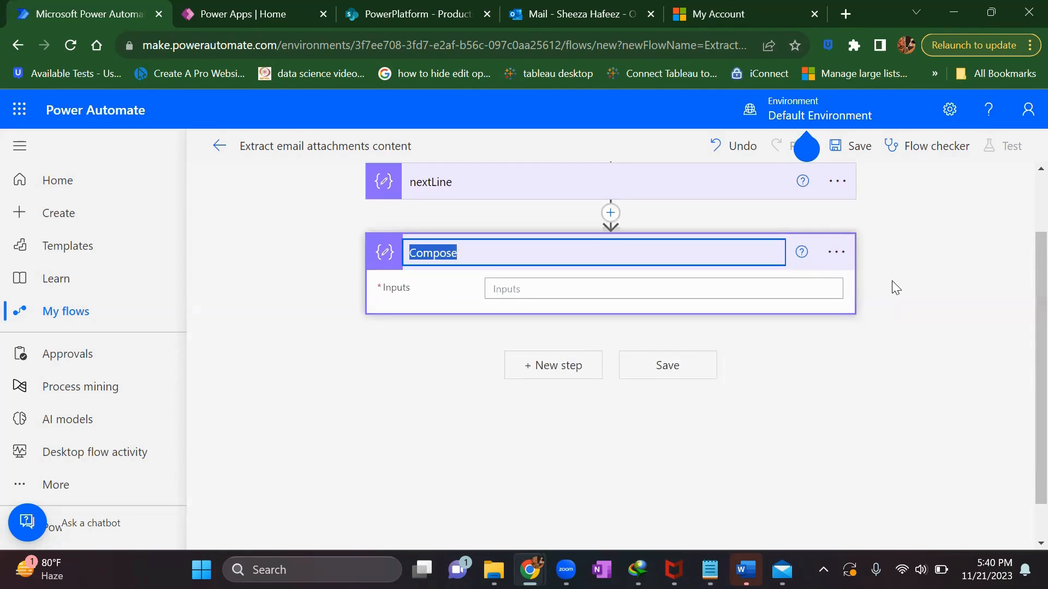
{"action": "type", "text": "Attach"}
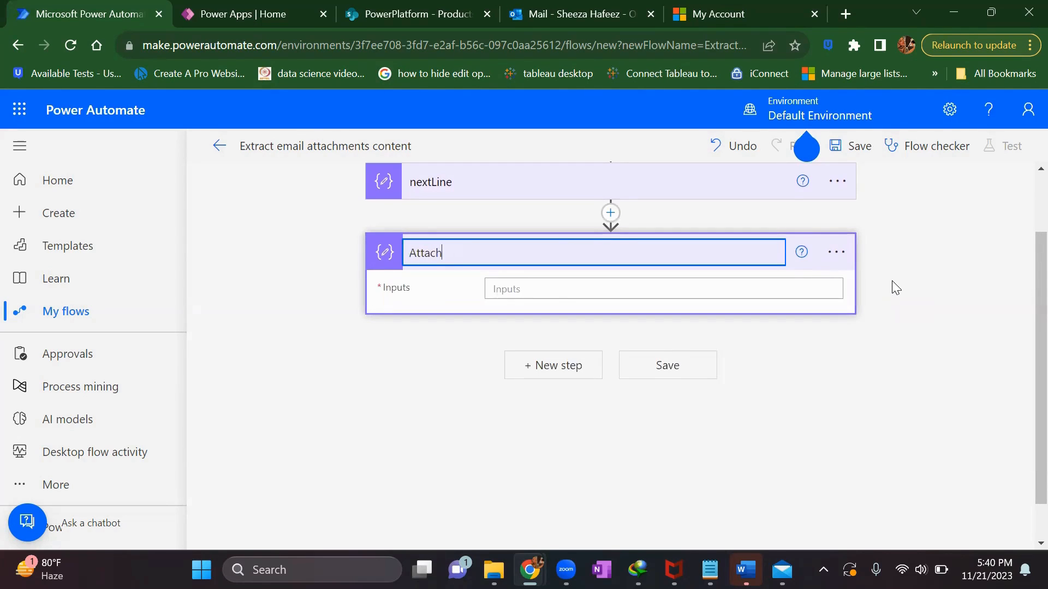
{"action": "type", "text": "ment"}
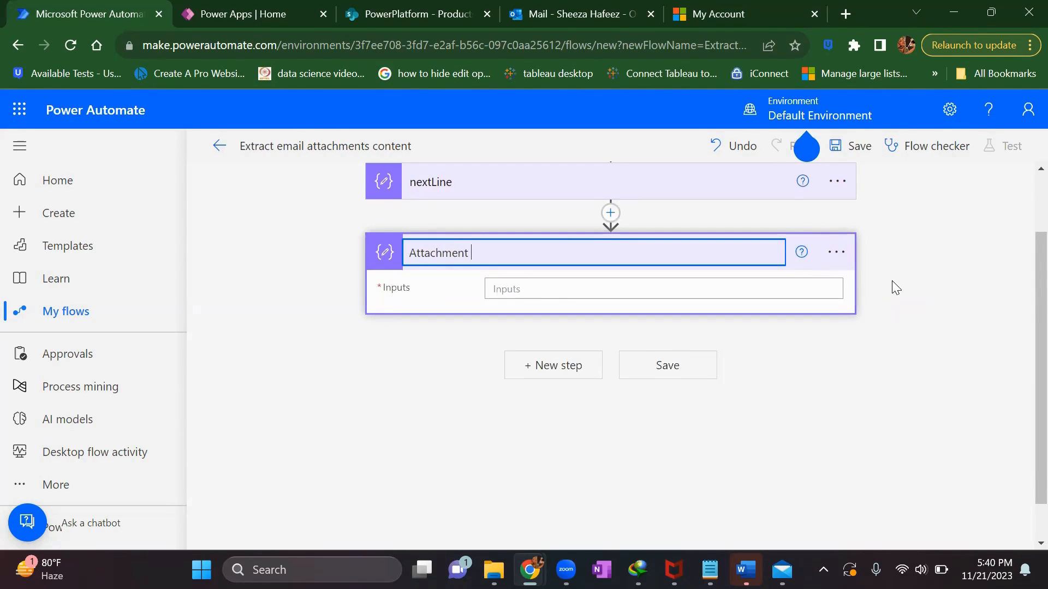
{"action": "type", "text": "Content"}
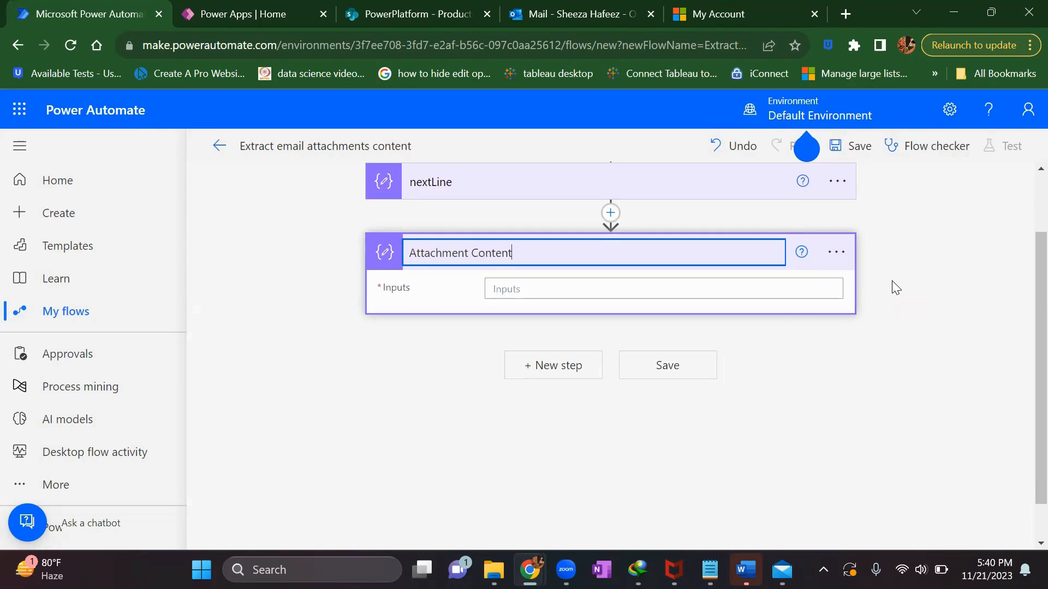
Step: Set its Inputs to the dynamic Attachments Content value, creating an Apply to each loop, and search for another compose
{"action": "left_click", "coordinate": [662, 288]}
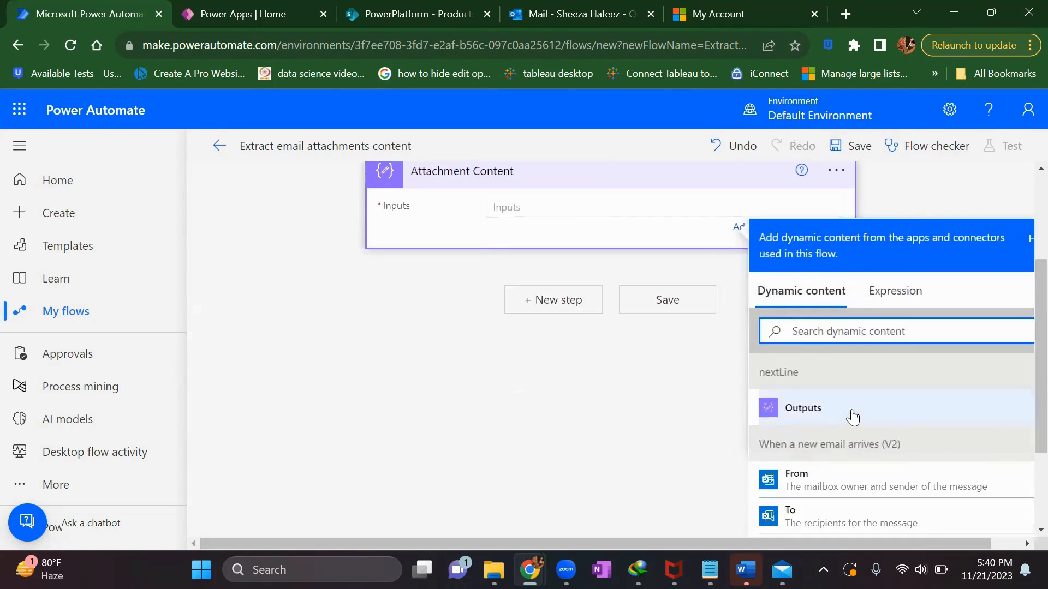
{"action": "mouse_move", "coordinate": [826, 359]}
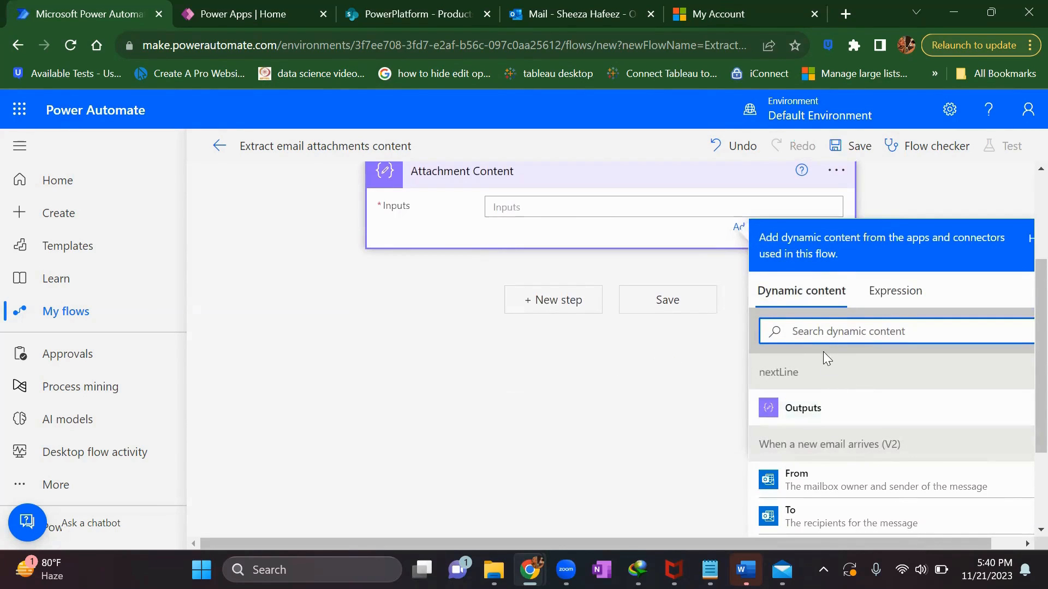
{"action": "type", "text": "conten"}
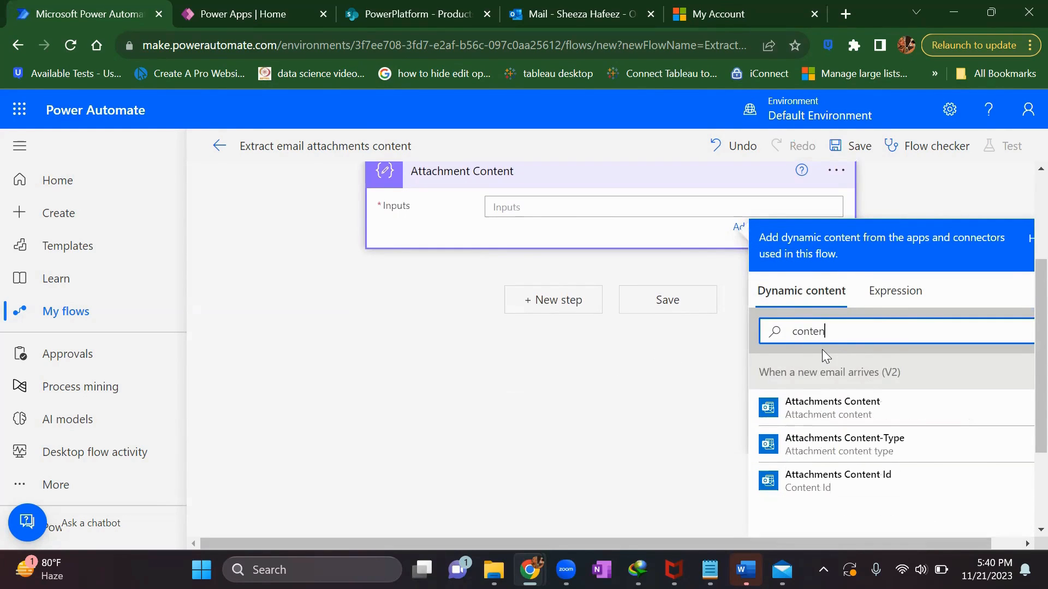
{"action": "mouse_move", "coordinate": [838, 407]}
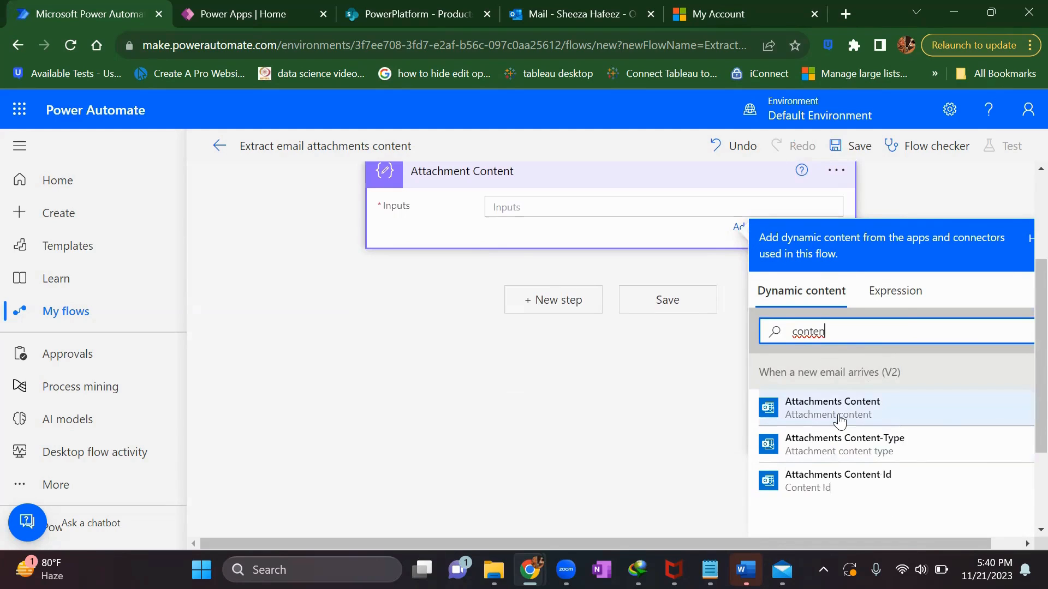
{"action": "mouse_move", "coordinate": [838, 421]}
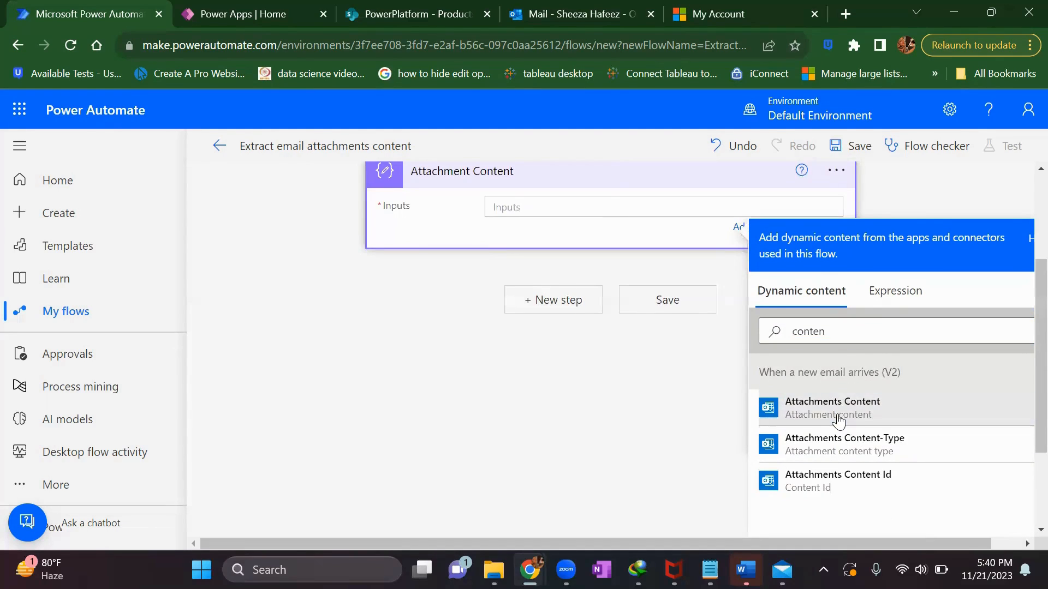
{"action": "left_click", "coordinate": [832, 407]}
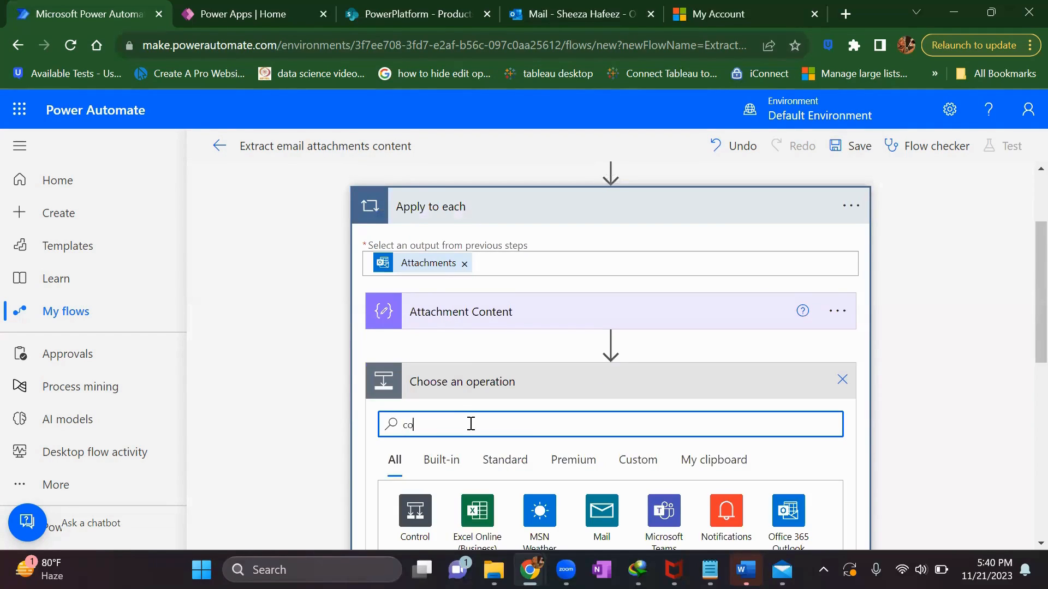
{"action": "type", "text": "compose"}
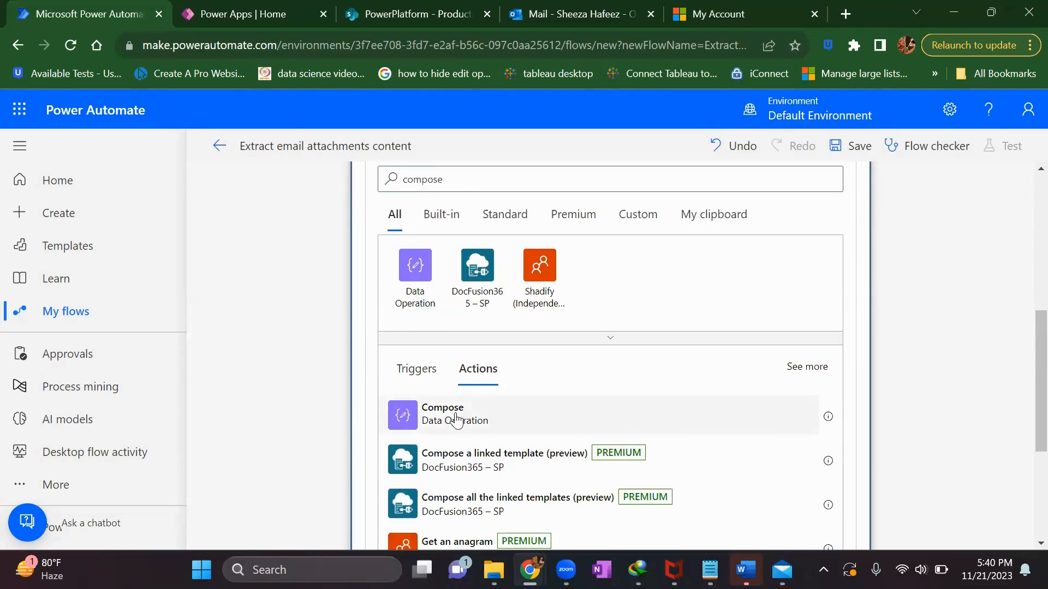
Step: Add a Compose in the loop with expression base64ToString(outputs('Attachment_Content'))
{"action": "left_click", "coordinate": [442, 415]}
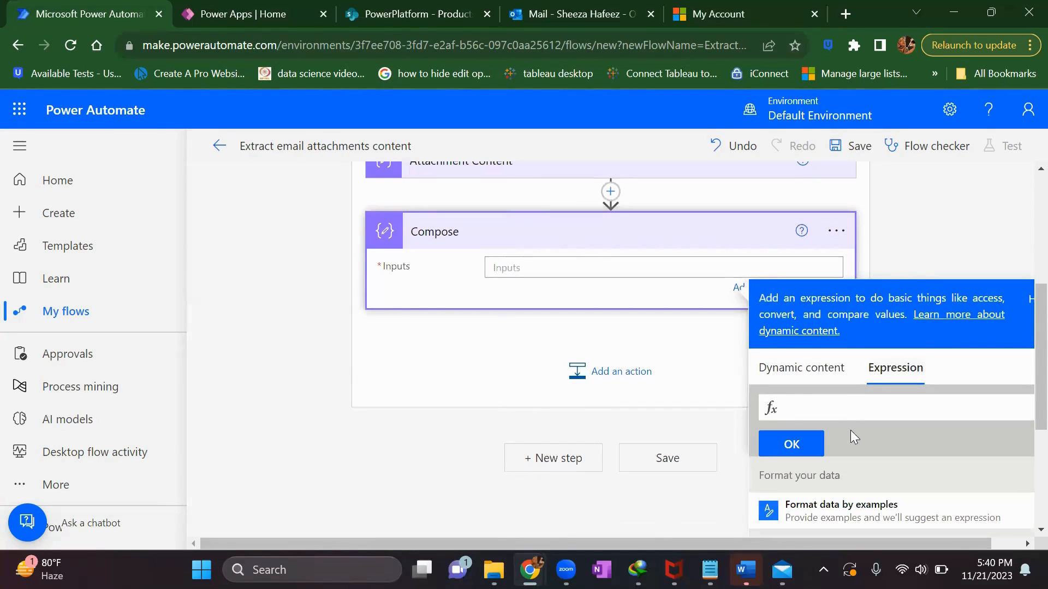
{"action": "type", "text": "base"}
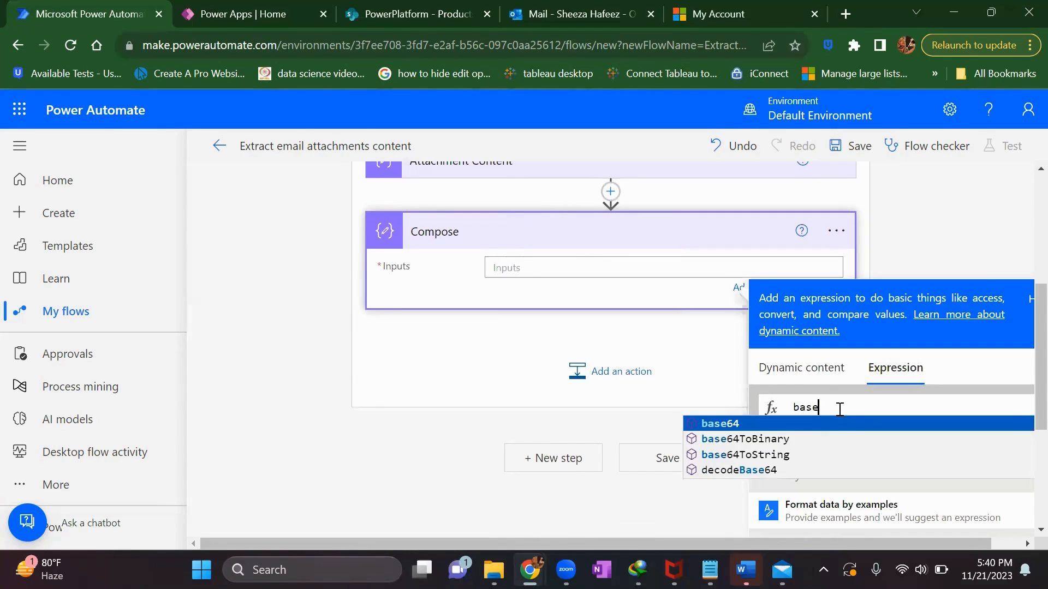
{"action": "left_click", "coordinate": [743, 454]}
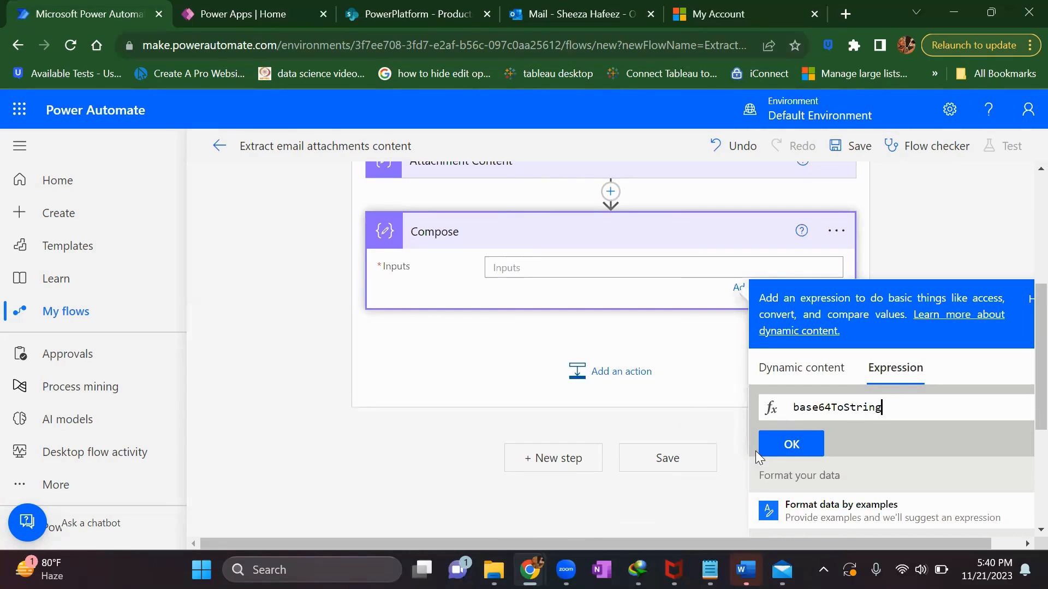
{"action": "left_click", "coordinate": [800, 352]}
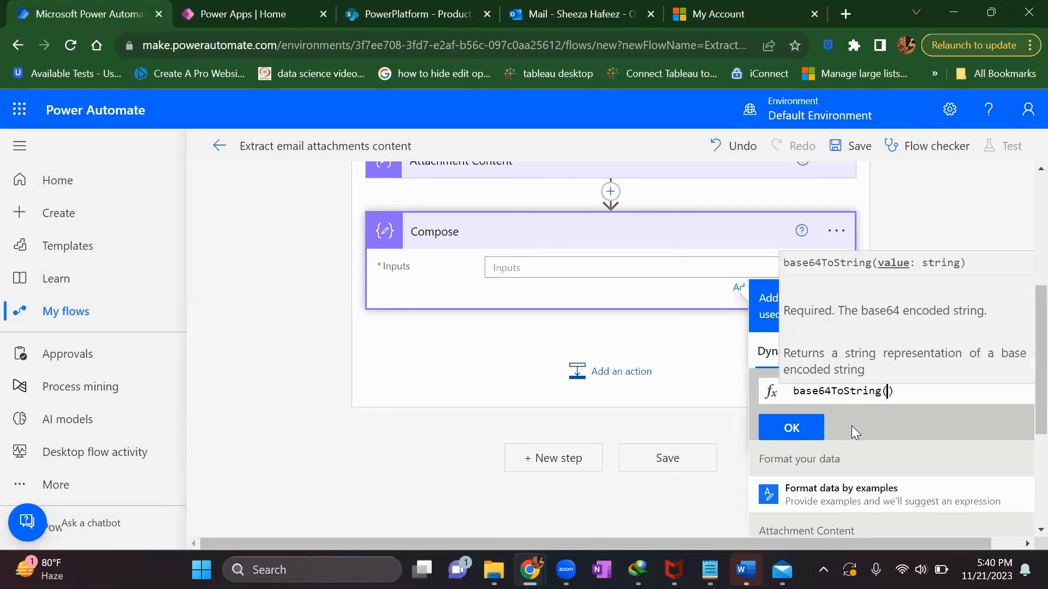
{"action": "scroll", "scroll_direction": "down", "scroll_amount": 3}
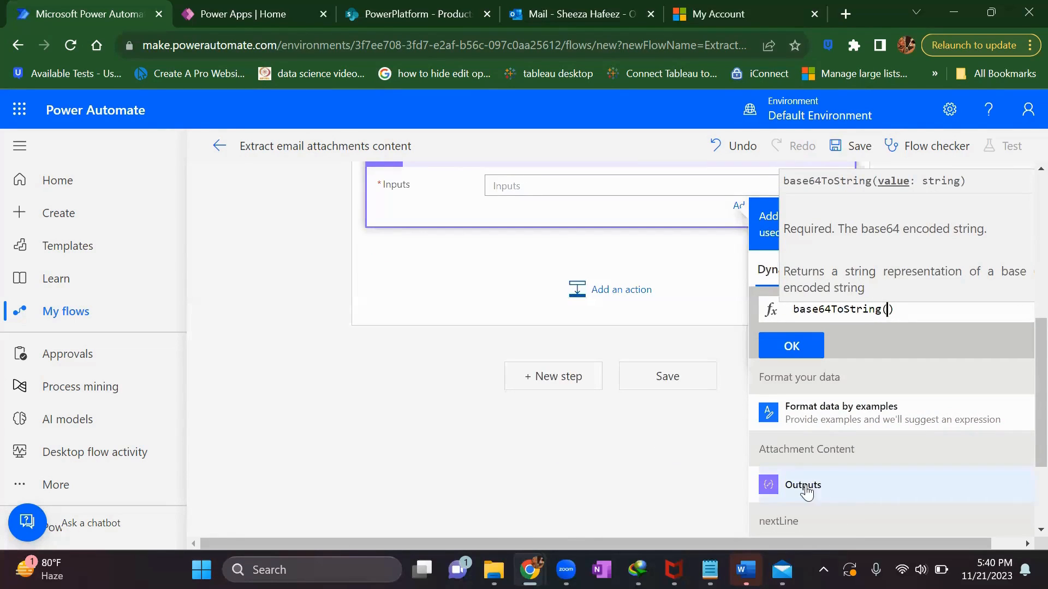
{"action": "left_click", "coordinate": [802, 484]}
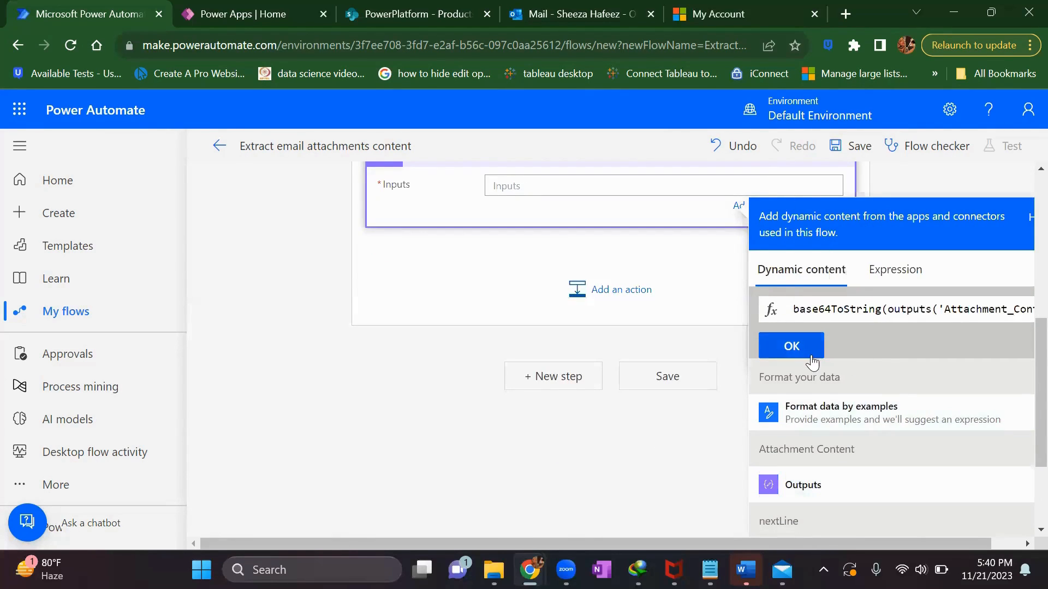
{"action": "left_click", "coordinate": [790, 346]}
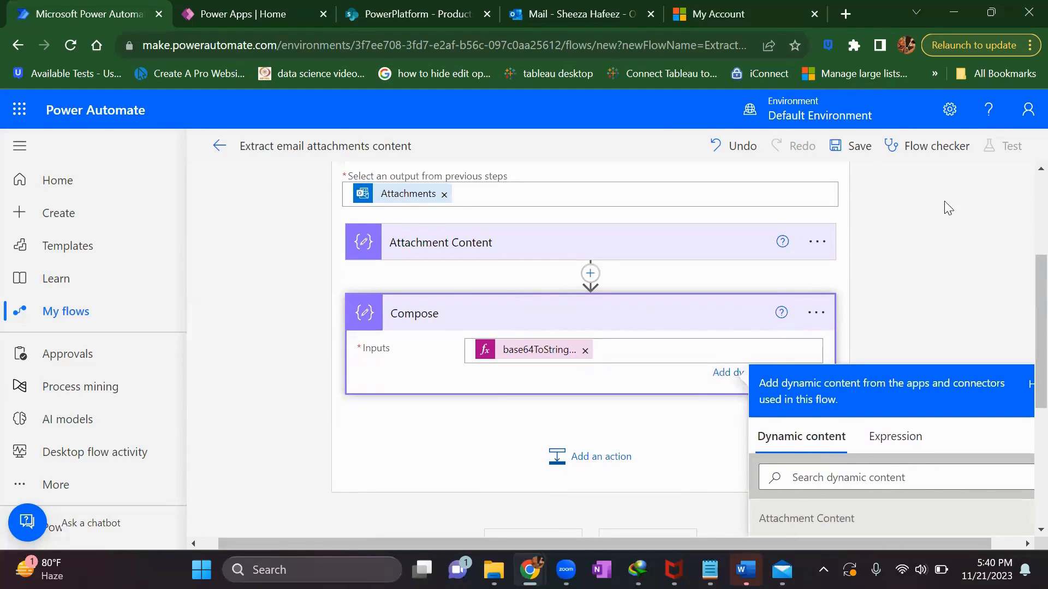
Step: Save the flow
{"action": "left_click", "coordinate": [858, 145]}
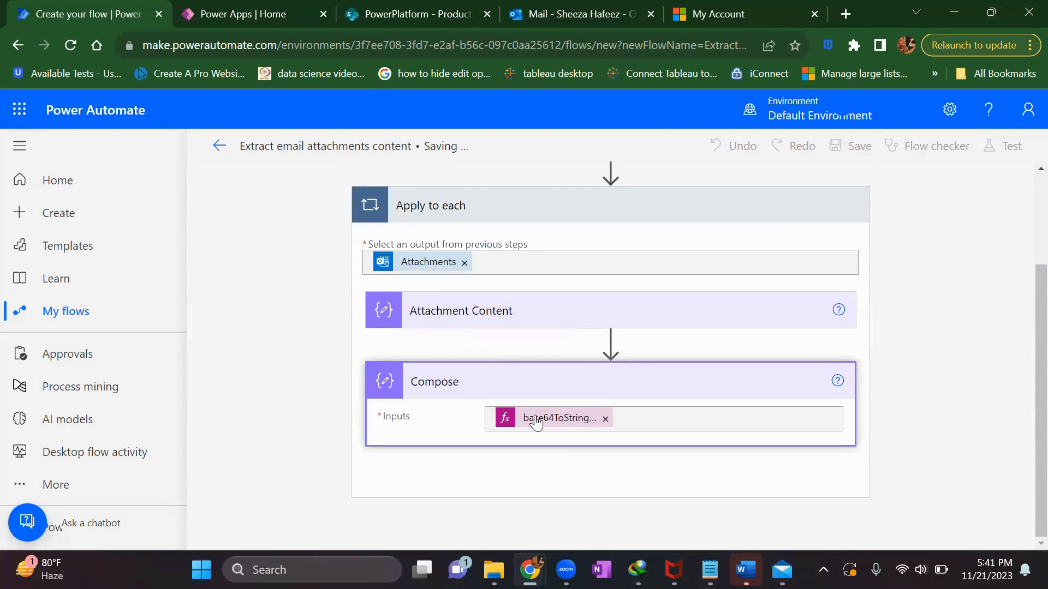
{"action": "left_click", "coordinate": [857, 146]}
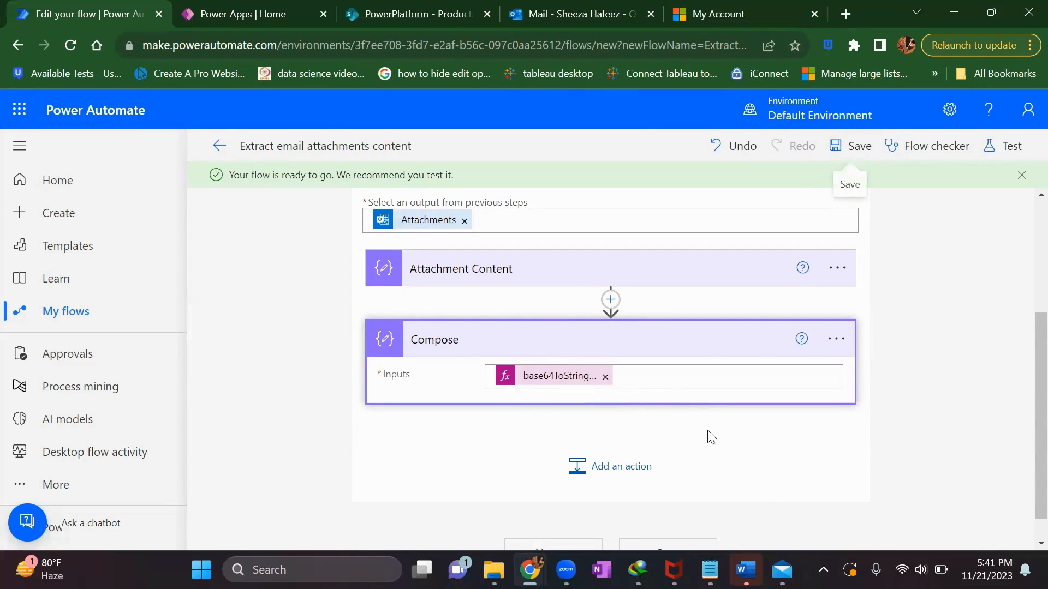
Step: In Mail for Windows, address the draft and title it 'test upload'
{"action": "left_click", "coordinate": [780, 570]}
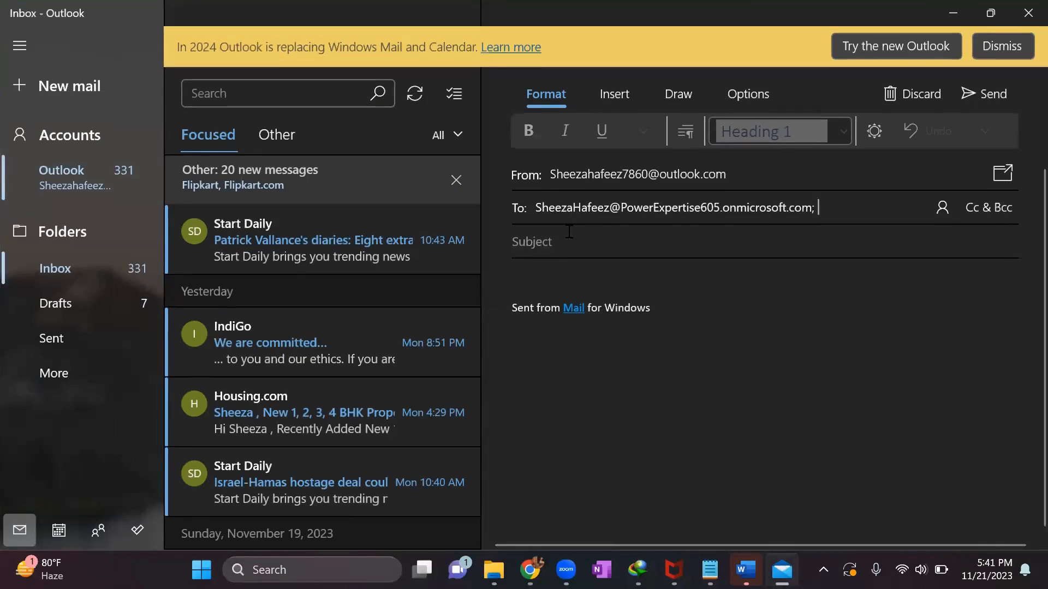
{"action": "double_click", "coordinate": [668, 207]}
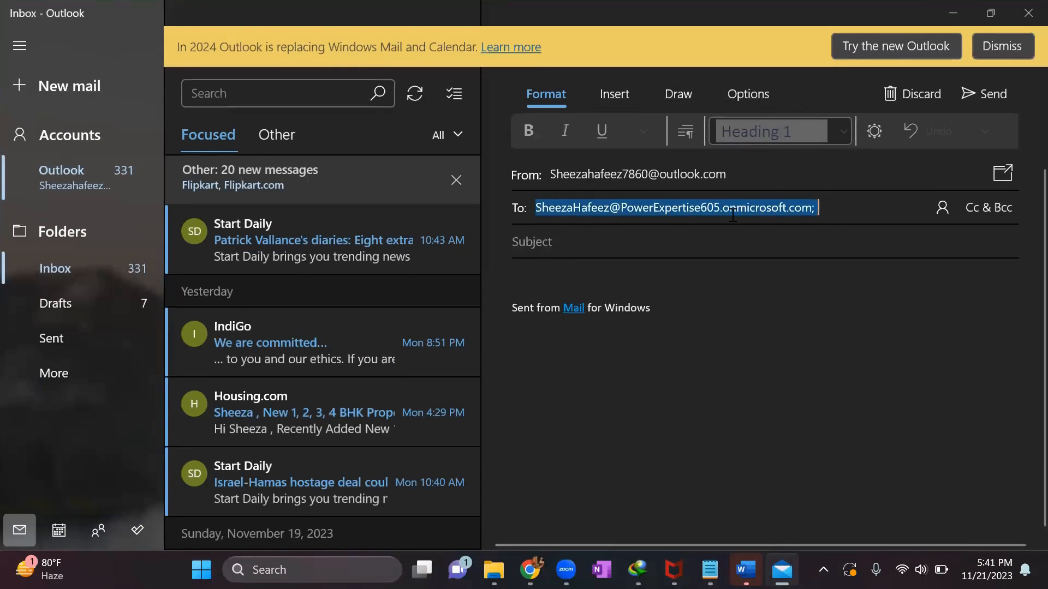
{"action": "left_click", "coordinate": [530, 570]}
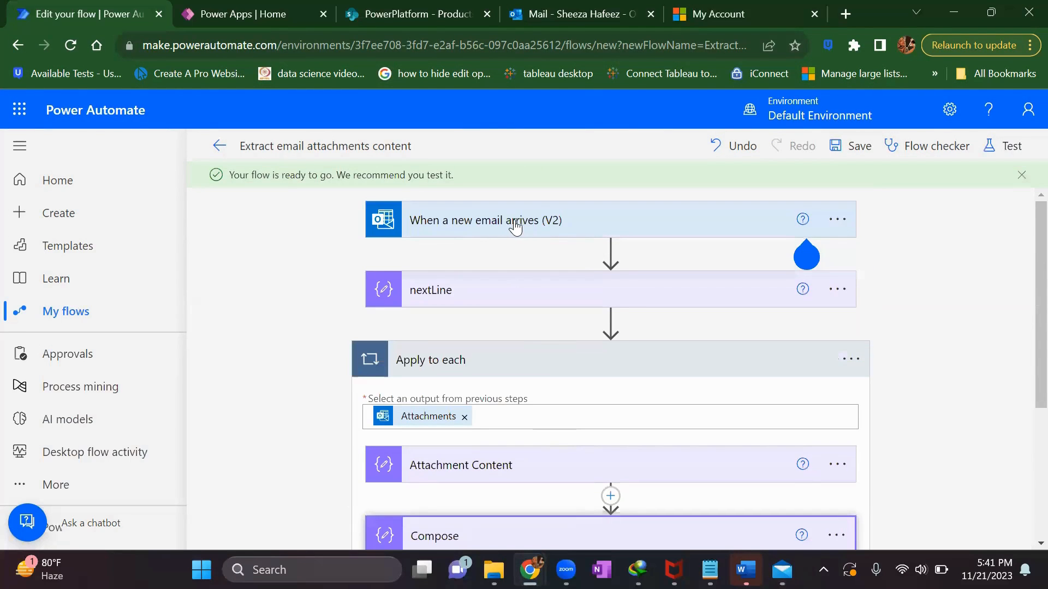
{"action": "left_click", "coordinate": [781, 570]}
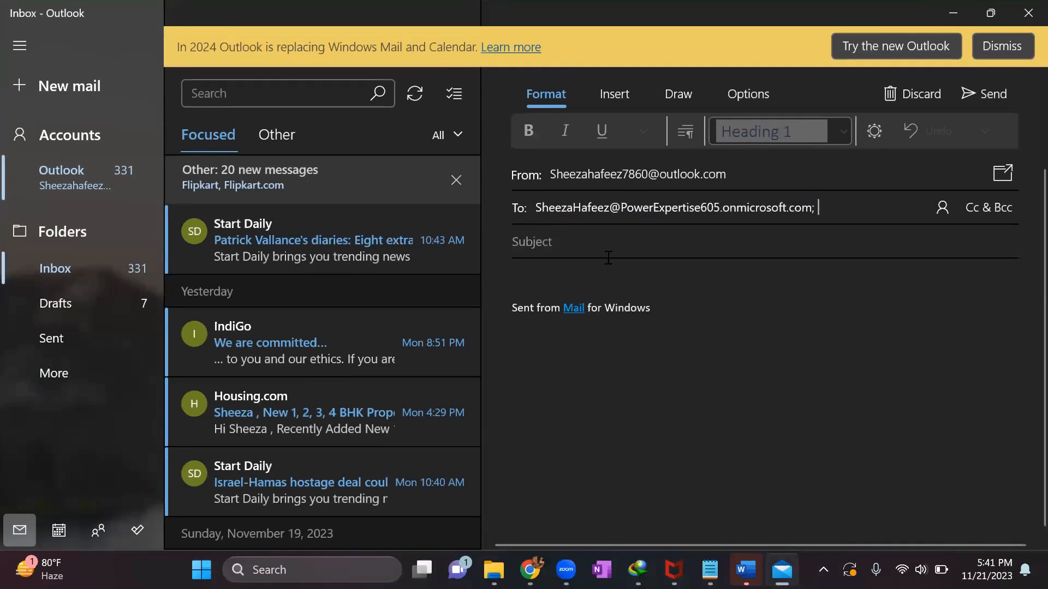
{"action": "type", "text": "te"}
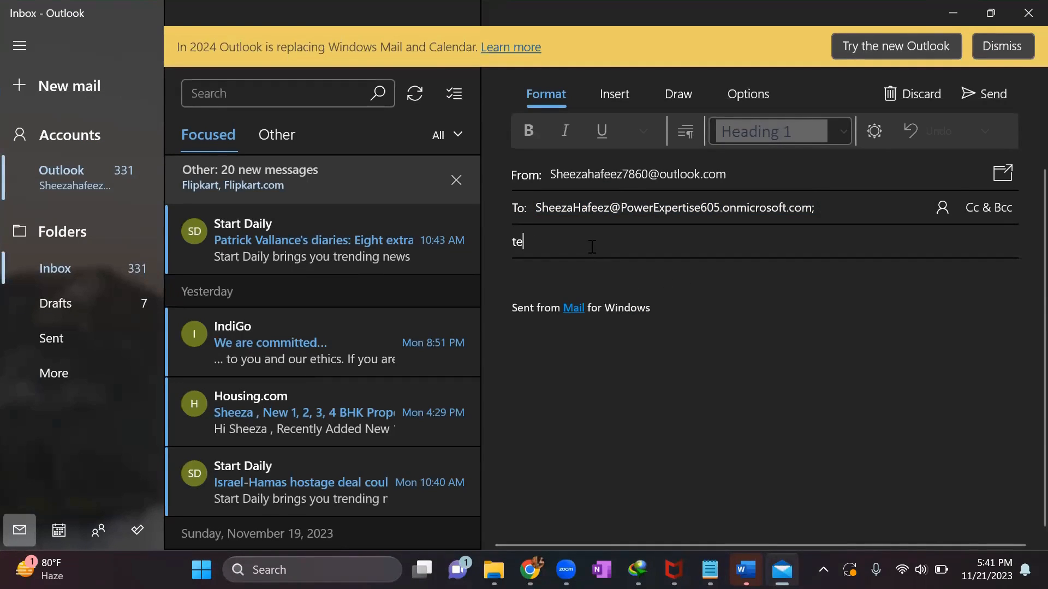
{"action": "type", "text": "st upload"}
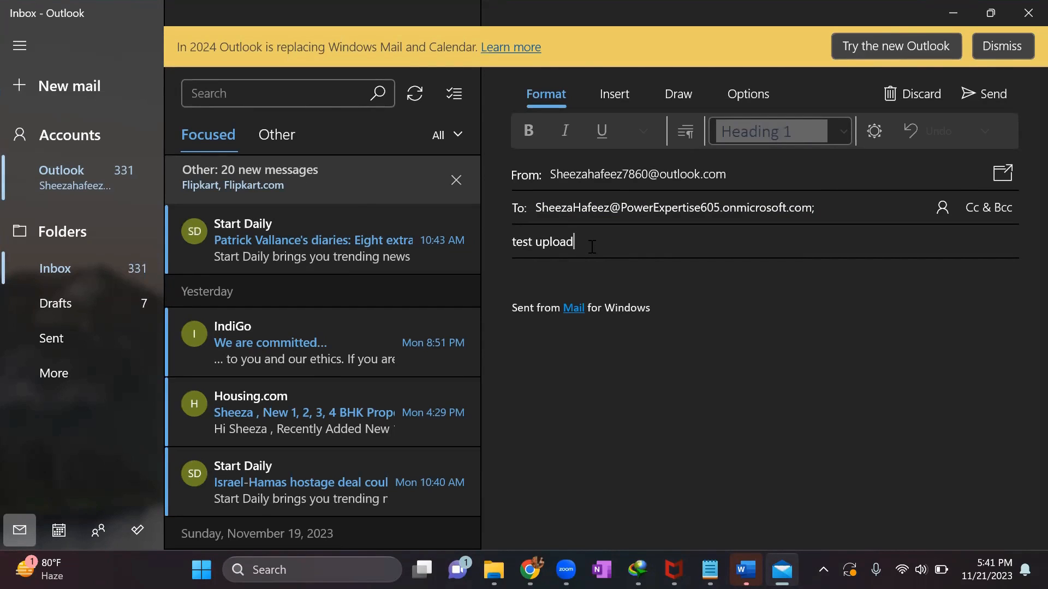
Step: Attach documenttext.txt to the email and send it
{"action": "left_click", "coordinate": [613, 94]}
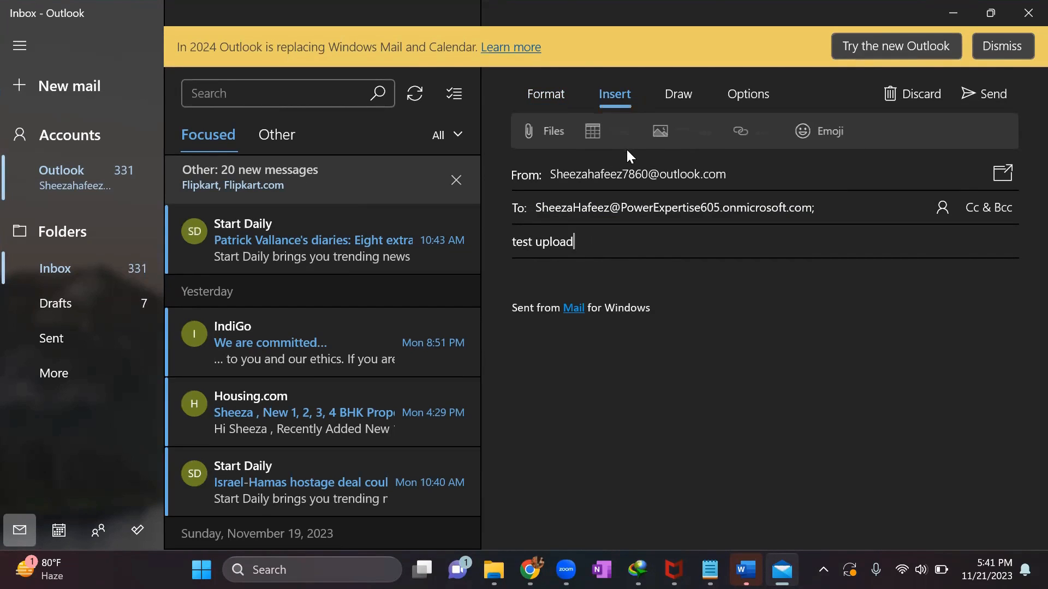
{"action": "mouse_move", "coordinate": [540, 184]}
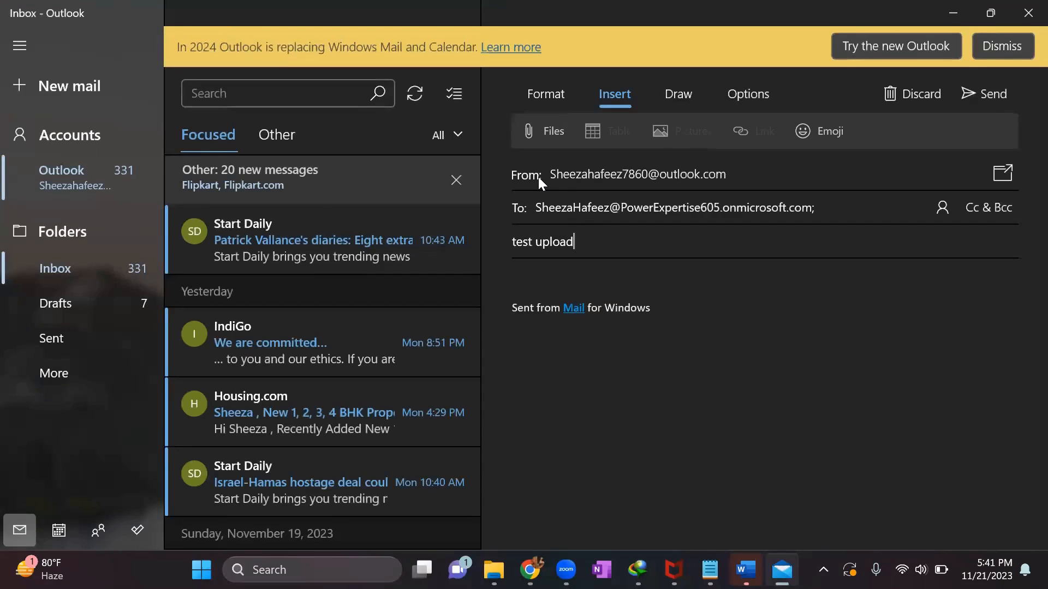
{"action": "left_click", "coordinate": [544, 131]}
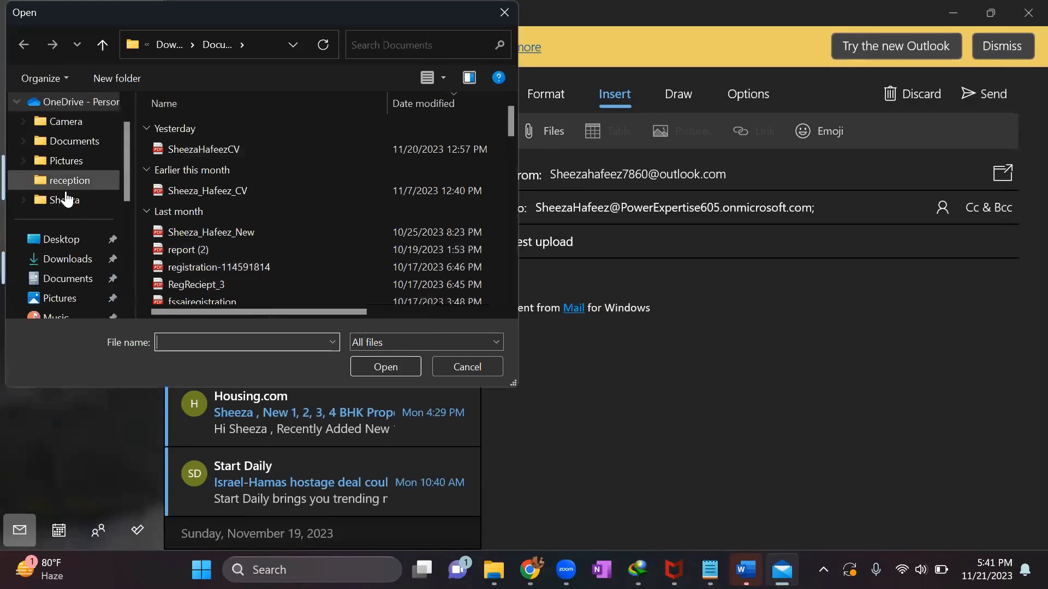
{"action": "left_click", "coordinate": [60, 281]}
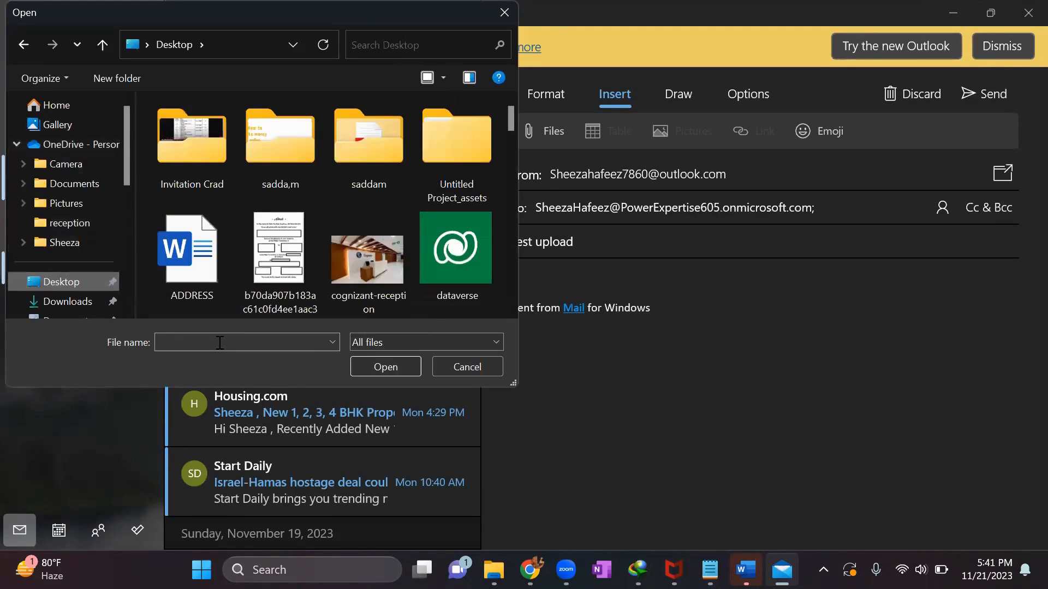
{"action": "type", "text": "doc"}
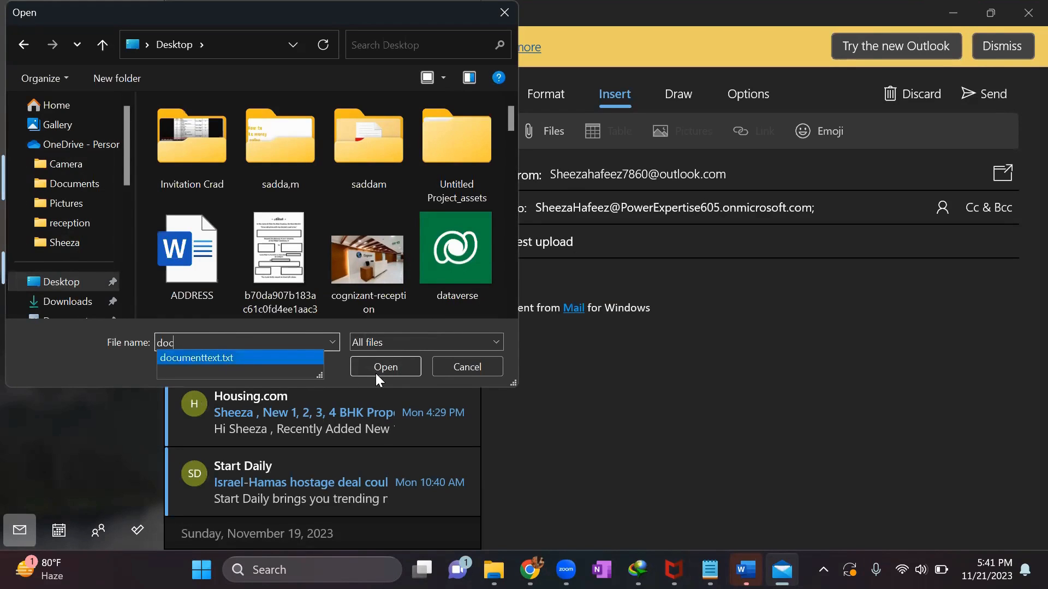
{"action": "left_click", "coordinate": [385, 367]}
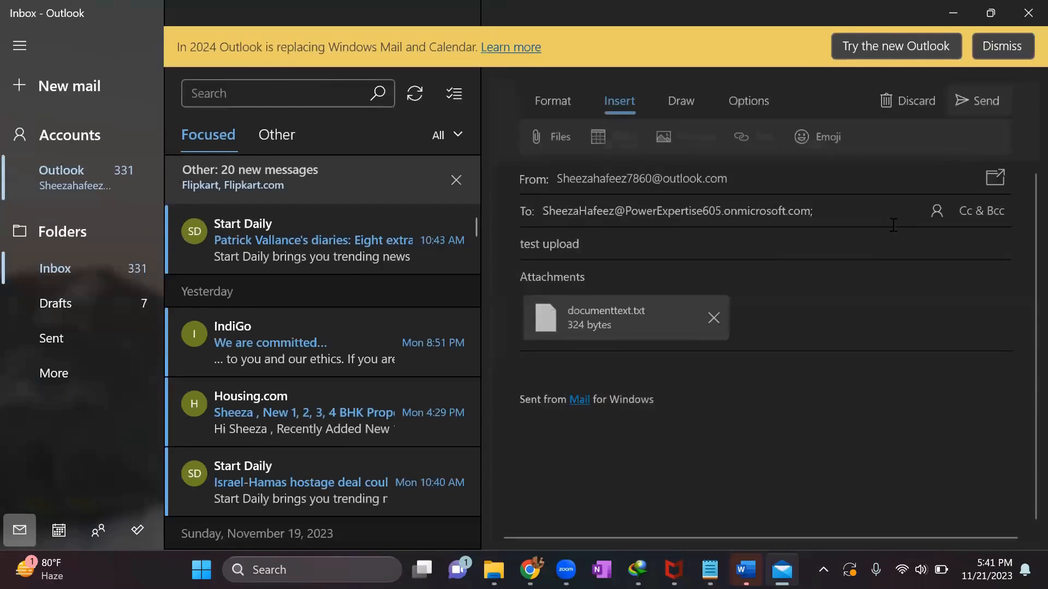
{"action": "left_click", "coordinate": [907, 100]}
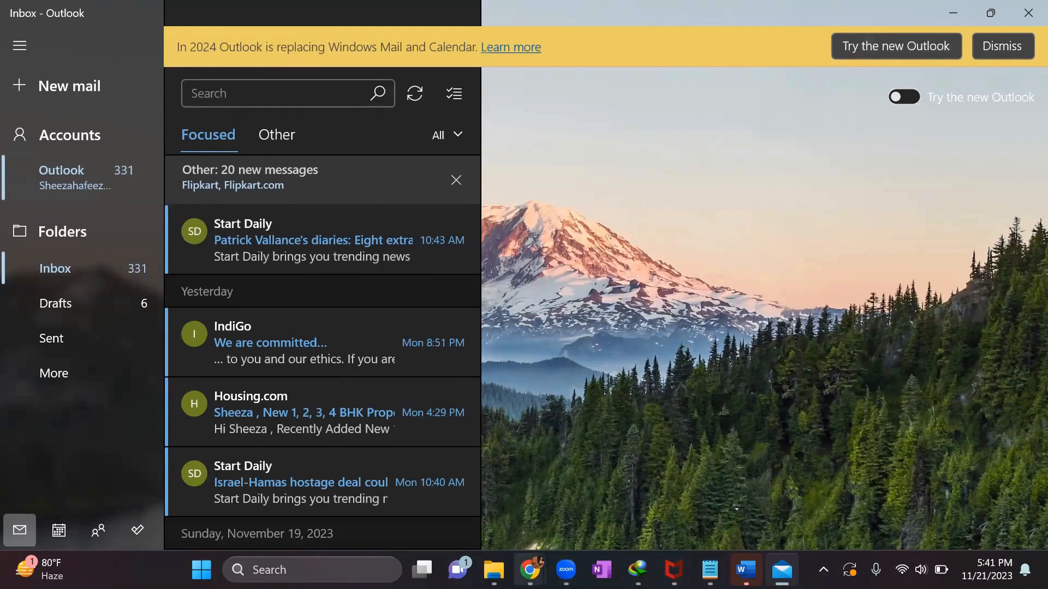
Step: Leave the editor for the flow's details page, confirm the test email arrived in Outlook, and dismiss the flow-ready notice
{"action": "left_click", "coordinate": [529, 569]}
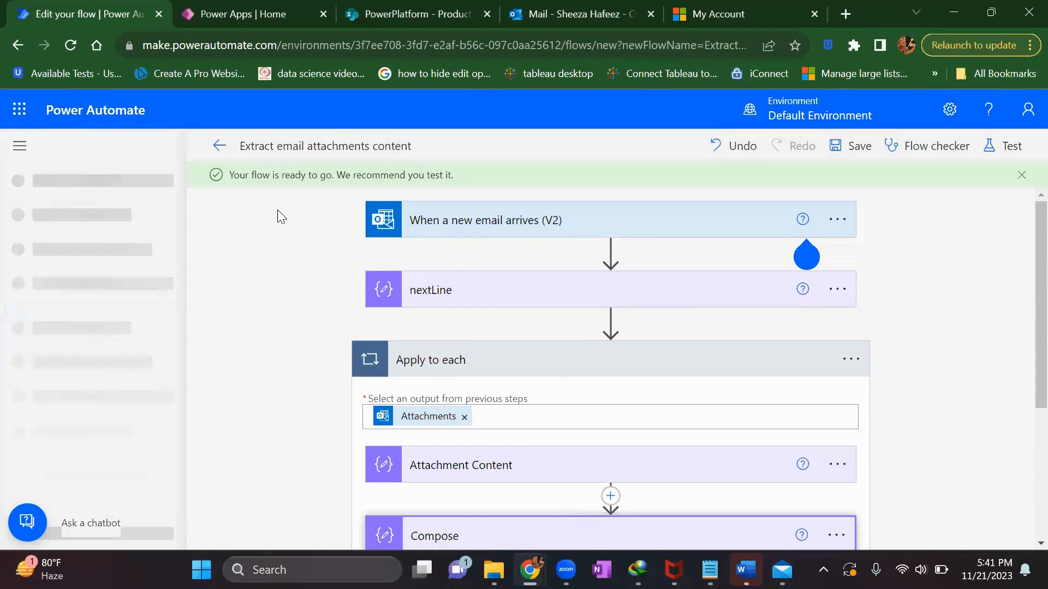
{"action": "left_click", "coordinate": [20, 145]}
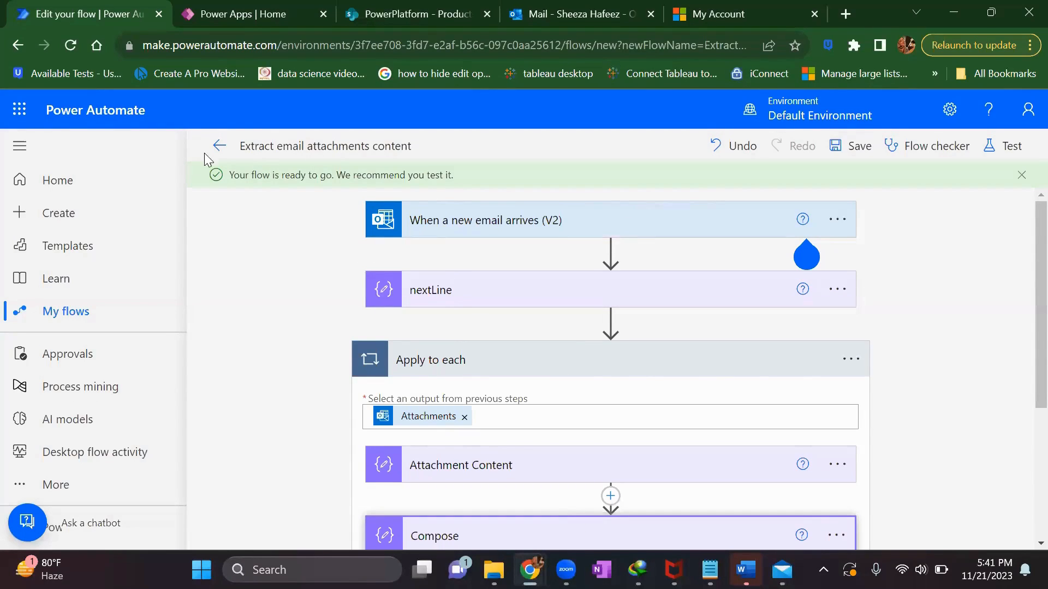
{"action": "left_click", "coordinate": [218, 145]}
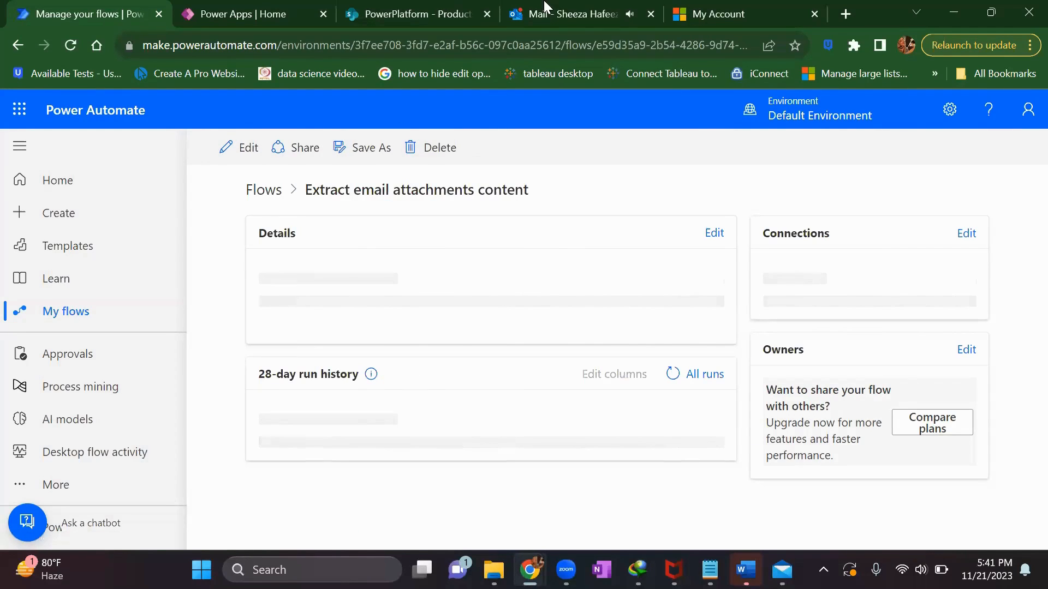
{"action": "left_click", "coordinate": [579, 14]}
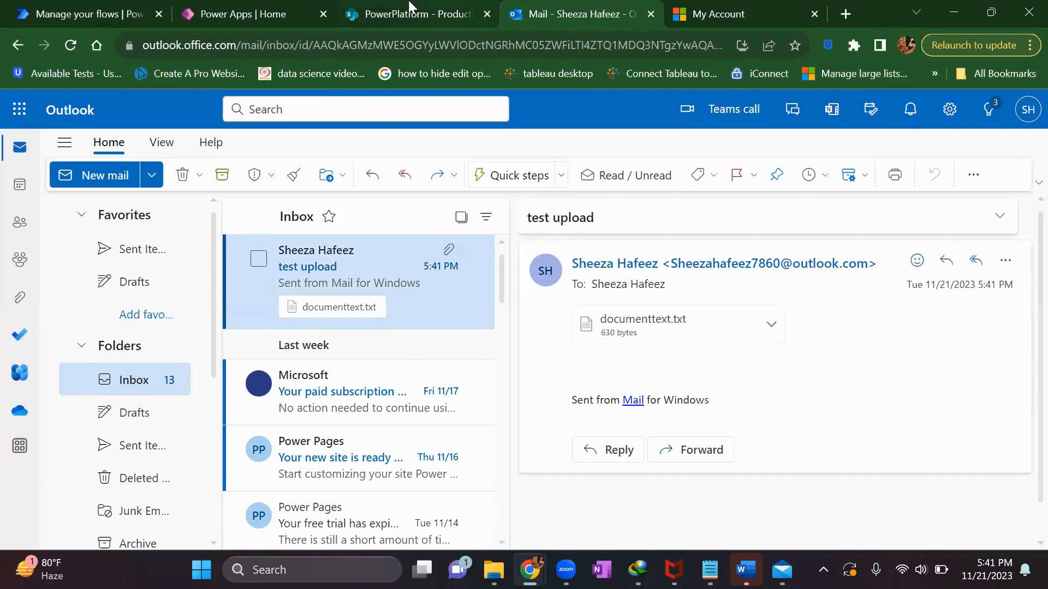
{"action": "left_click", "coordinate": [79, 13]}
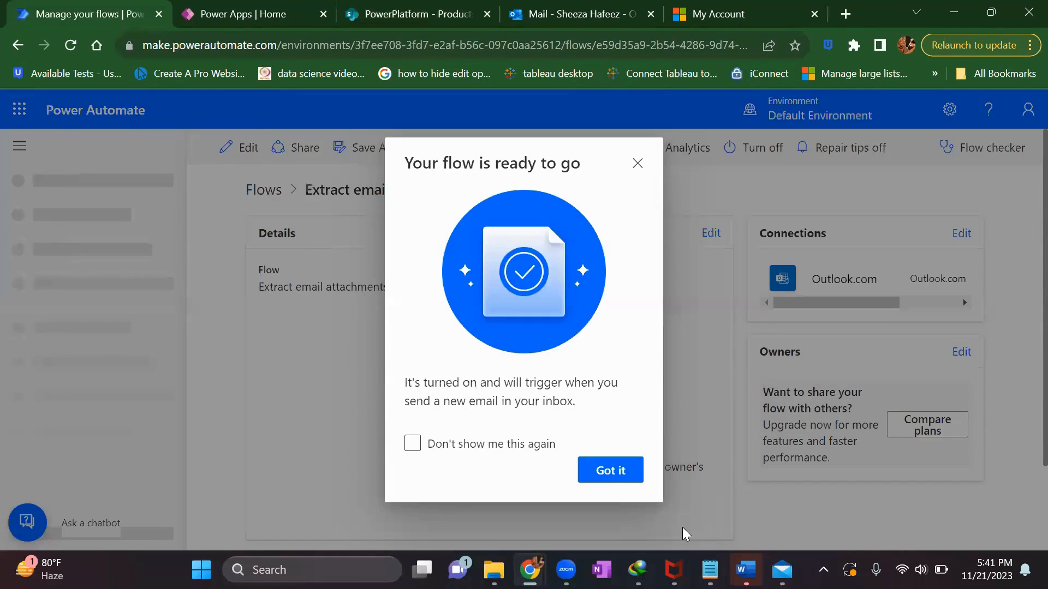
{"action": "left_click", "coordinate": [609, 469]}
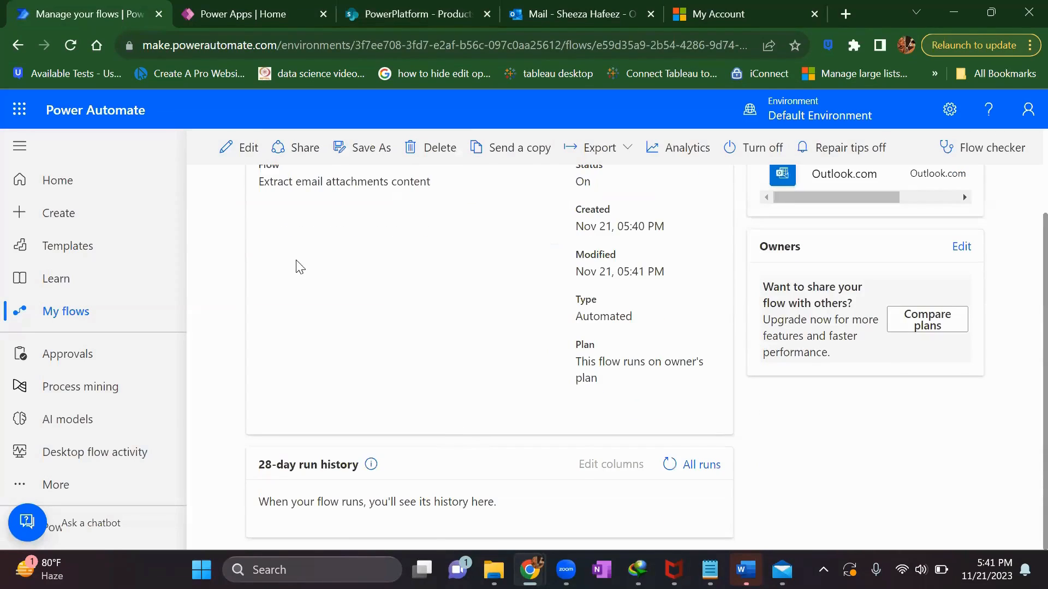
{"action": "scroll", "scroll_direction": "up", "scroll_amount": 3}
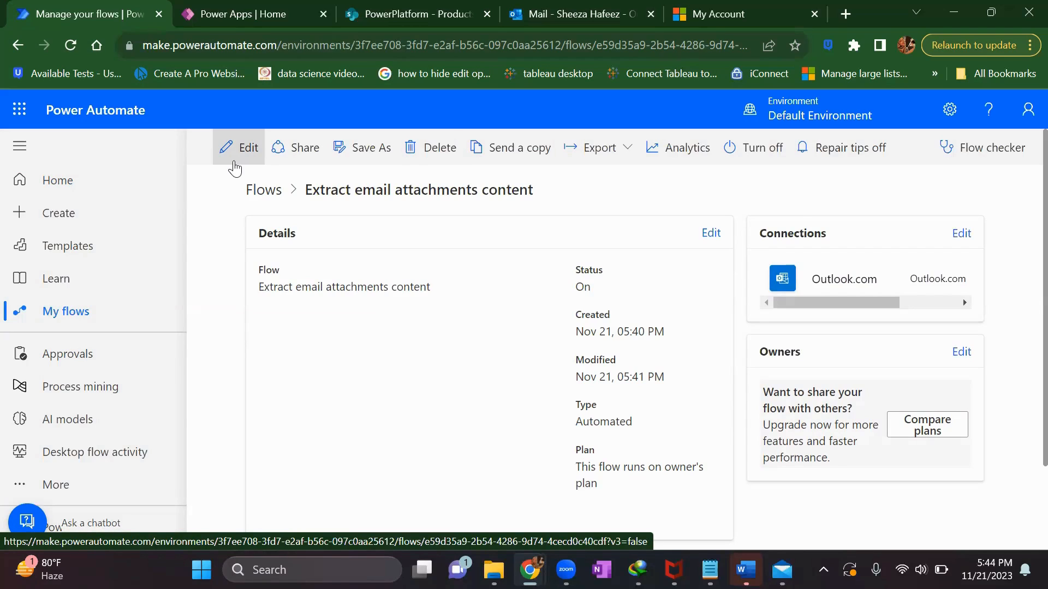
Step: Edit the flow and delete the existing V2 email trigger
{"action": "left_click", "coordinate": [240, 148]}
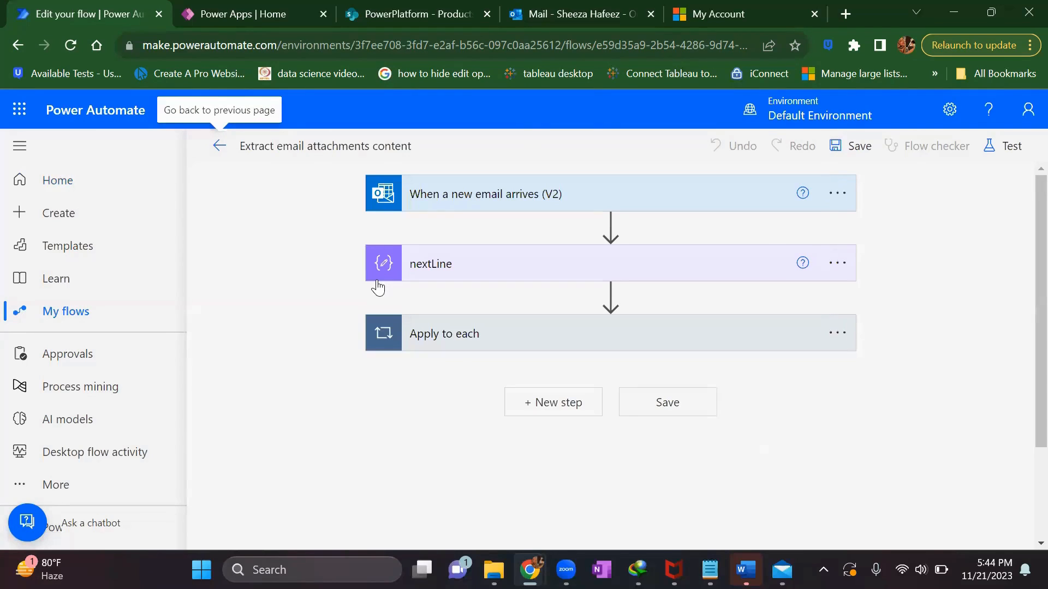
{"action": "left_click", "coordinate": [836, 193]}
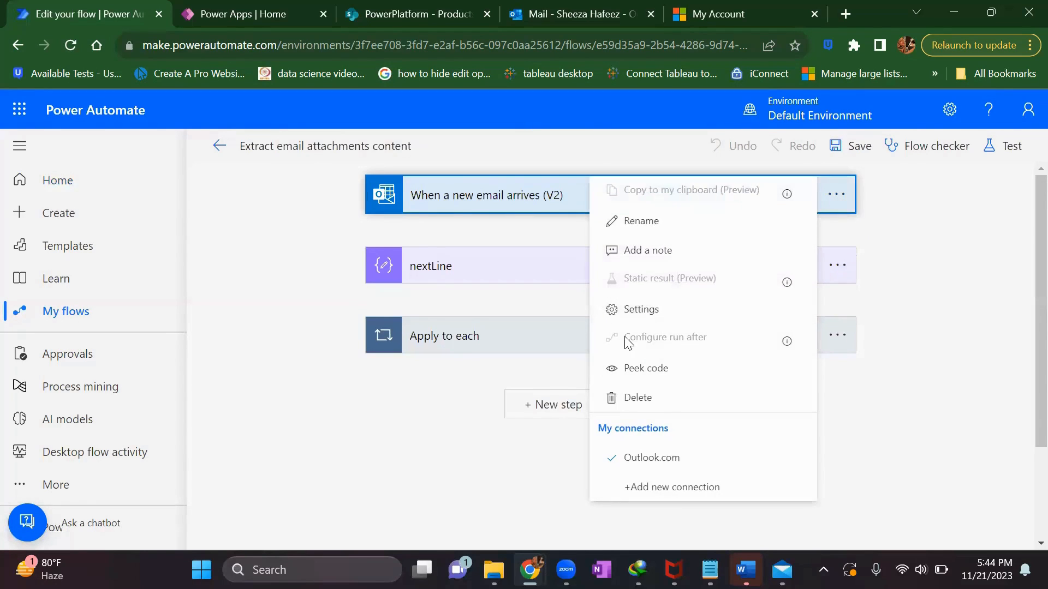
{"action": "left_click", "coordinate": [638, 397]}
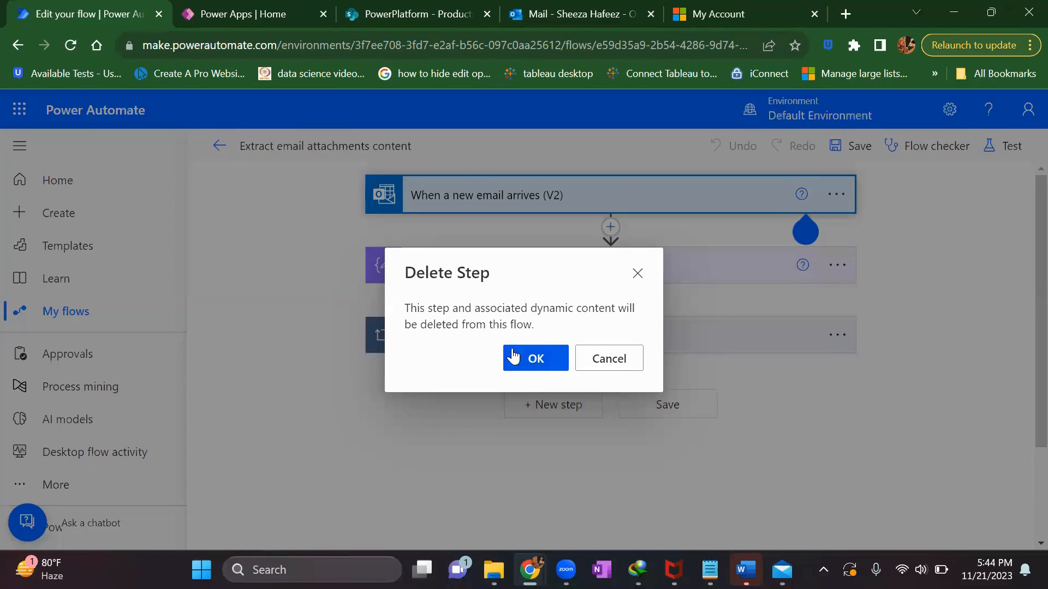
{"action": "left_click", "coordinate": [535, 358]}
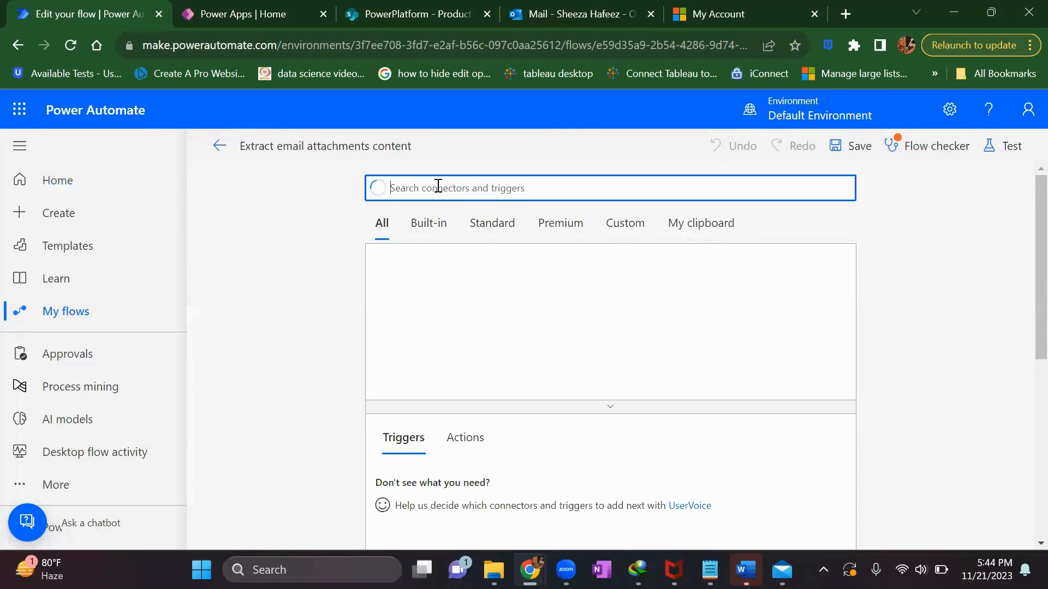
Step: Choose Office 365 Outlook's When a new email arrives (V3), with Include Attachments and Only with Attachments set to Yes
{"action": "type", "text": "when a new email"}
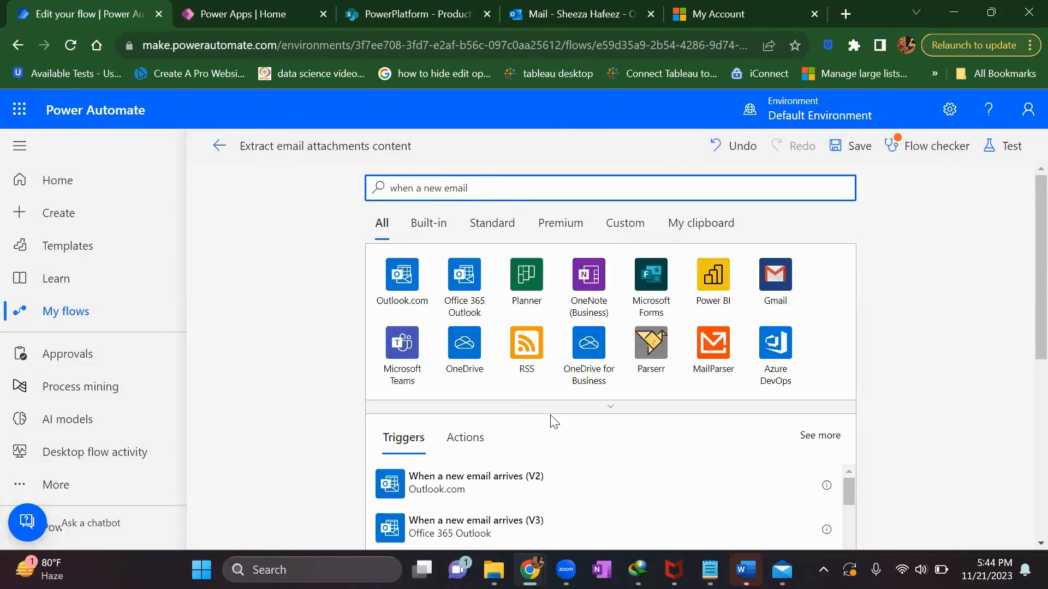
{"action": "scroll", "scroll_direction": "down", "scroll_amount": 3}
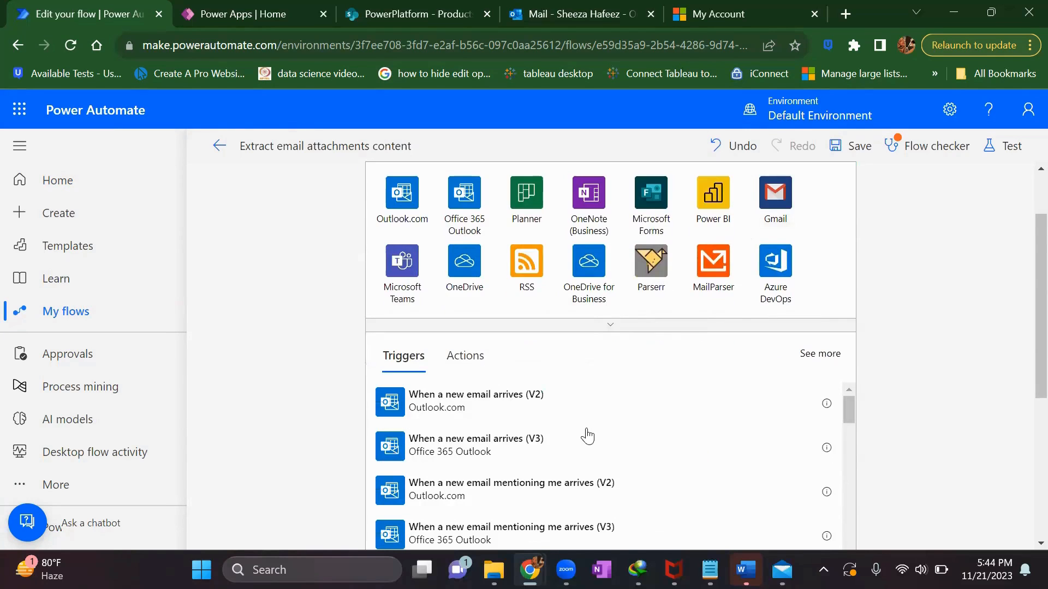
{"action": "mouse_move", "coordinate": [514, 461]}
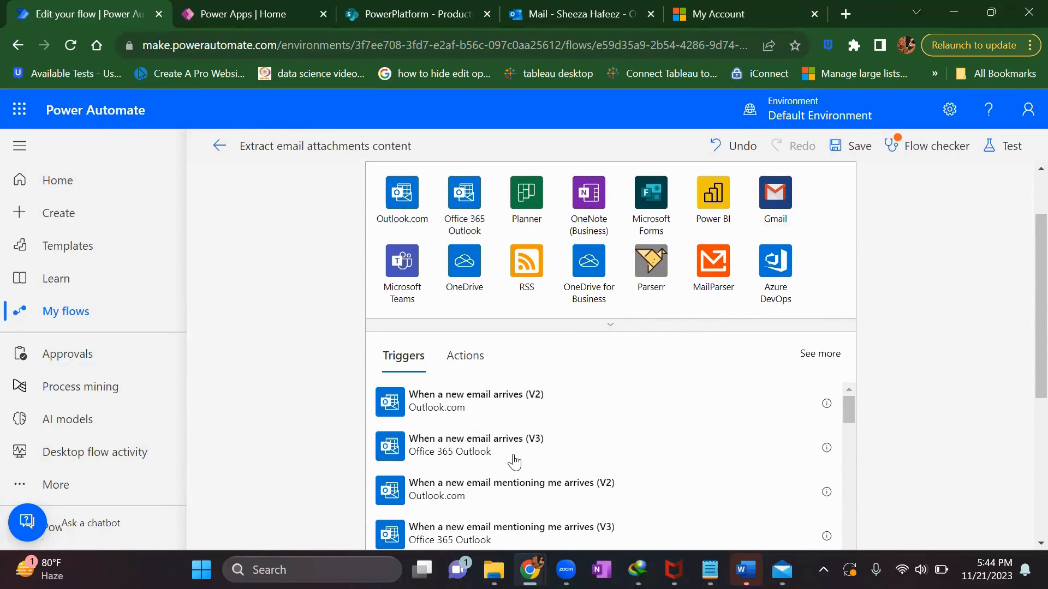
{"action": "mouse_move", "coordinate": [494, 457]}
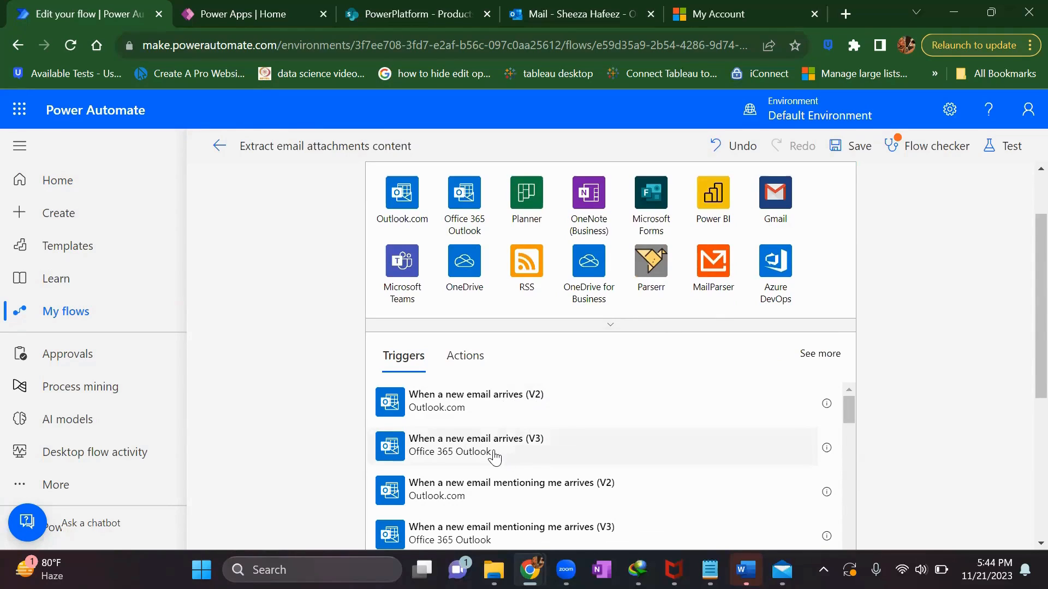
{"action": "mouse_move", "coordinate": [478, 465]}
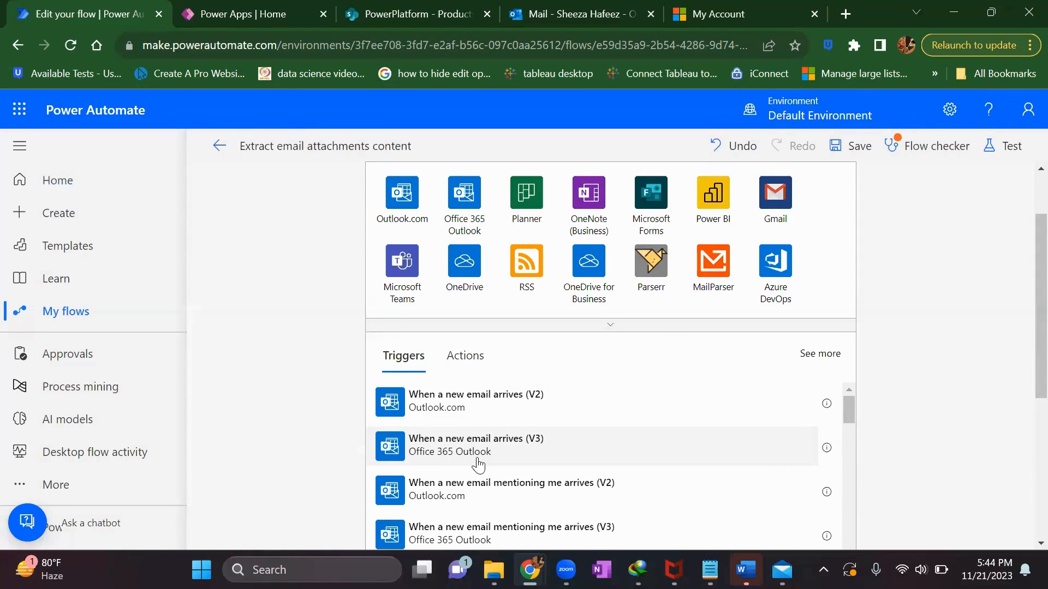
{"action": "mouse_move", "coordinate": [540, 410]}
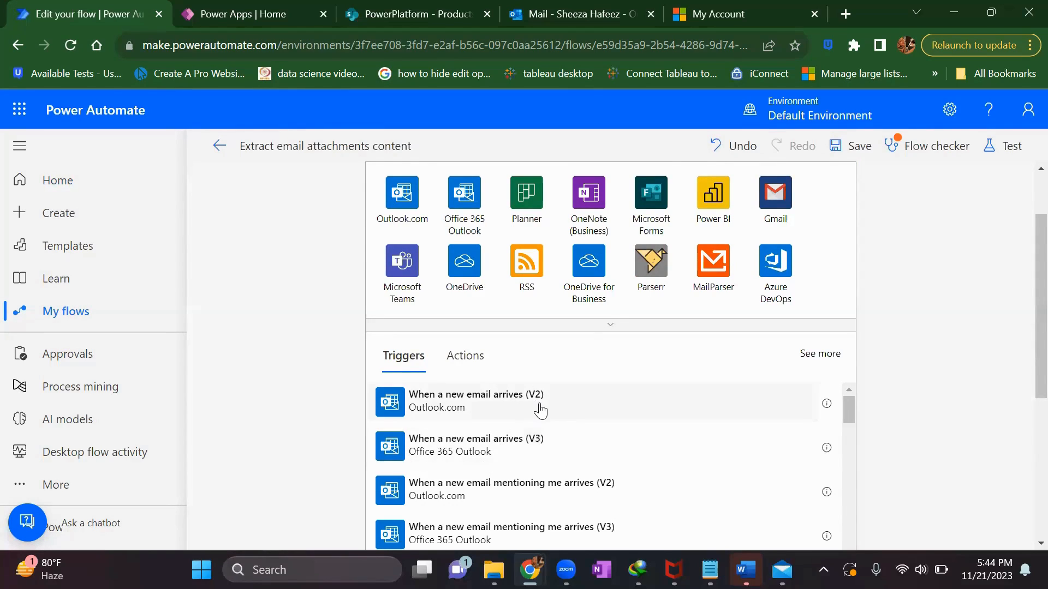
{"action": "mouse_move", "coordinate": [535, 427]}
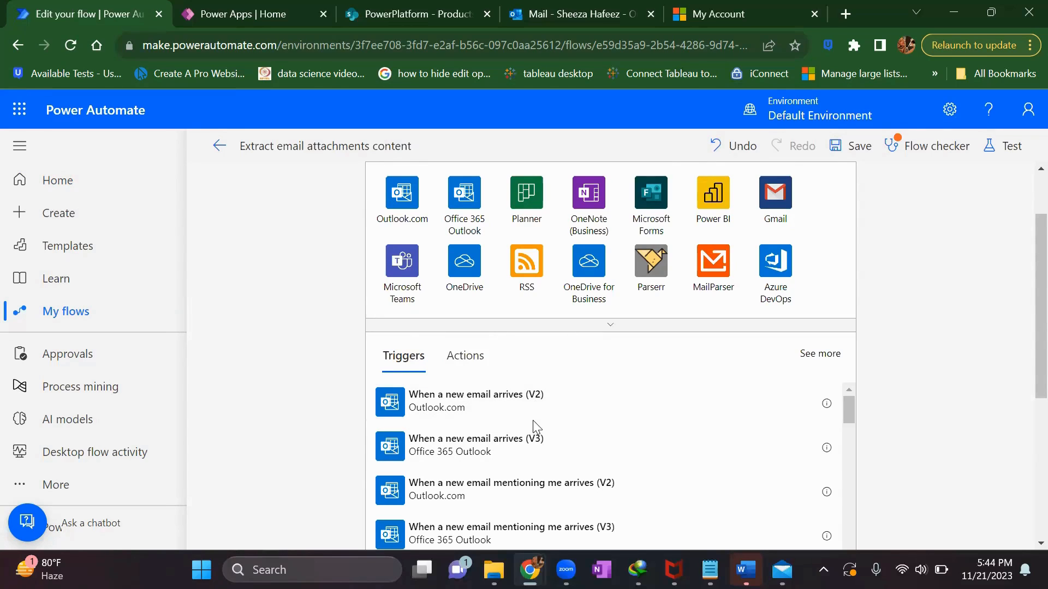
{"action": "mouse_move", "coordinate": [459, 468]}
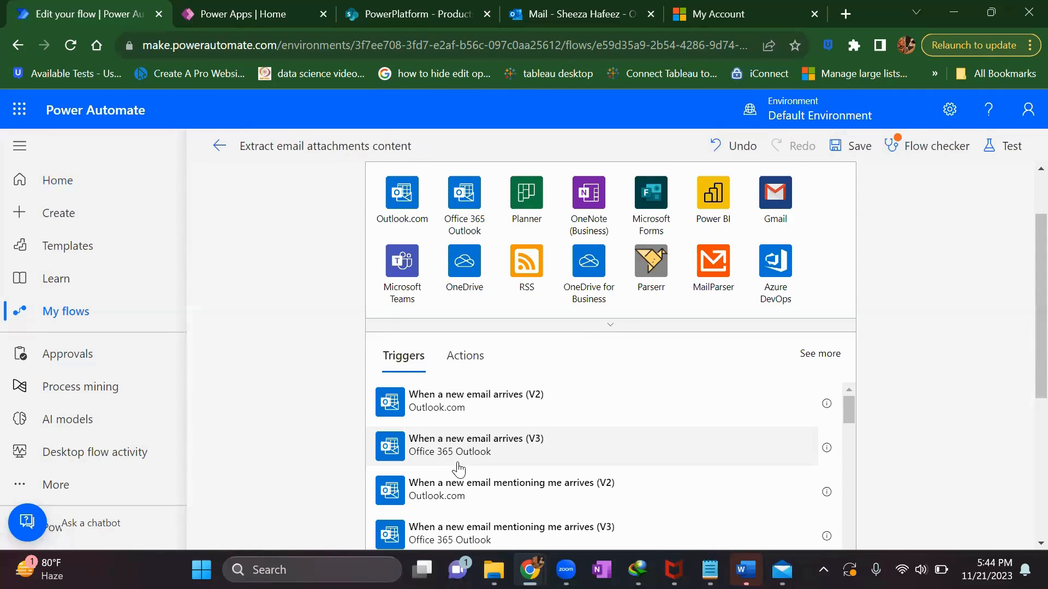
{"action": "mouse_move", "coordinate": [469, 385]}
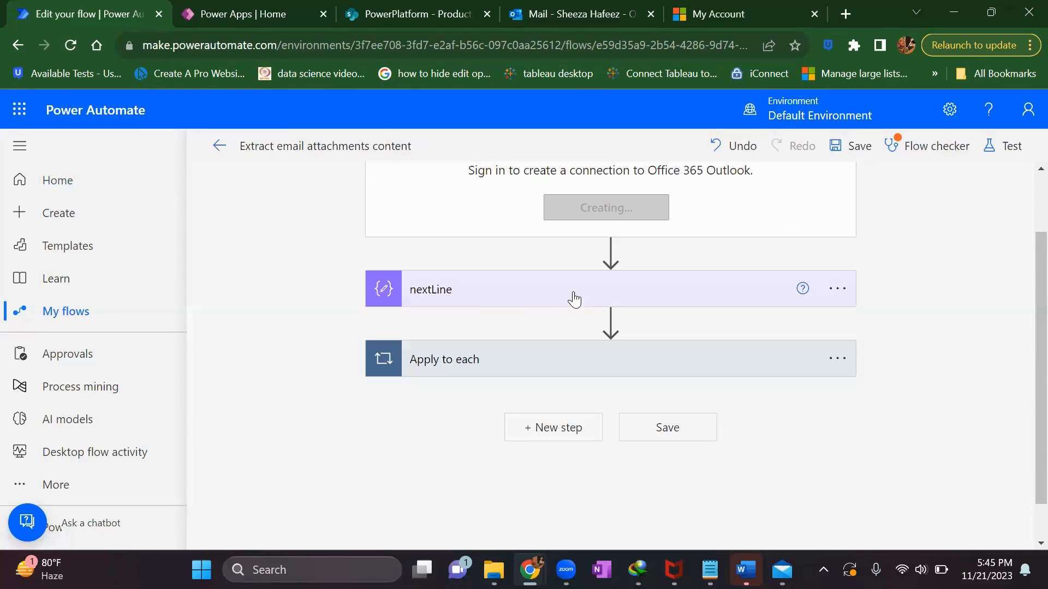
{"action": "scroll", "scroll_direction": "up", "scroll_amount": 3}
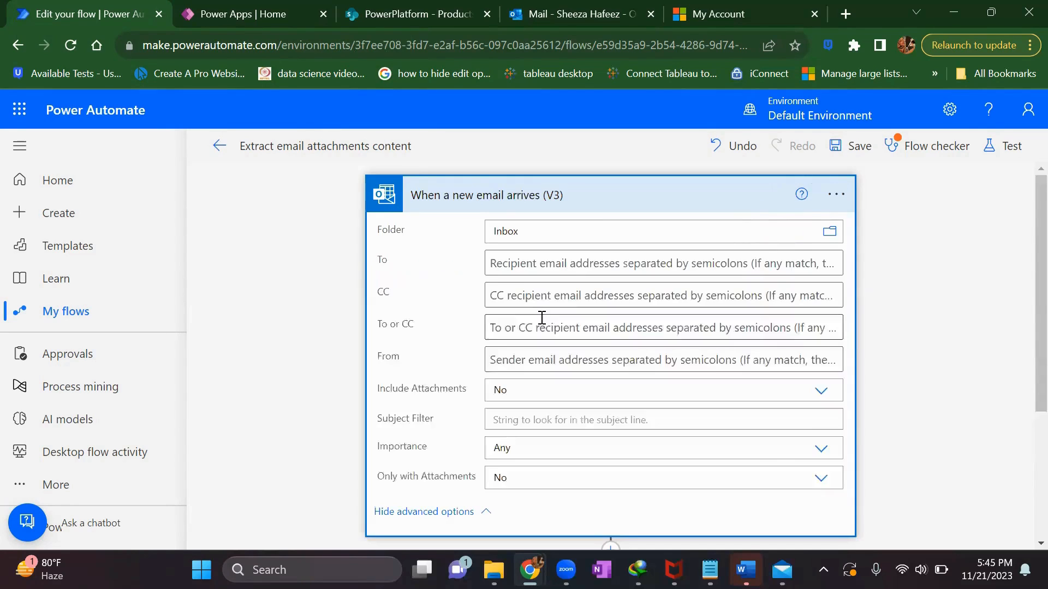
{"action": "scroll", "scroll_direction": "down", "scroll_amount": 3}
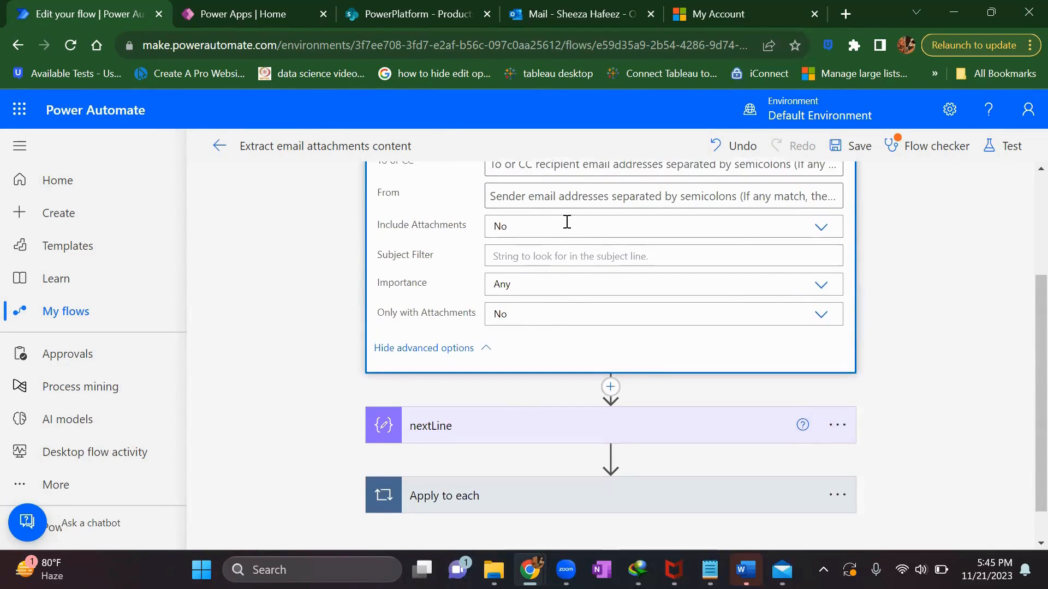
{"action": "left_click", "coordinate": [661, 226]}
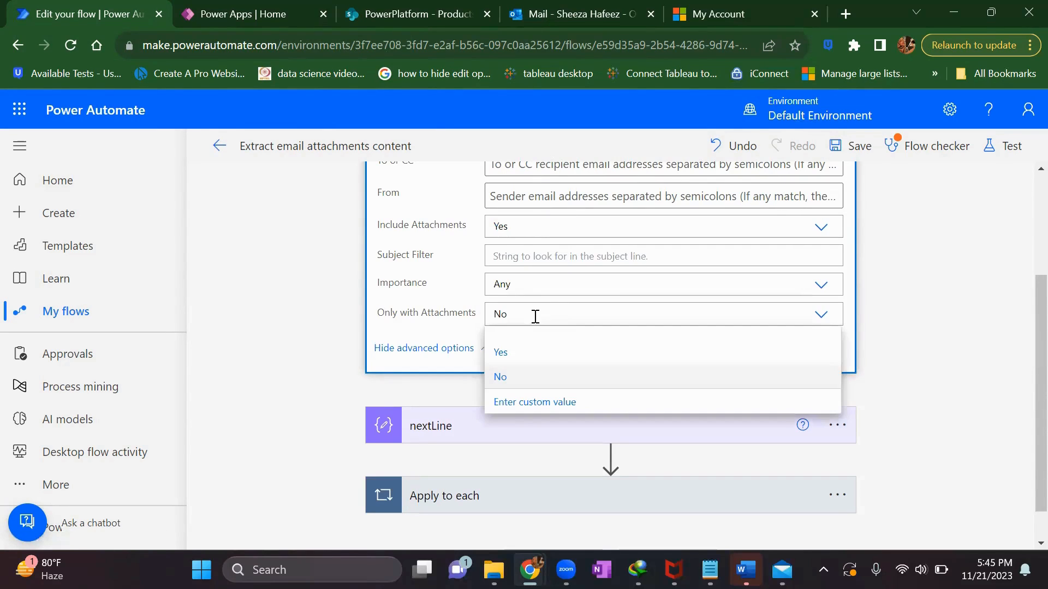
{"action": "mouse_move", "coordinate": [394, 353]}
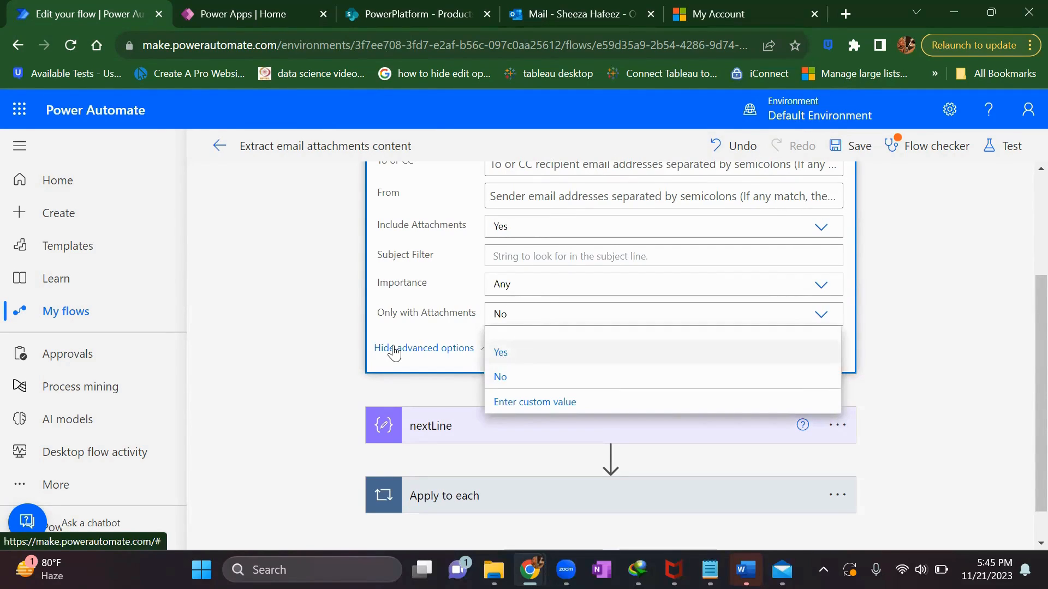
{"action": "left_click", "coordinate": [500, 352]}
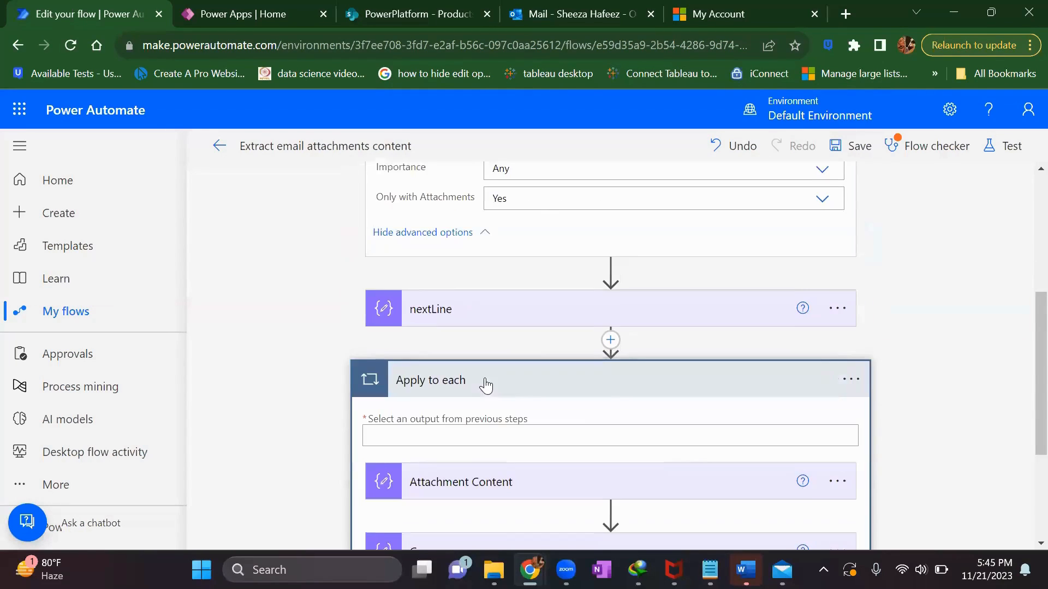
Step: Move Attachment Content and Compose into the Apply to each loop using the new trigger's Attachments
{"action": "scroll", "scroll_direction": "down", "scroll_amount": 3}
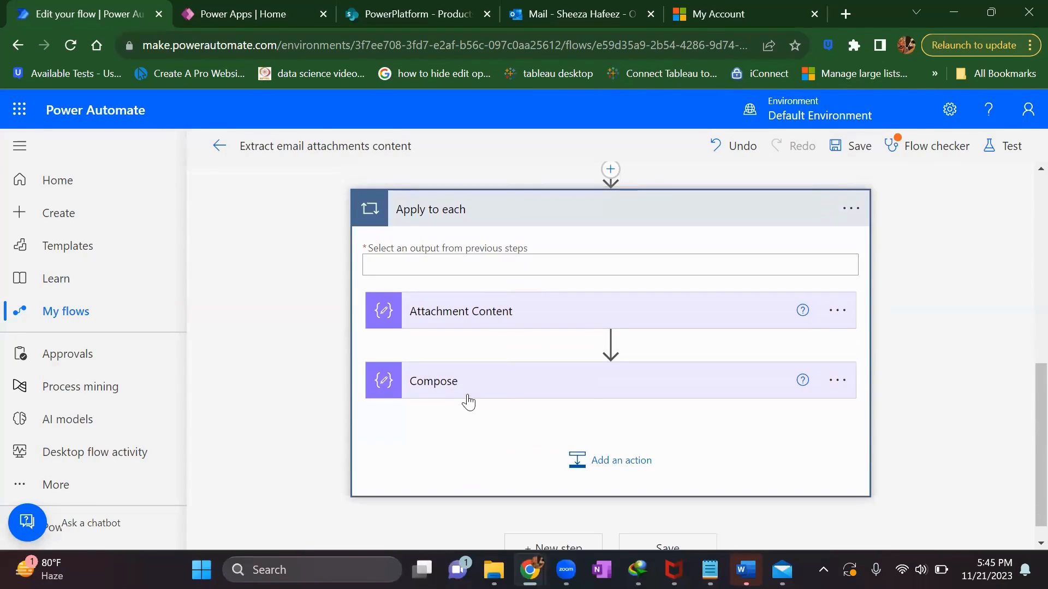
{"action": "left_click", "coordinate": [434, 381]}
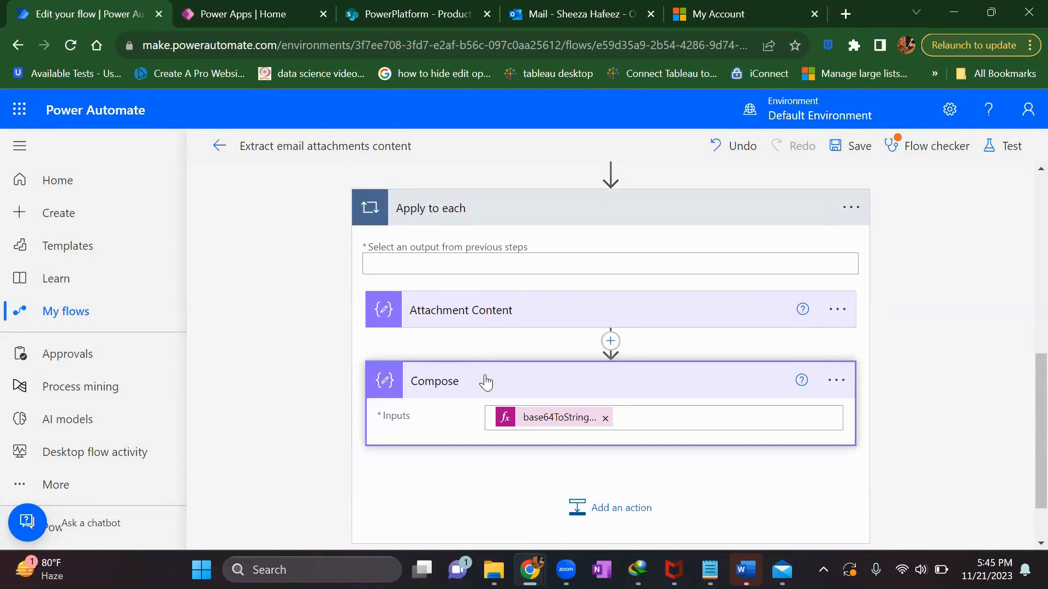
{"action": "left_click", "coordinate": [459, 310]}
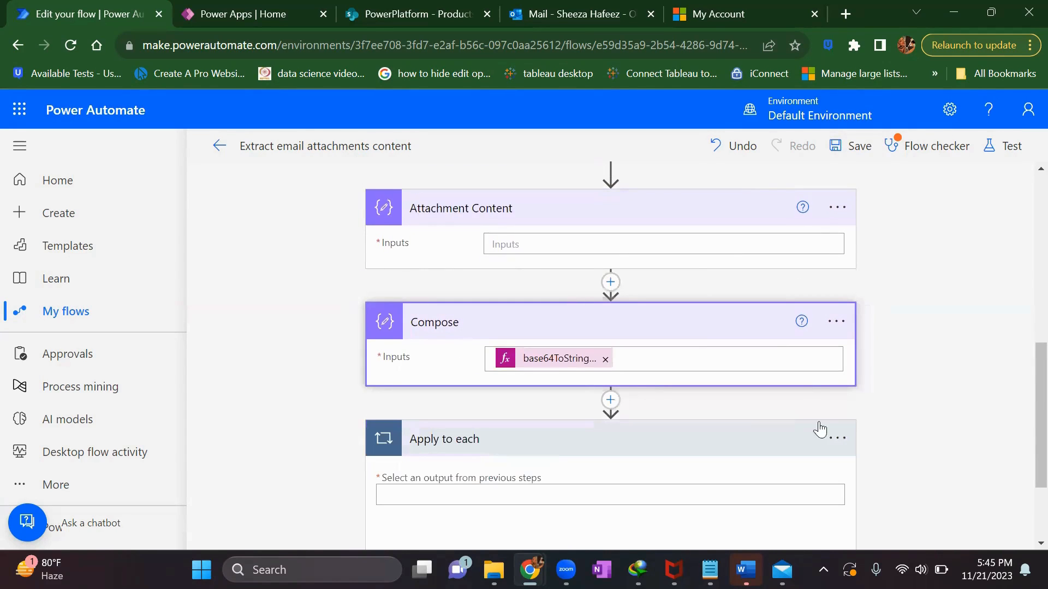
{"action": "left_click", "coordinate": [835, 437]}
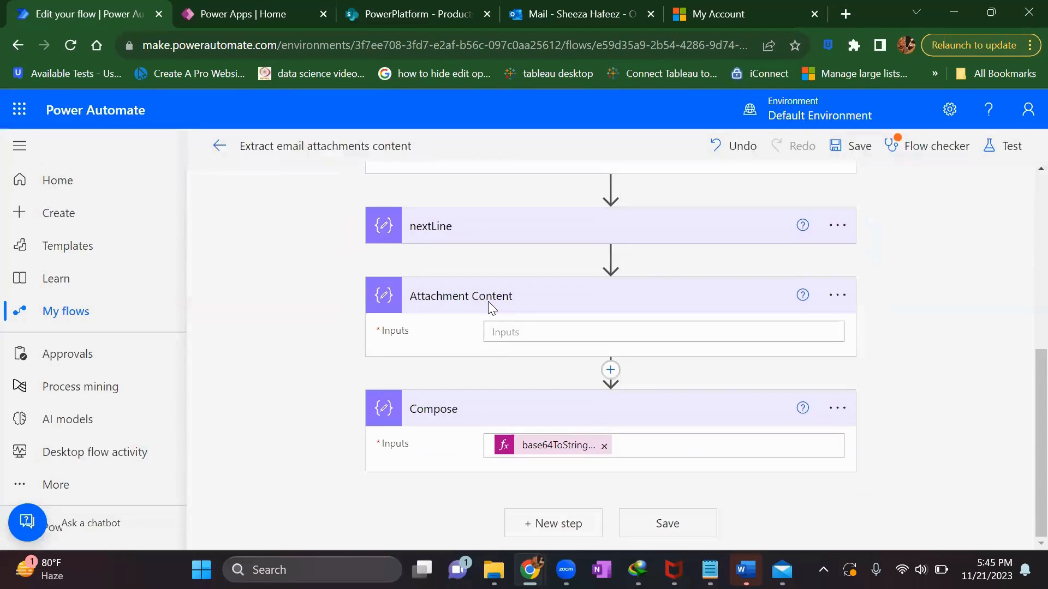
{"action": "left_click", "coordinate": [662, 332]}
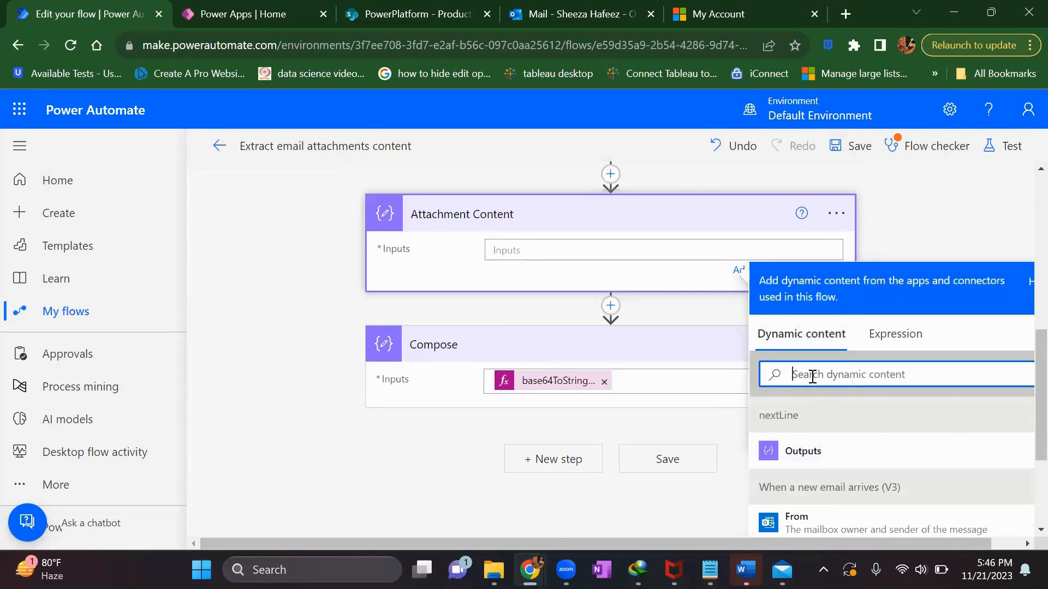
{"action": "type", "text": "content"}
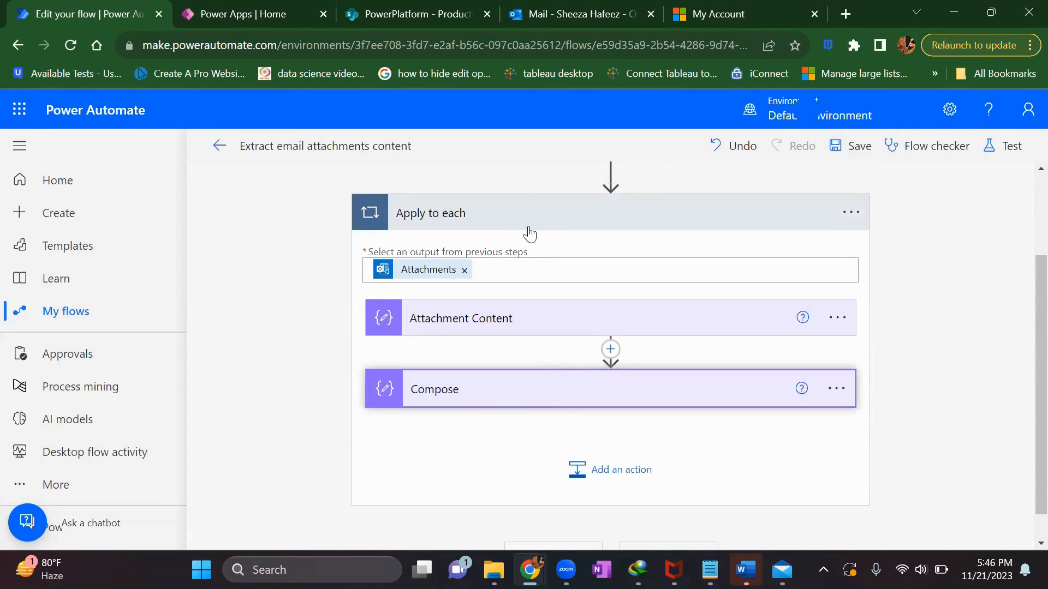
Step: Save the flow with the rebuilt loop
{"action": "left_click", "coordinate": [849, 145]}
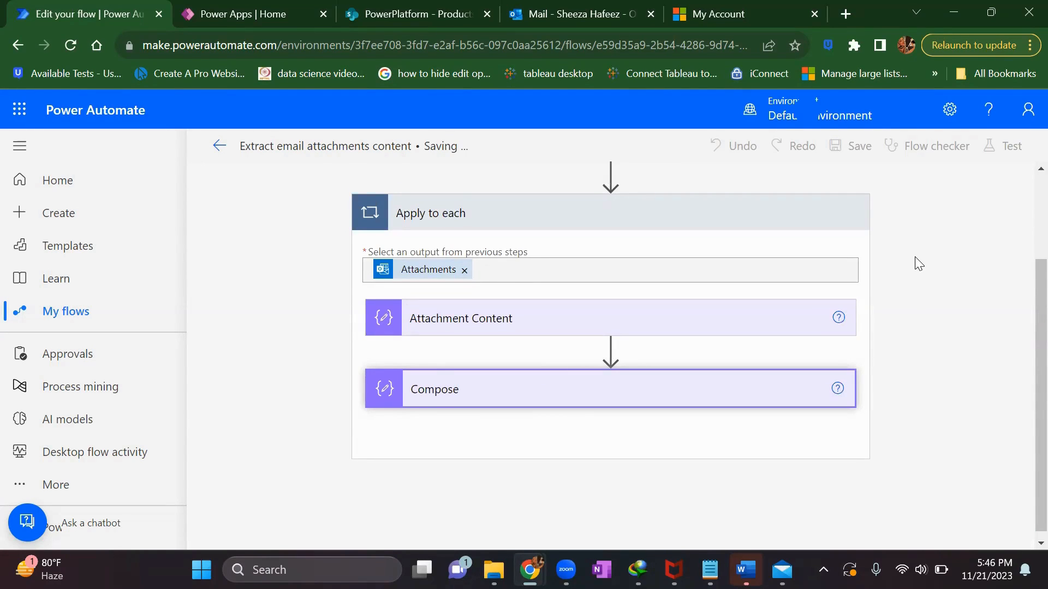
{"action": "left_click", "coordinate": [858, 145]}
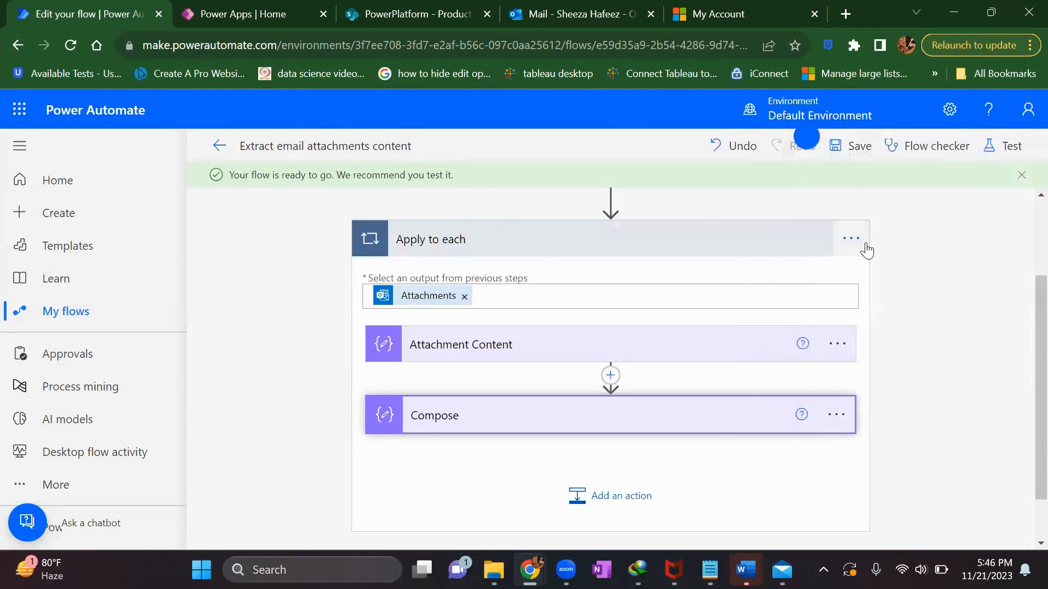
Step: Check the inbox for the test upload 2 email, then return to the flow's details page
{"action": "left_click", "coordinate": [780, 570]}
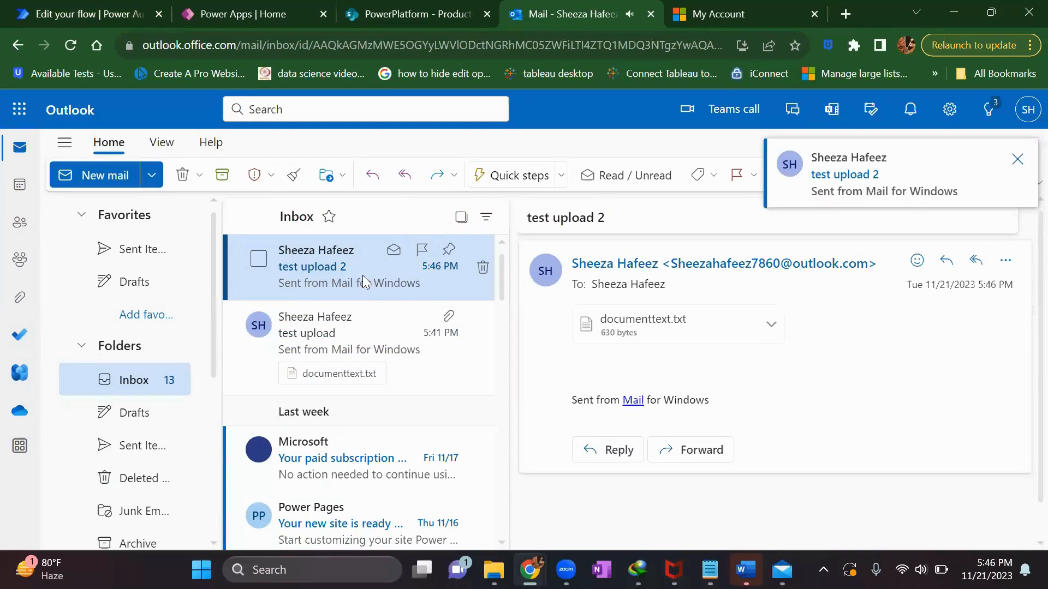
{"action": "left_click", "coordinate": [80, 13]}
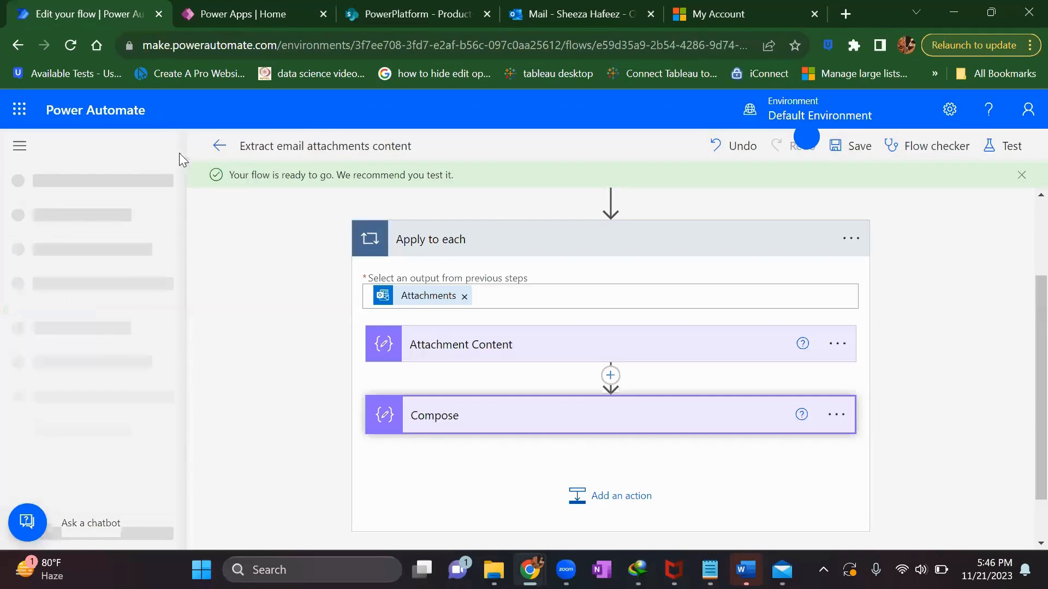
{"action": "left_click", "coordinate": [219, 145]}
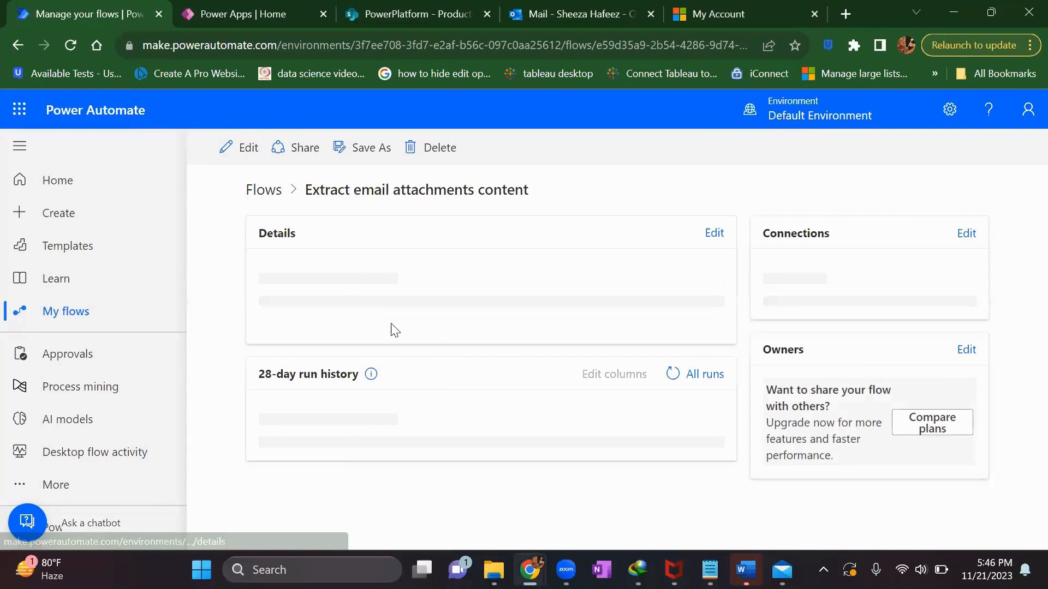
{"action": "mouse_move", "coordinate": [465, 387]}
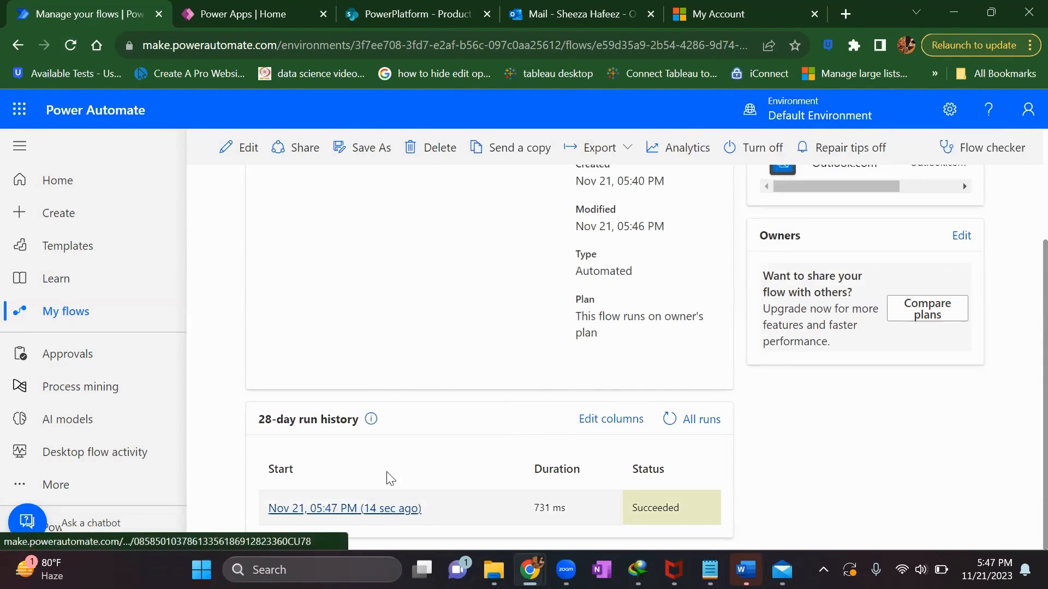
Step: Review the succeeded run's decoded Compose output, then return to editing the flow
{"action": "left_click", "coordinate": [344, 507]}
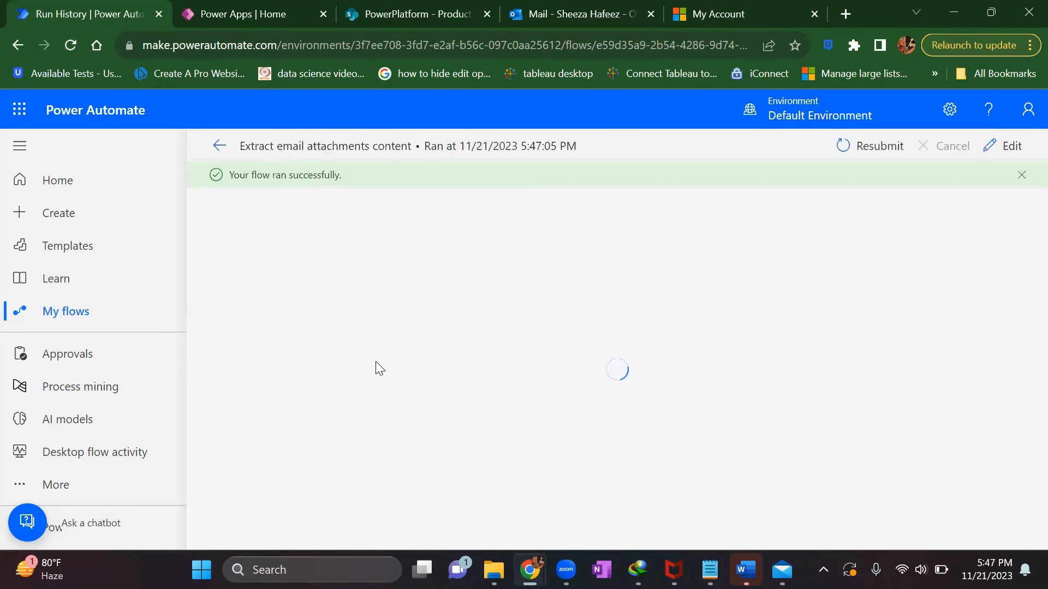
{"action": "mouse_move", "coordinate": [415, 352]}
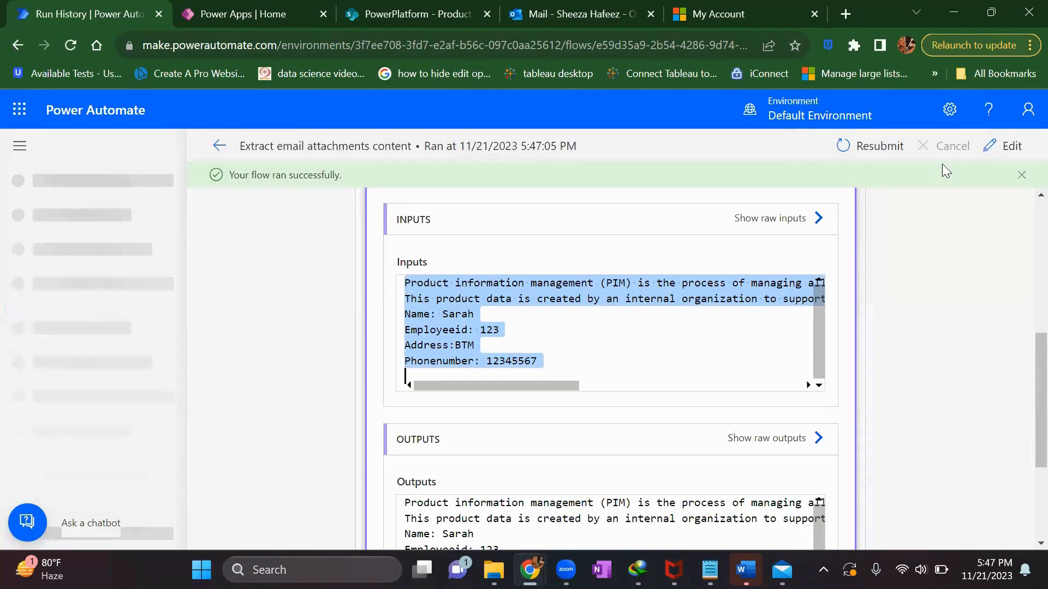
{"action": "left_click", "coordinate": [1010, 145]}
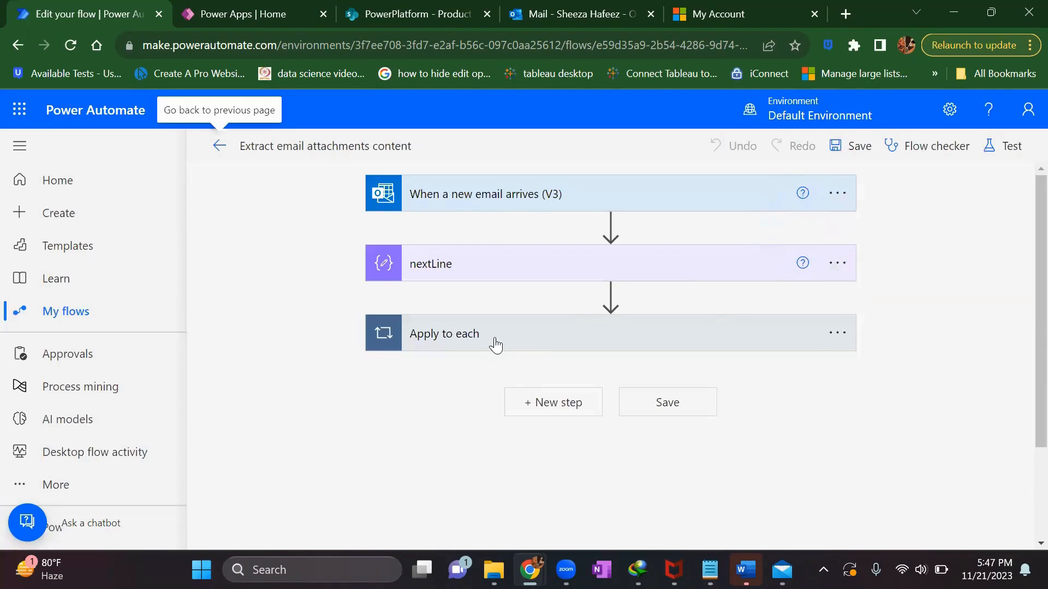
Step: Rename the loop's Compose step to Decode and add a new Compose action after it
{"action": "left_click", "coordinate": [444, 334]}
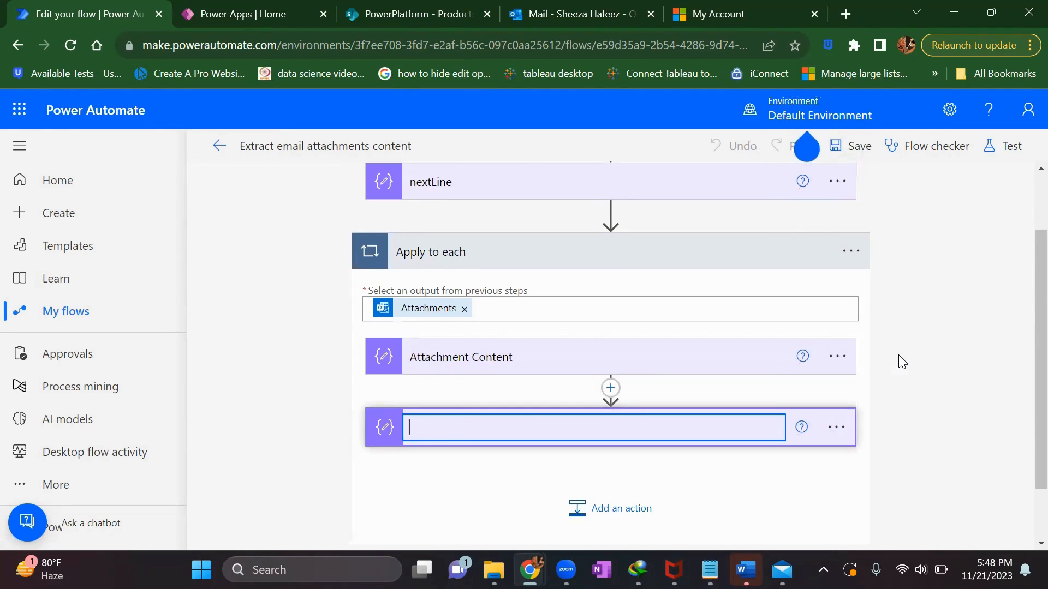
{"action": "type", "text": "Decode"}
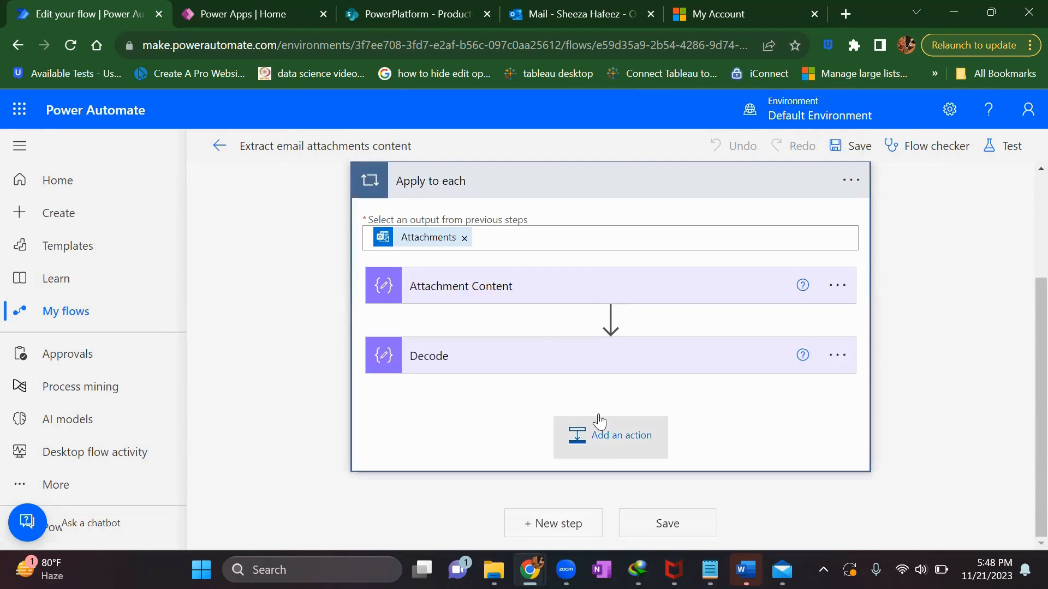
{"action": "left_click", "coordinate": [619, 436]}
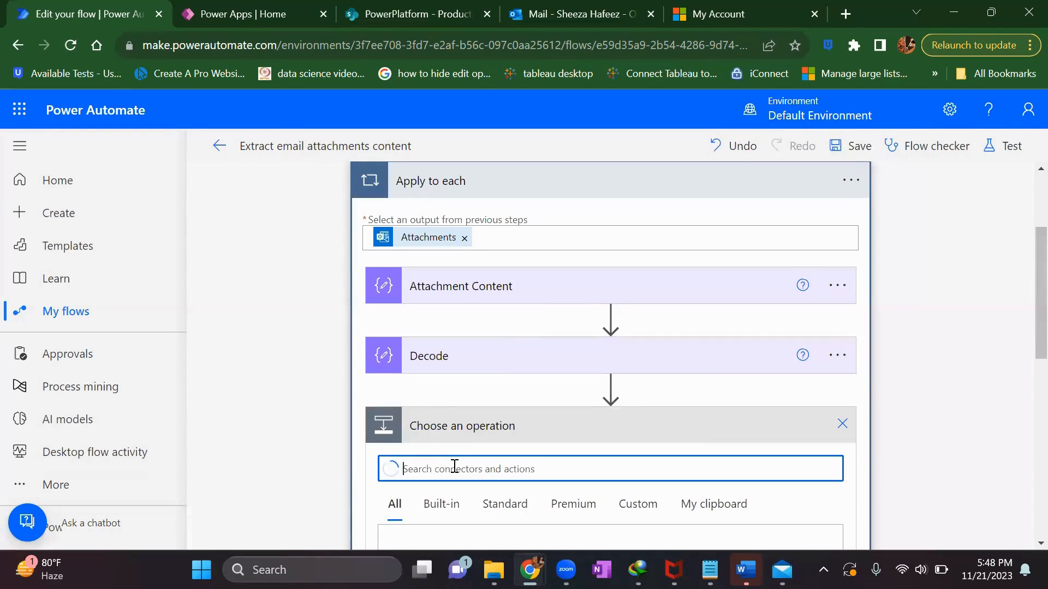
{"action": "type", "text": "compose"}
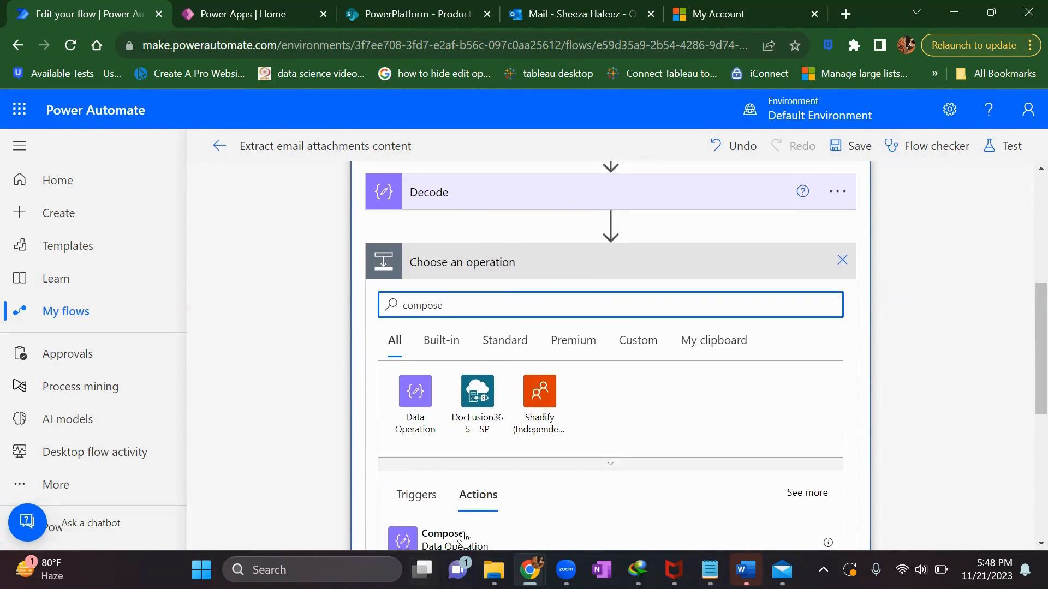
{"action": "left_click", "coordinate": [442, 538]}
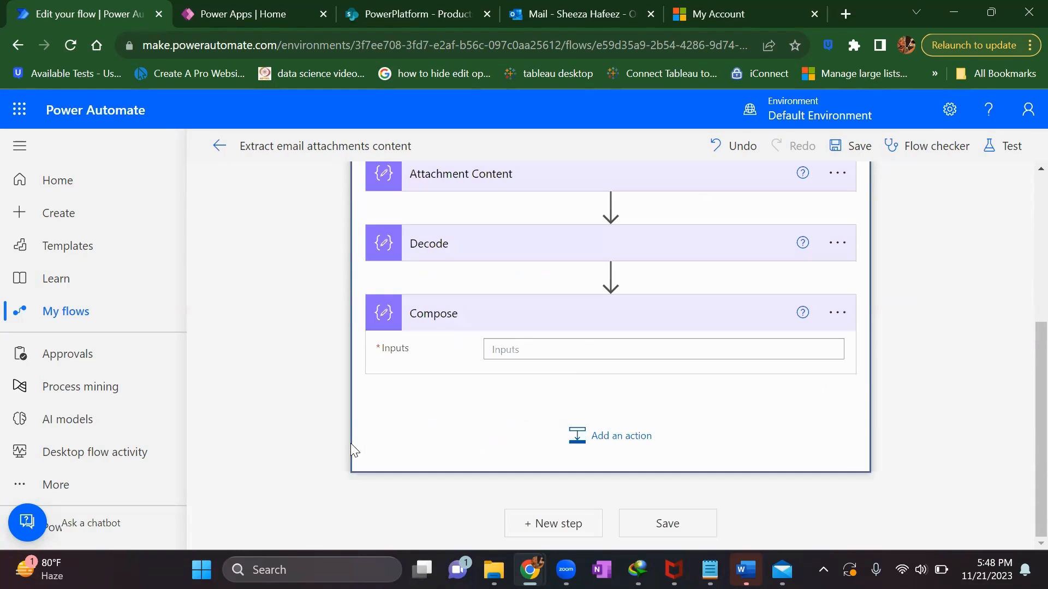
Step: Set the new Compose input to a split expression on Decode's output with nextLine as separator
{"action": "left_click", "coordinate": [662, 349]}
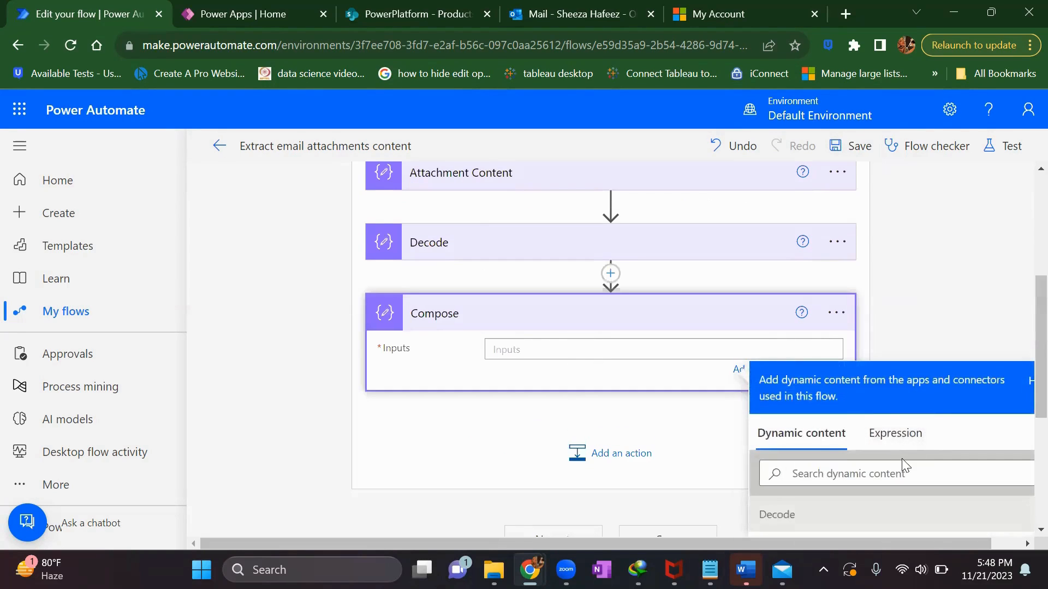
{"action": "type", "text": "s"}
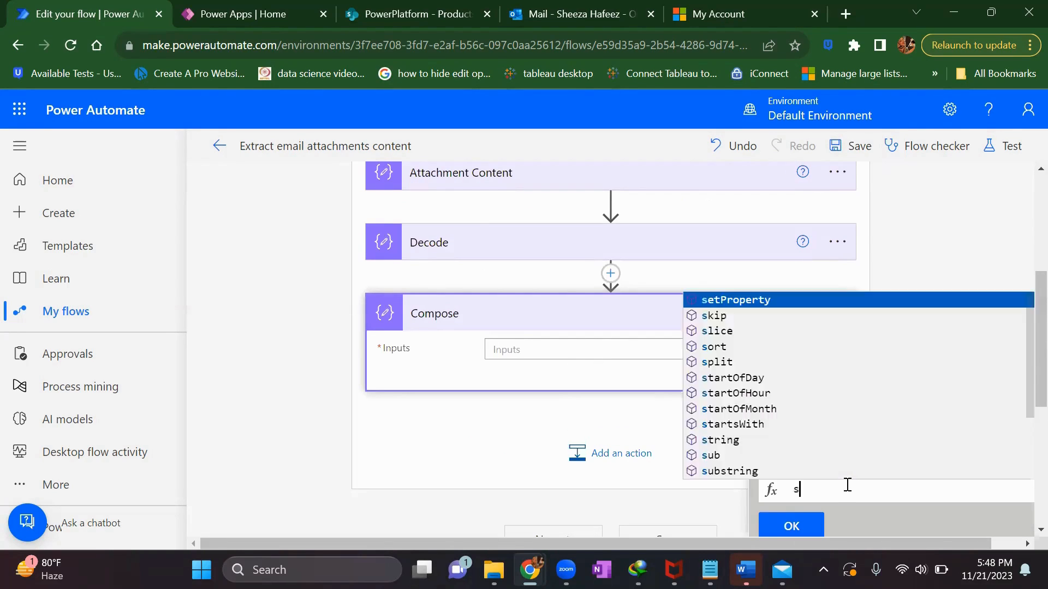
{"action": "left_click", "coordinate": [715, 362]}
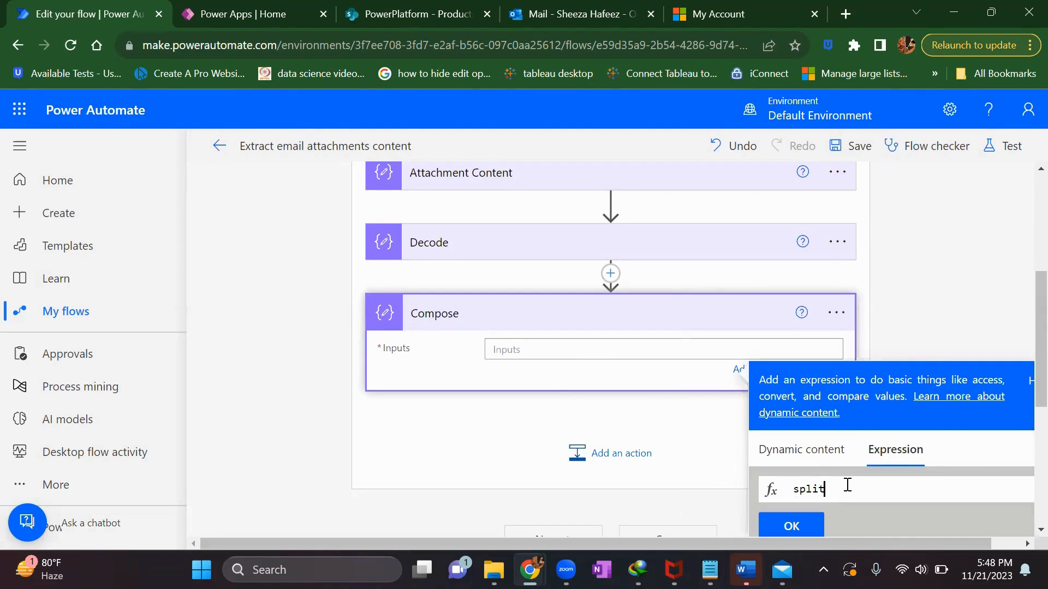
{"action": "type", "text": "("}
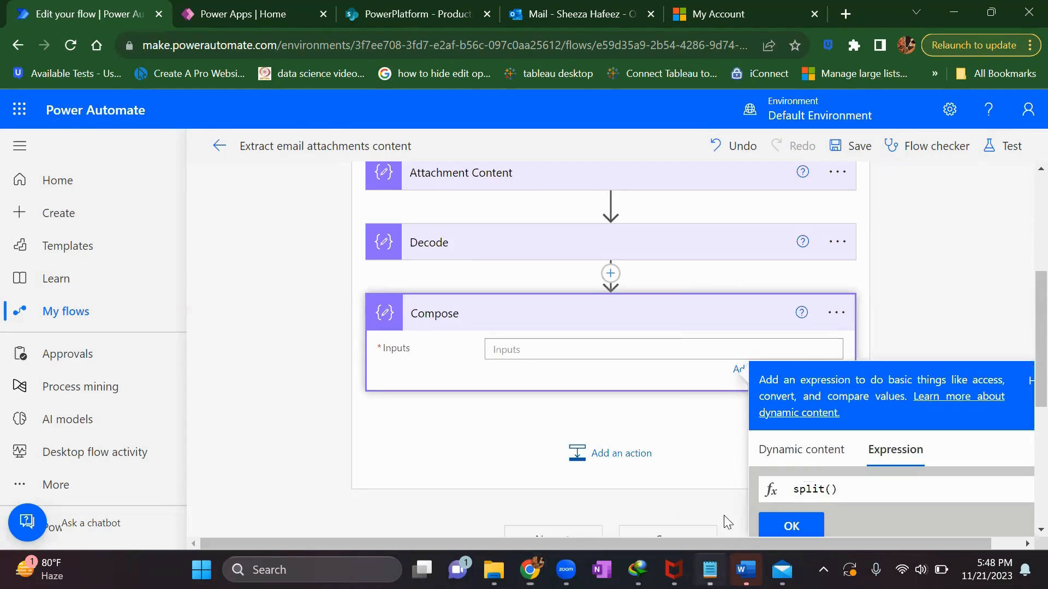
{"action": "left_click", "coordinate": [708, 570]}
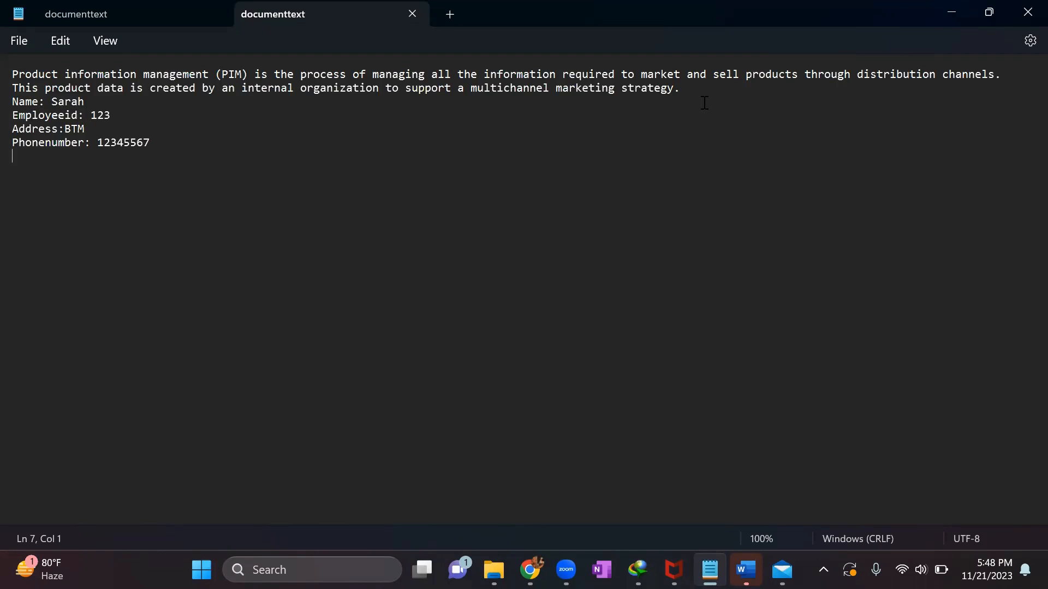
{"action": "left_click", "coordinate": [529, 570]}
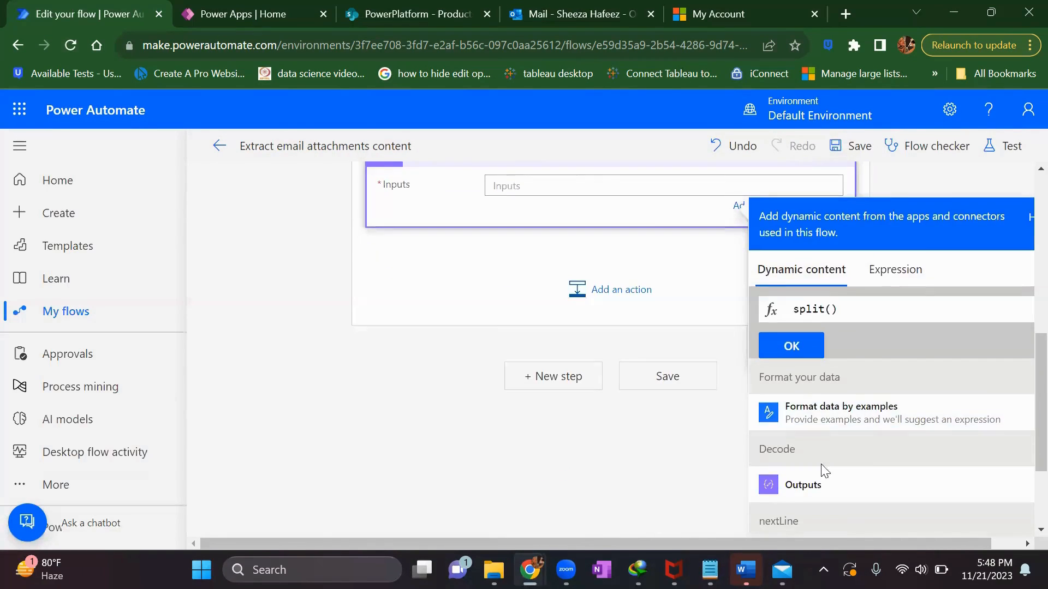
{"action": "left_click", "coordinate": [802, 485]}
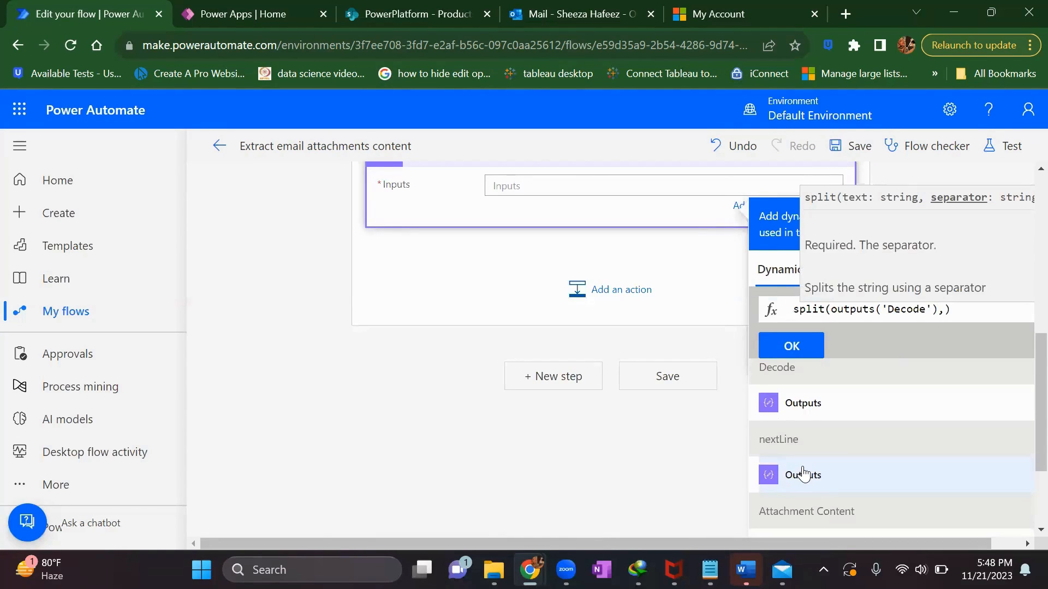
{"action": "left_click", "coordinate": [791, 346]}
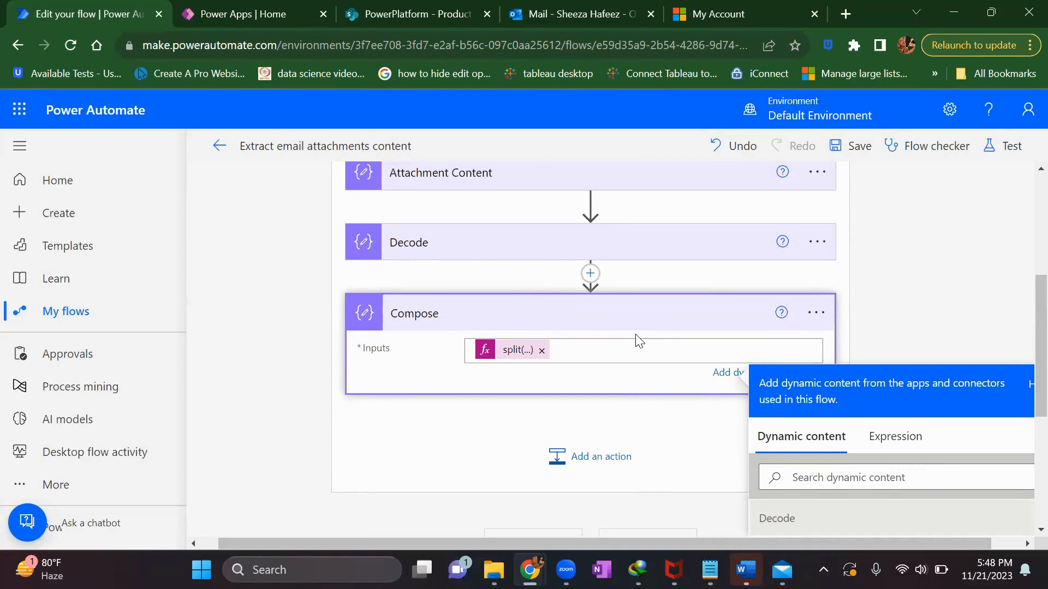
{"action": "left_click", "coordinate": [709, 570]}
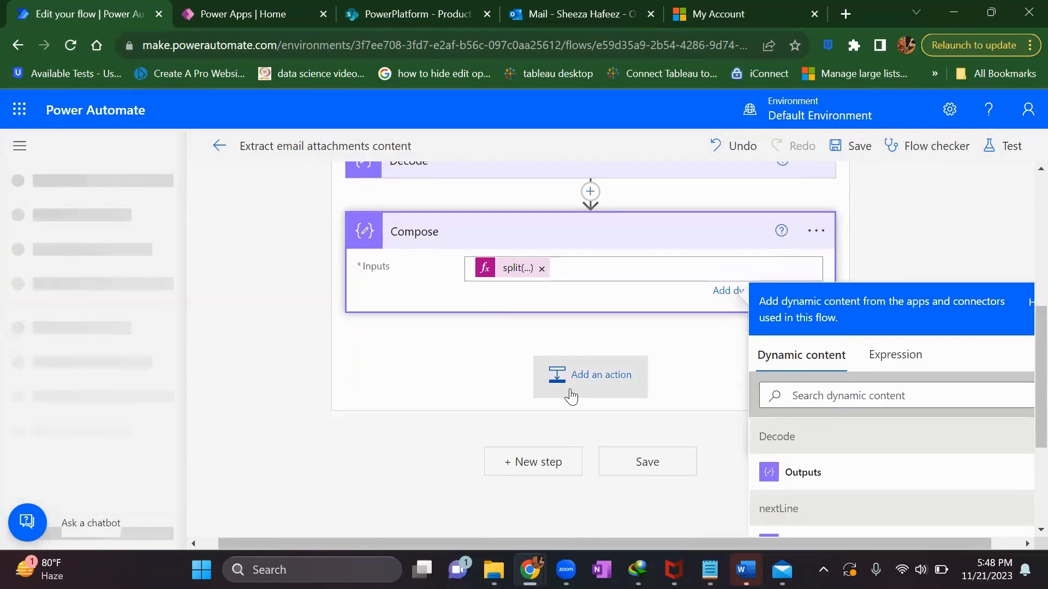
Step: Add another Compose action inside the loop and rename it Length
{"action": "left_click", "coordinate": [591, 374]}
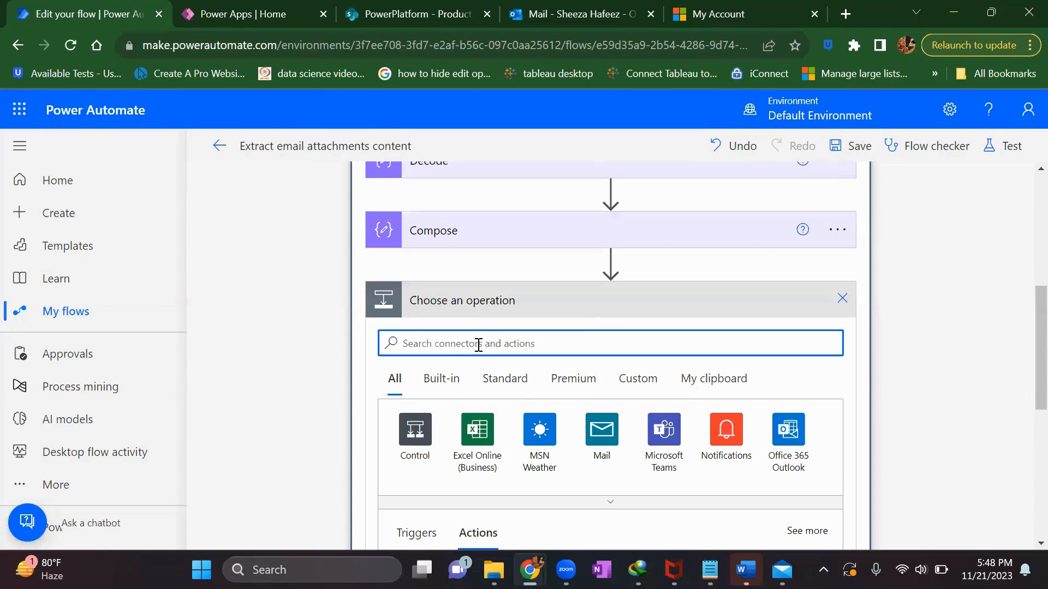
{"action": "type", "text": "d"}
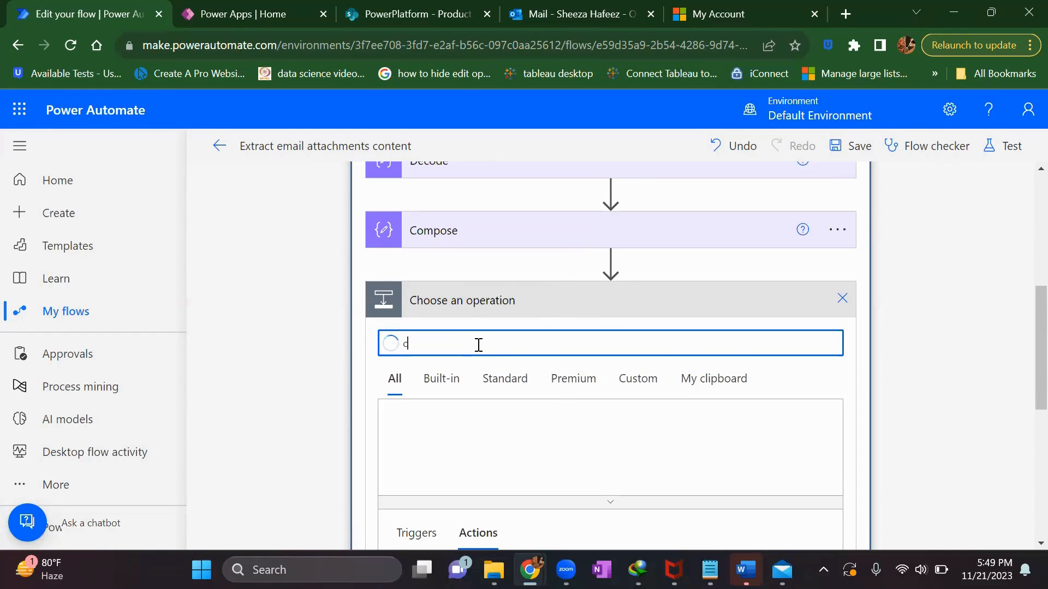
{"action": "type", "text": "ompose"}
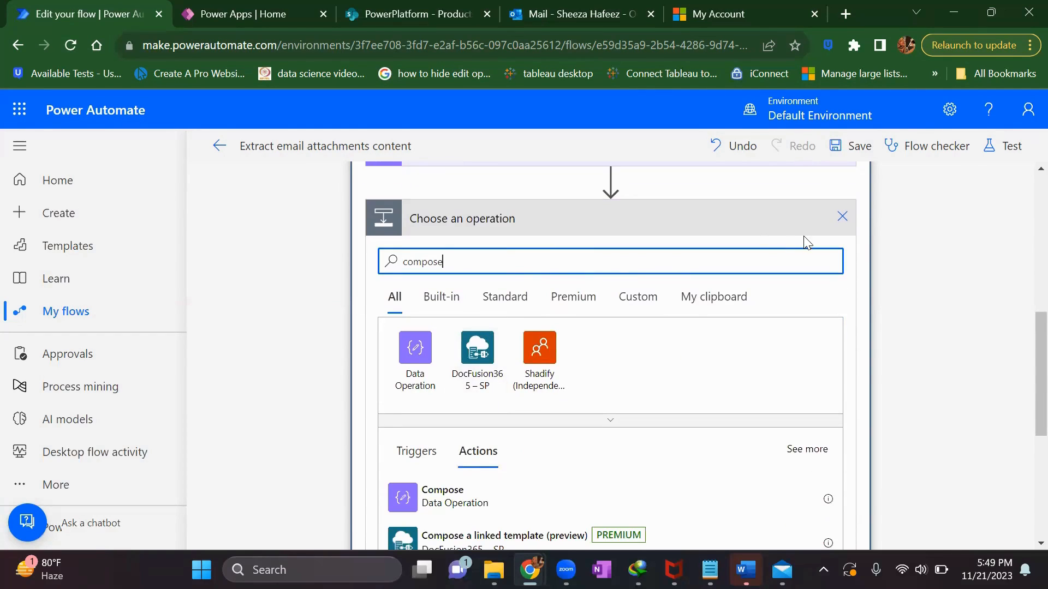
{"action": "scroll", "scroll_direction": "down", "scroll_amount": 3}
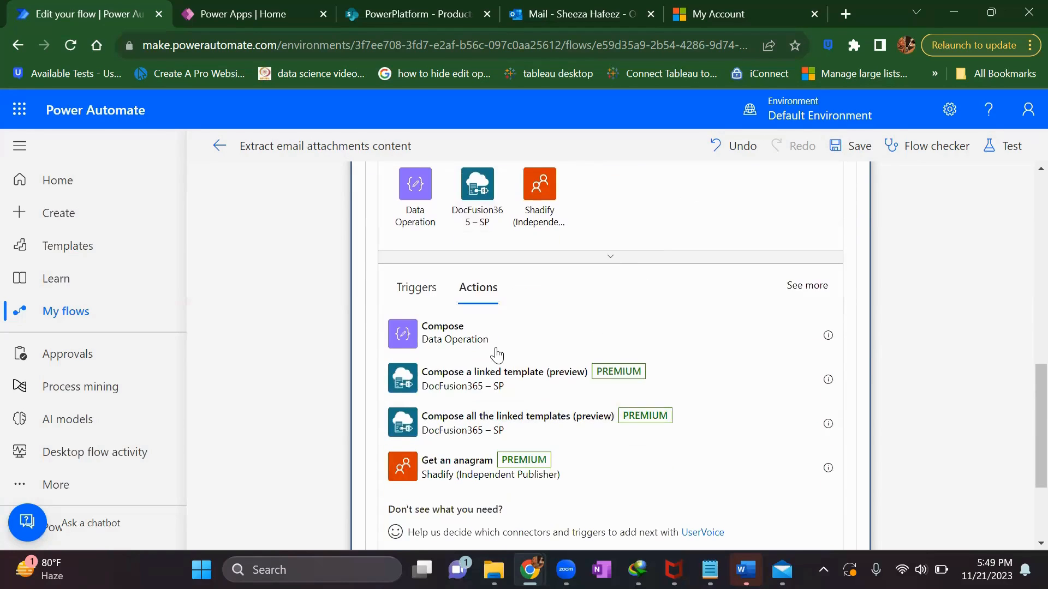
{"action": "left_click", "coordinate": [441, 332]}
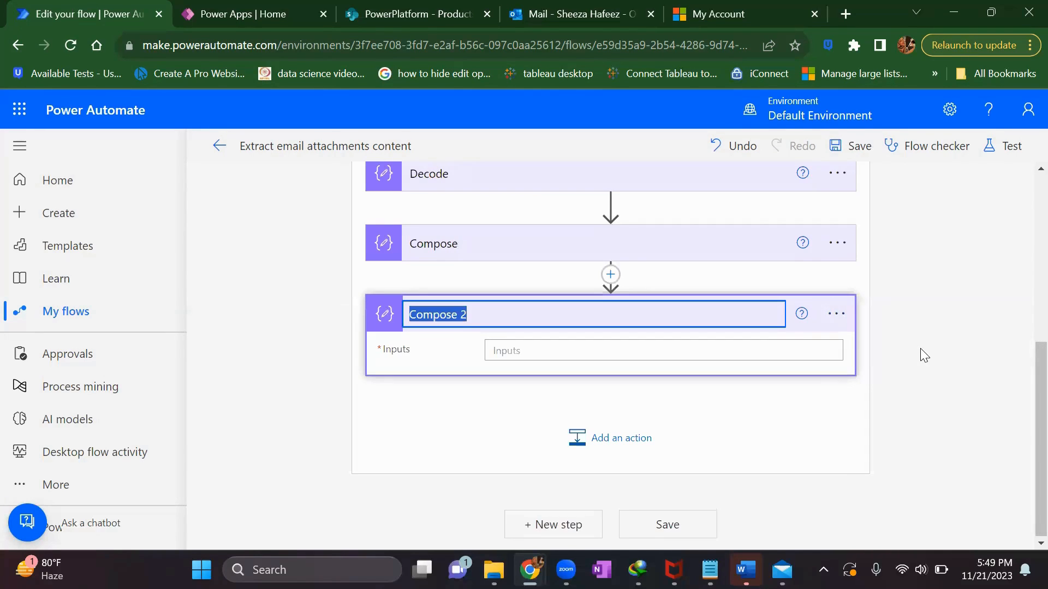
{"action": "type", "text": "Length"}
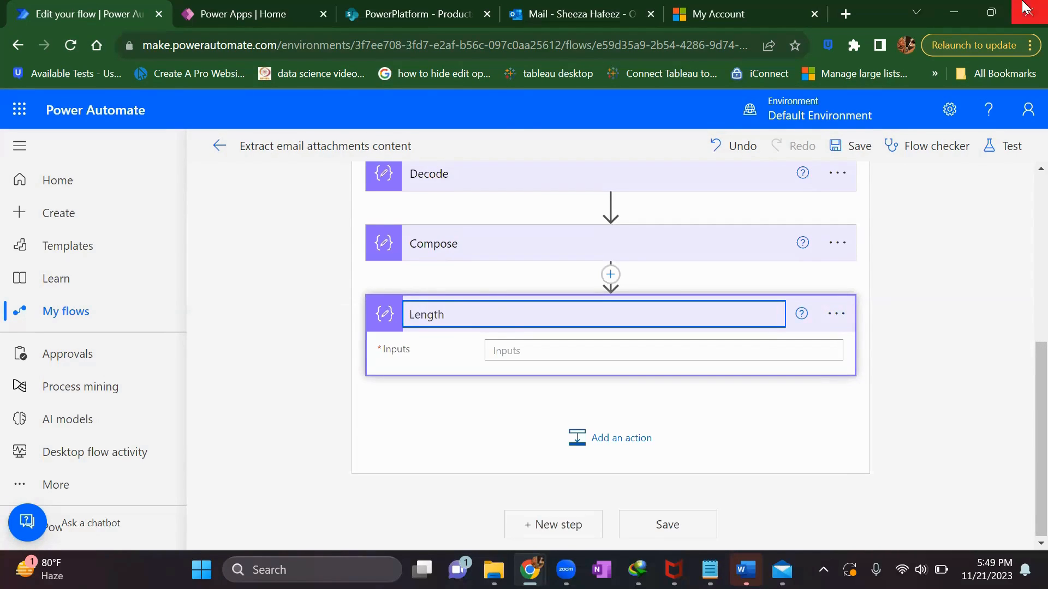
{"action": "mouse_move", "coordinate": [447, 252]}
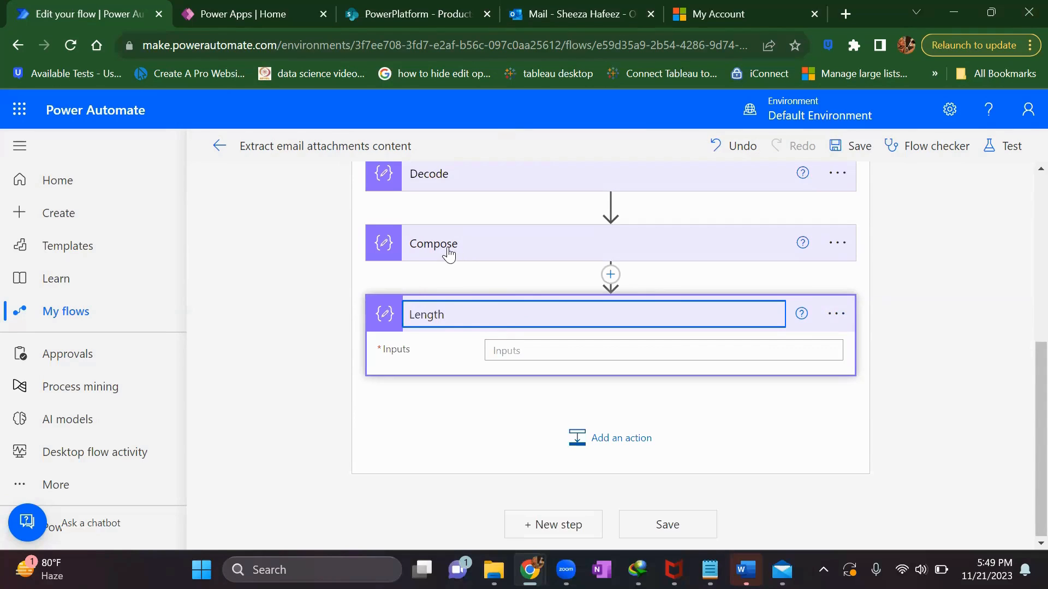
{"action": "mouse_move", "coordinate": [819, 257]}
{"action": "type", "text": "len"}
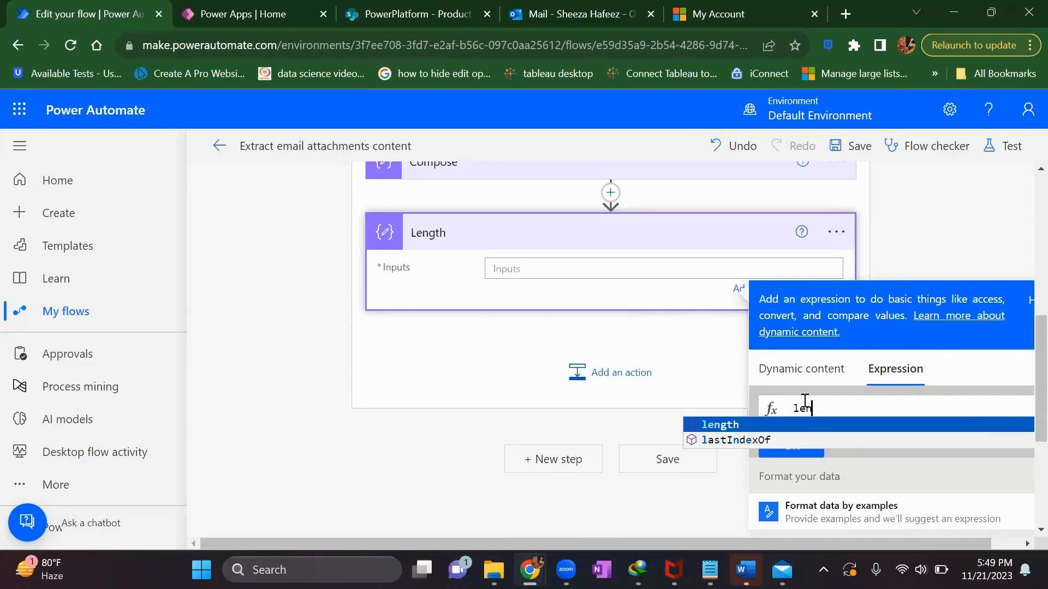
Step: Set Length's inputs to the expression length(outputs('Compose')) and confirm it
{"action": "left_click", "coordinate": [719, 424]}
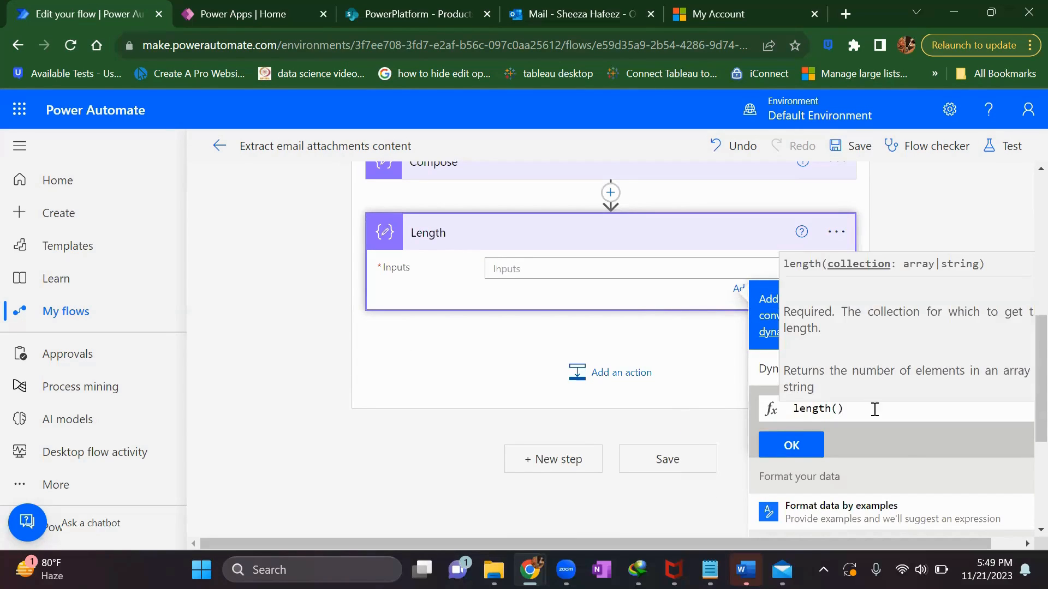
{"action": "scroll", "scroll_direction": "down", "scroll_amount": 3}
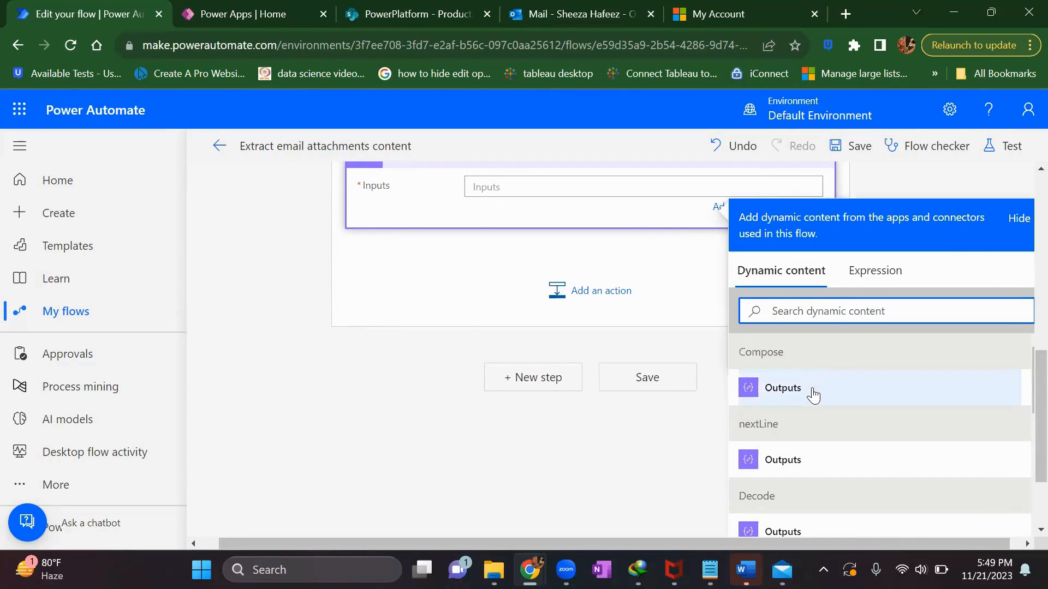
{"action": "left_click", "coordinate": [782, 388]}
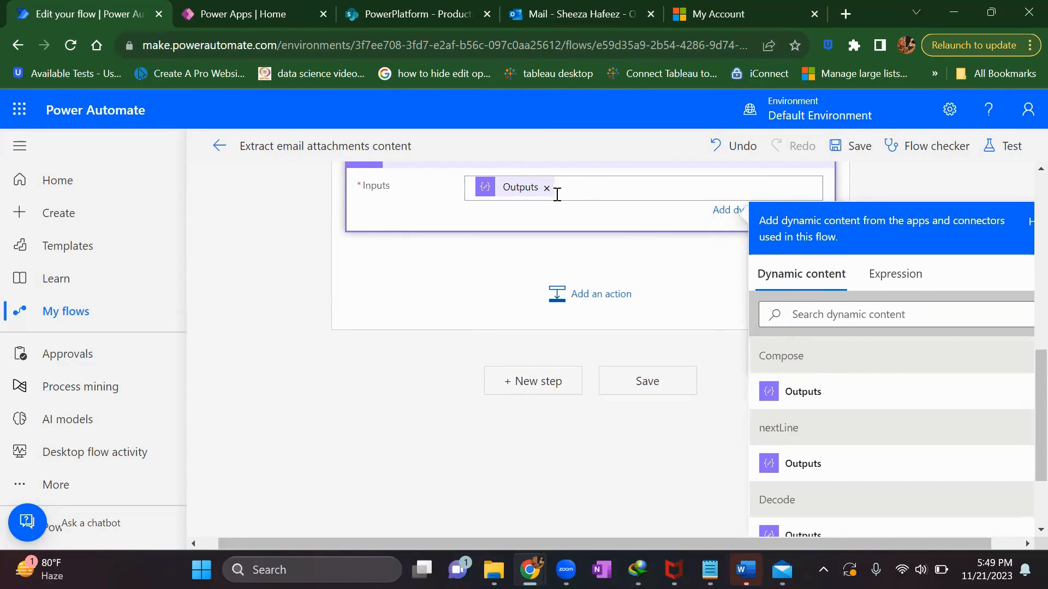
{"action": "left_click", "coordinate": [895, 273]}
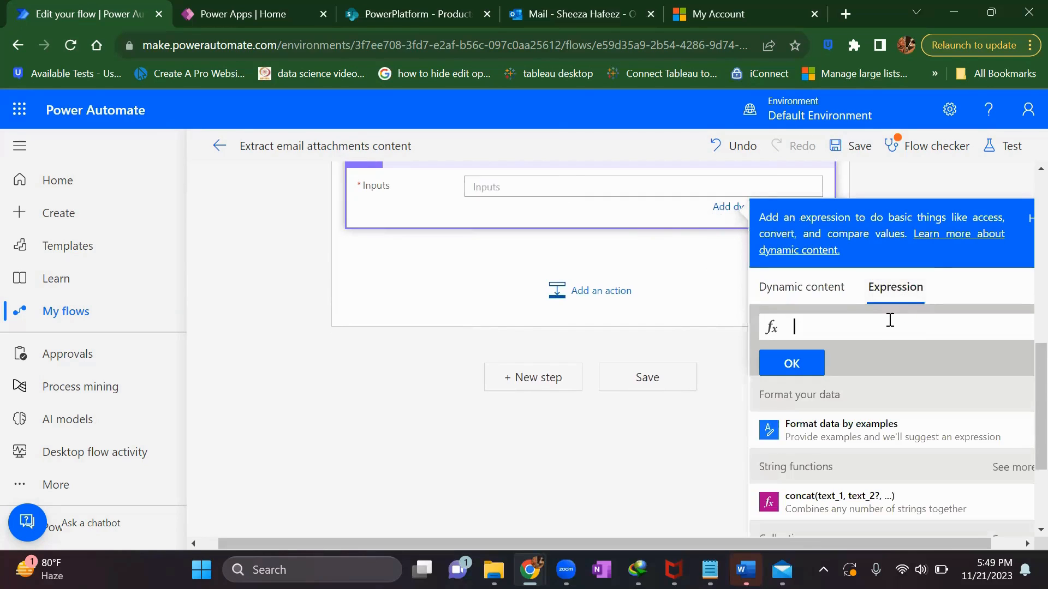
{"action": "type", "text": "length"}
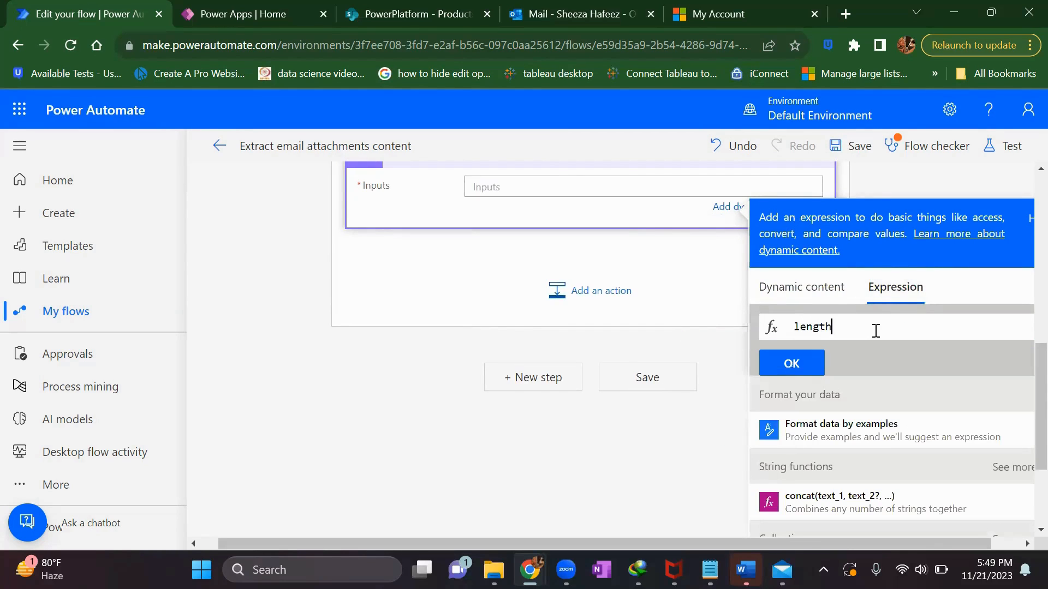
{"action": "type", "text": "("}
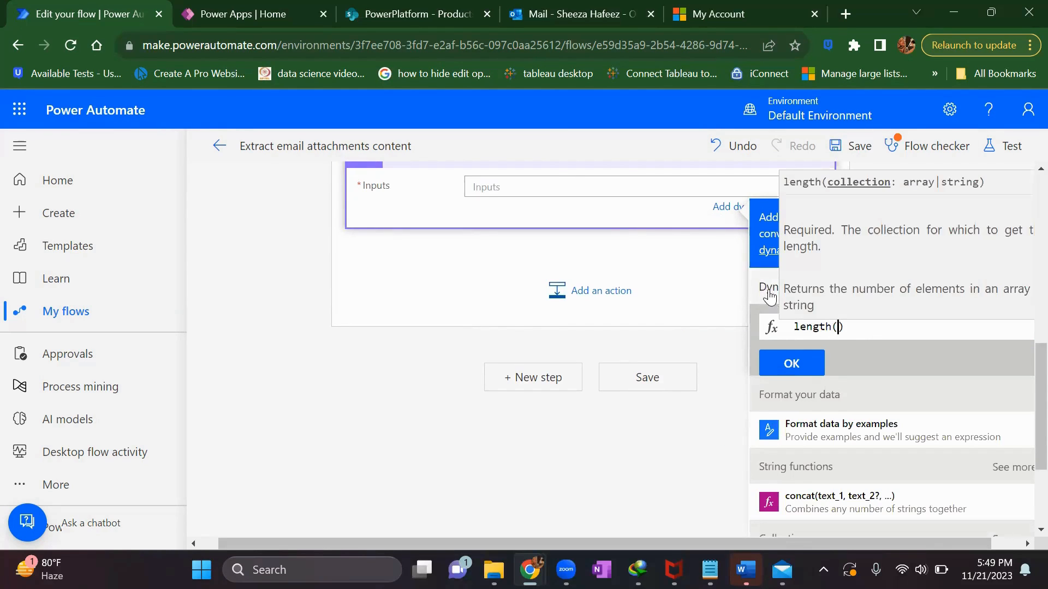
{"action": "left_click", "coordinate": [801, 270]}
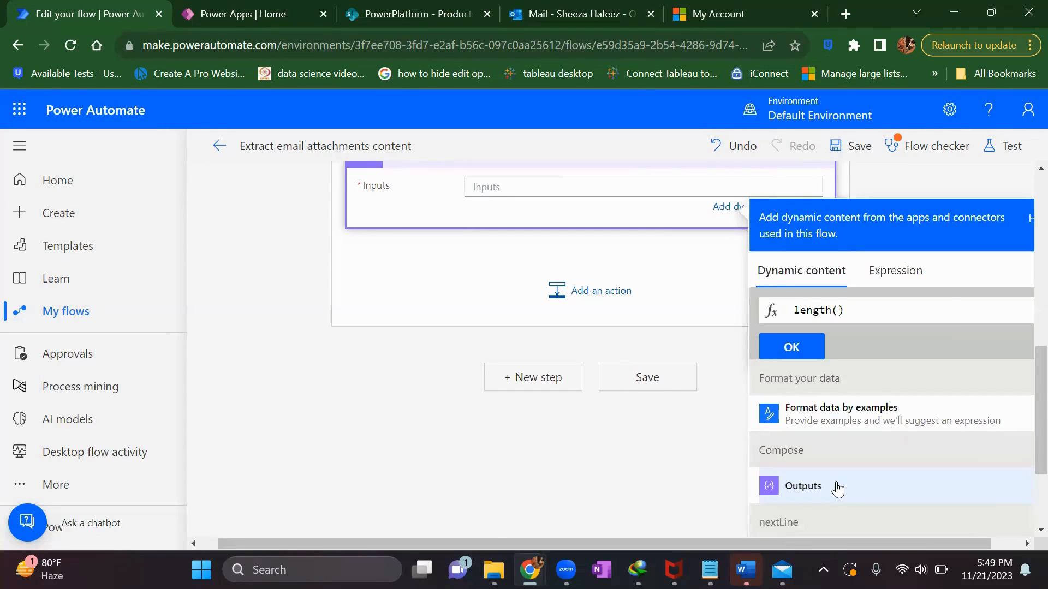
{"action": "left_click", "coordinate": [802, 486]}
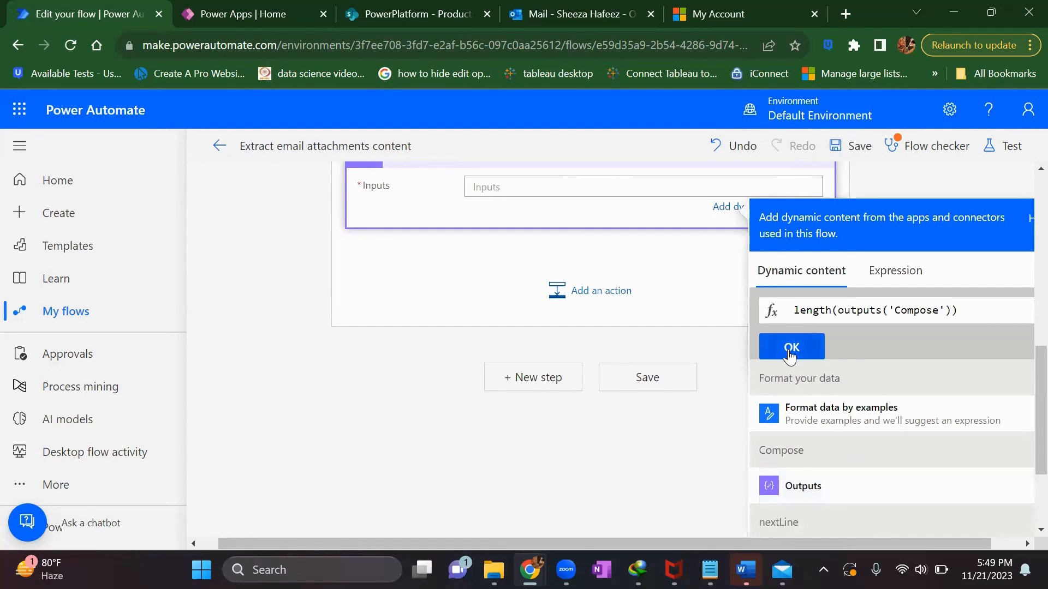
{"action": "left_click", "coordinate": [791, 347]}
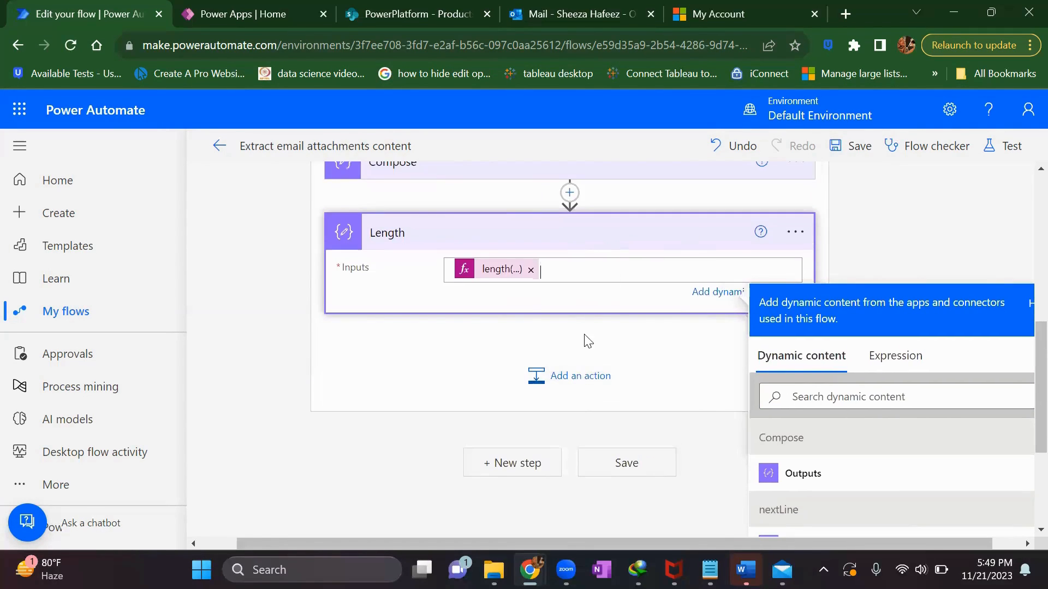
{"action": "left_click", "coordinate": [578, 375]}
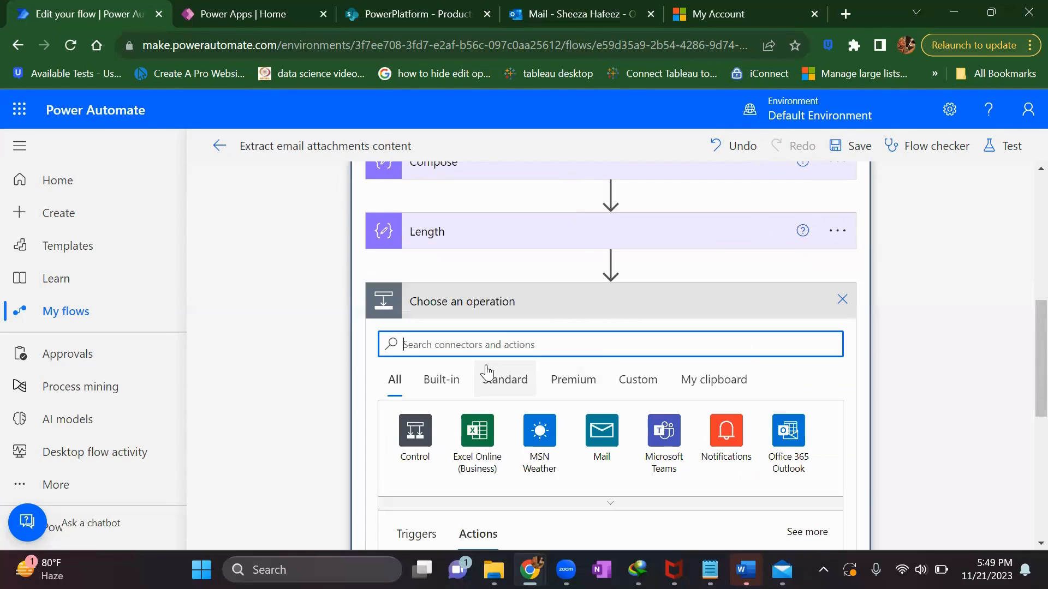
Step: Add a Do until control loop after the Length step
{"action": "type", "text": "do un"}
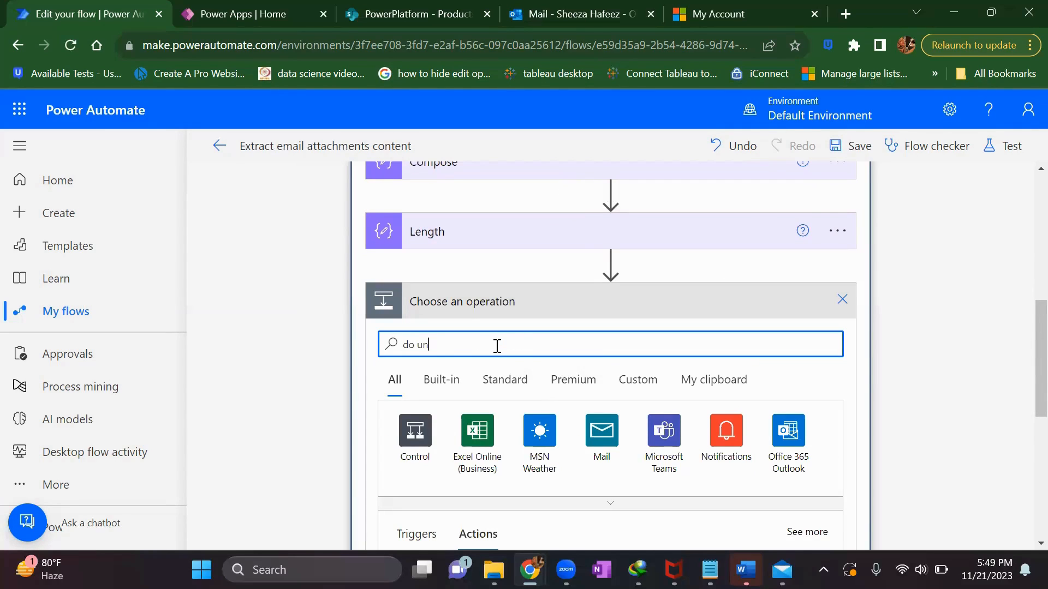
{"action": "type", "text": "til"}
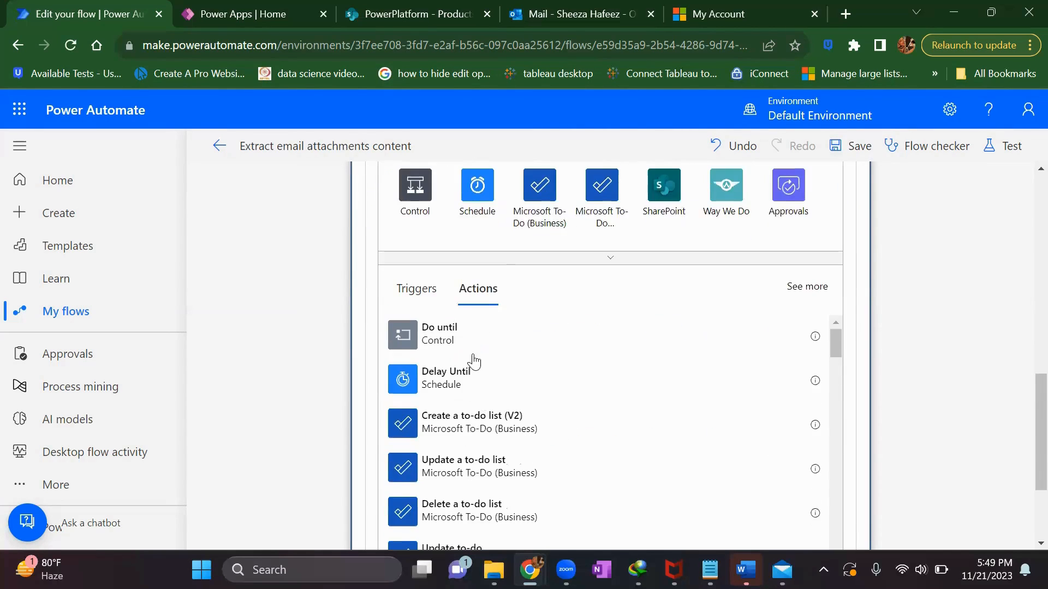
{"action": "left_click", "coordinate": [440, 334]}
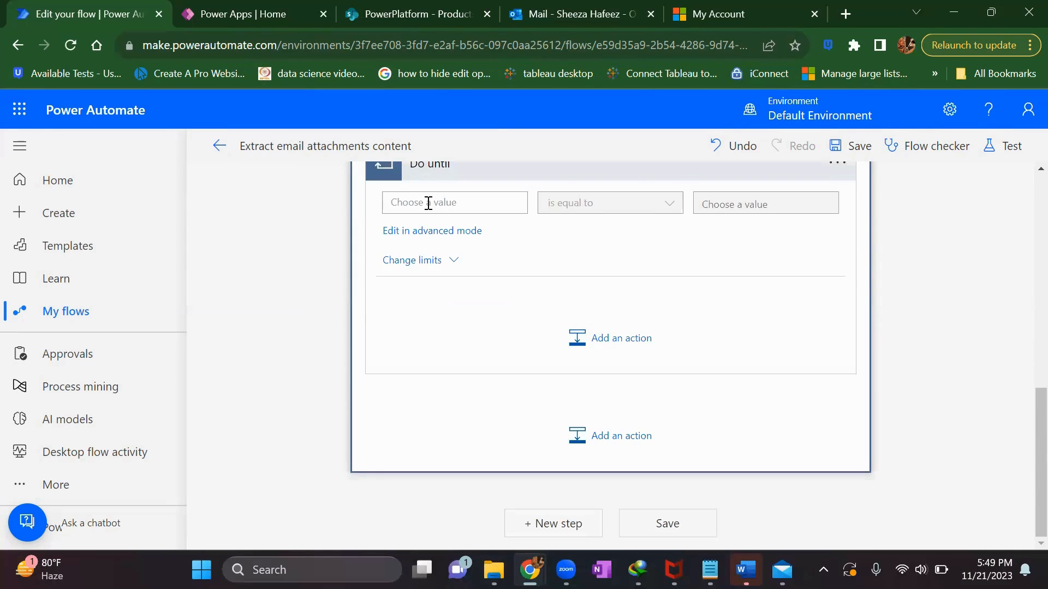
{"action": "scroll", "scroll_direction": "up", "scroll_amount": 3}
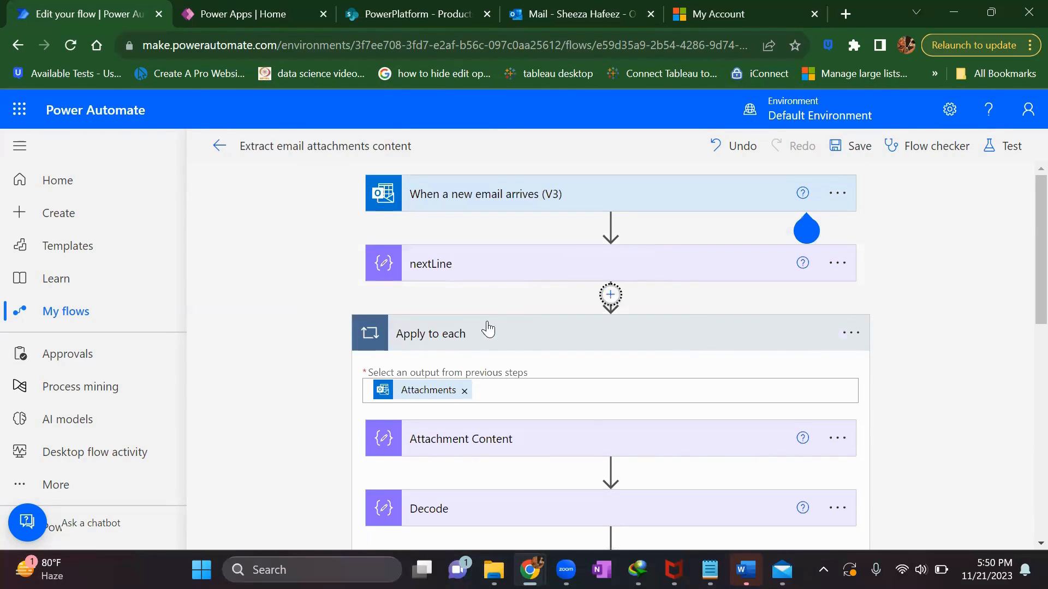
Step: Insert an Initialize variable step named i with its type before the Apply to each loop
{"action": "left_click", "coordinate": [609, 296]}
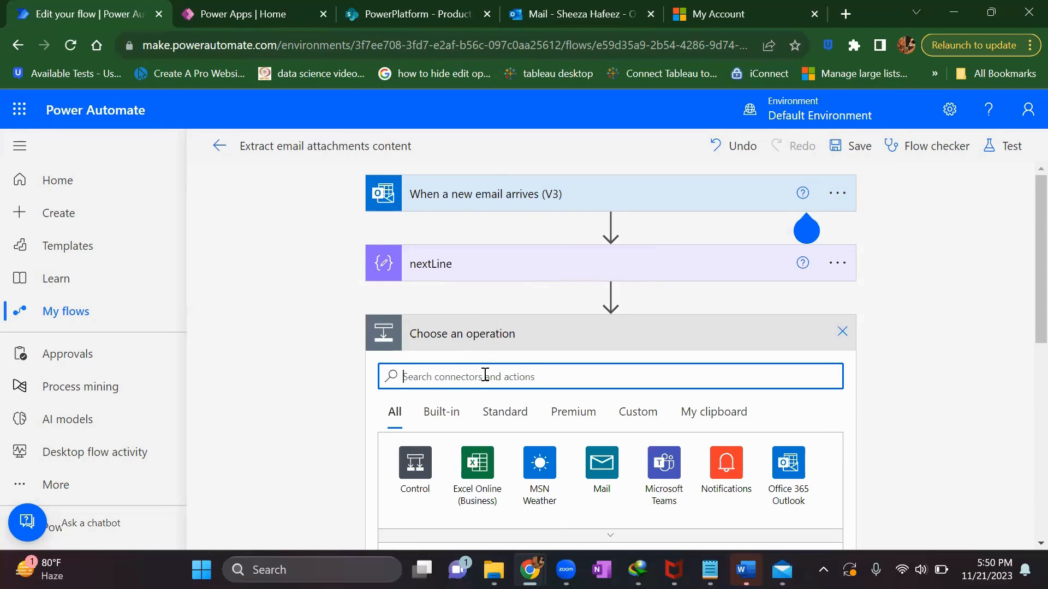
{"action": "type", "text": "in"}
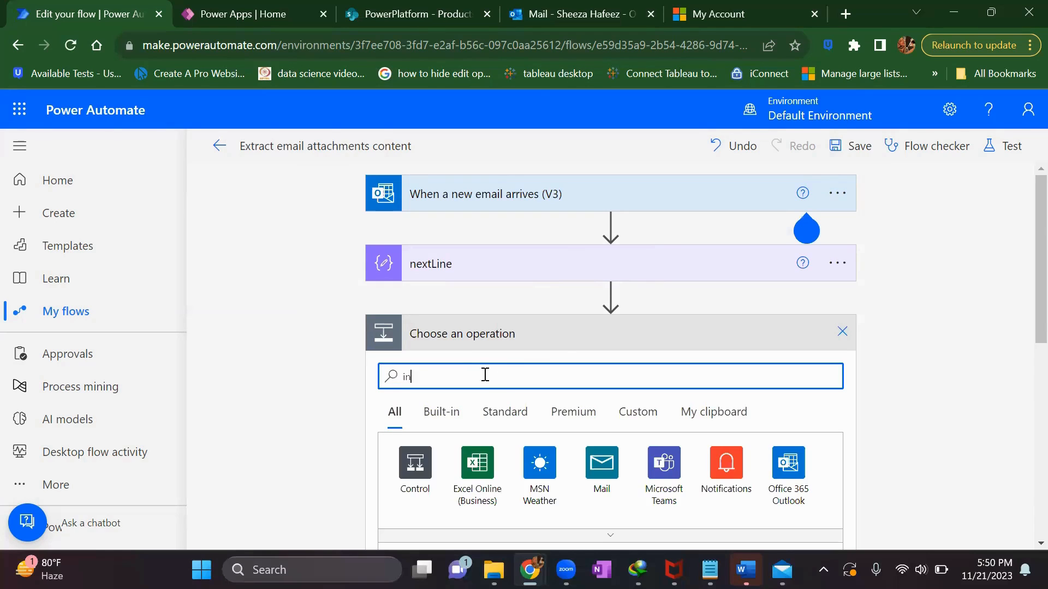
{"action": "type", "text": "initial"}
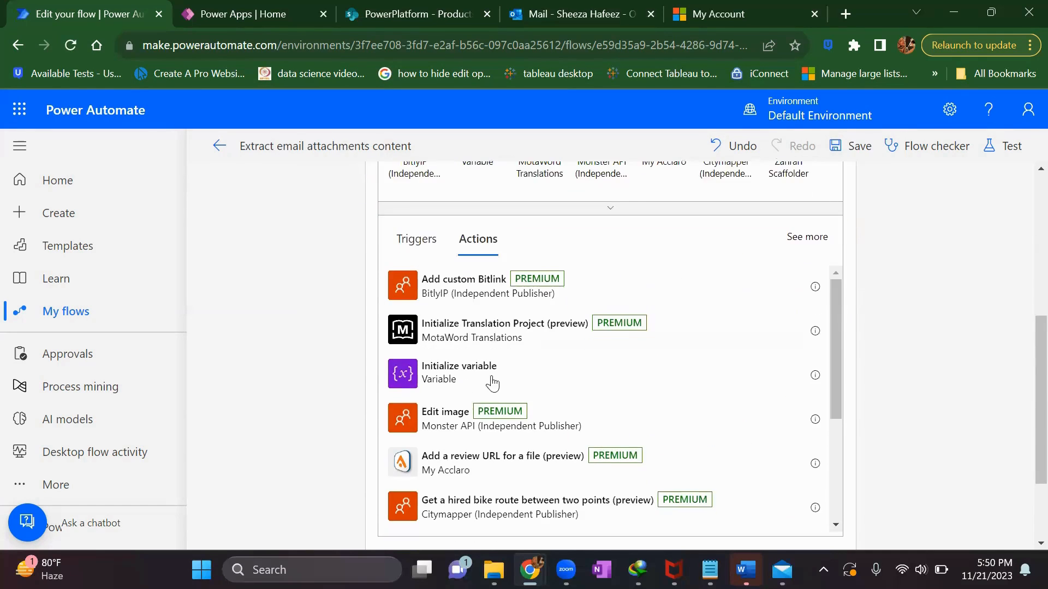
{"action": "left_click", "coordinate": [460, 373]}
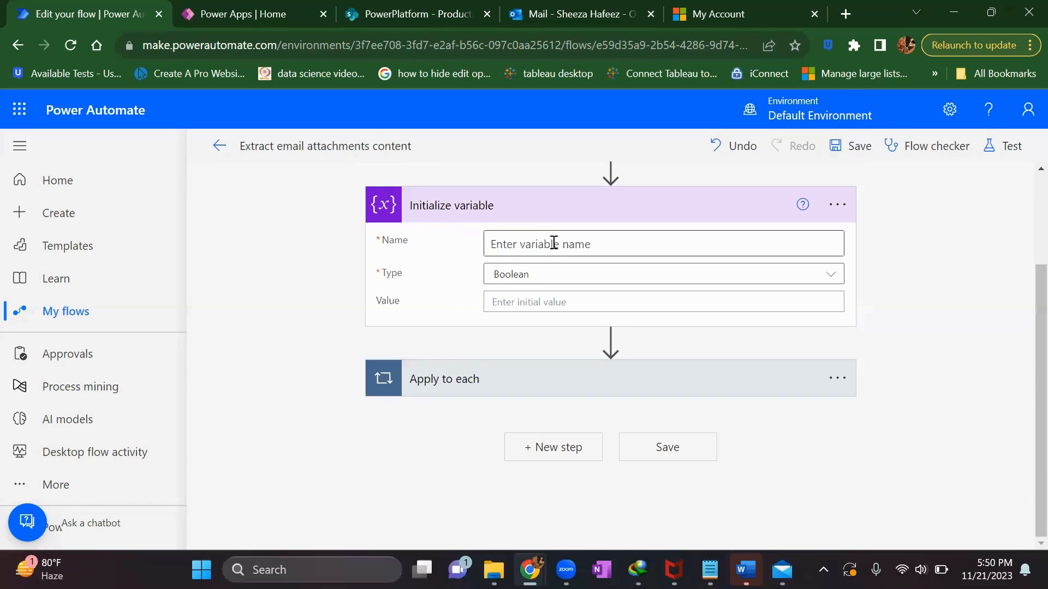
{"action": "left_click", "coordinate": [664, 275]}
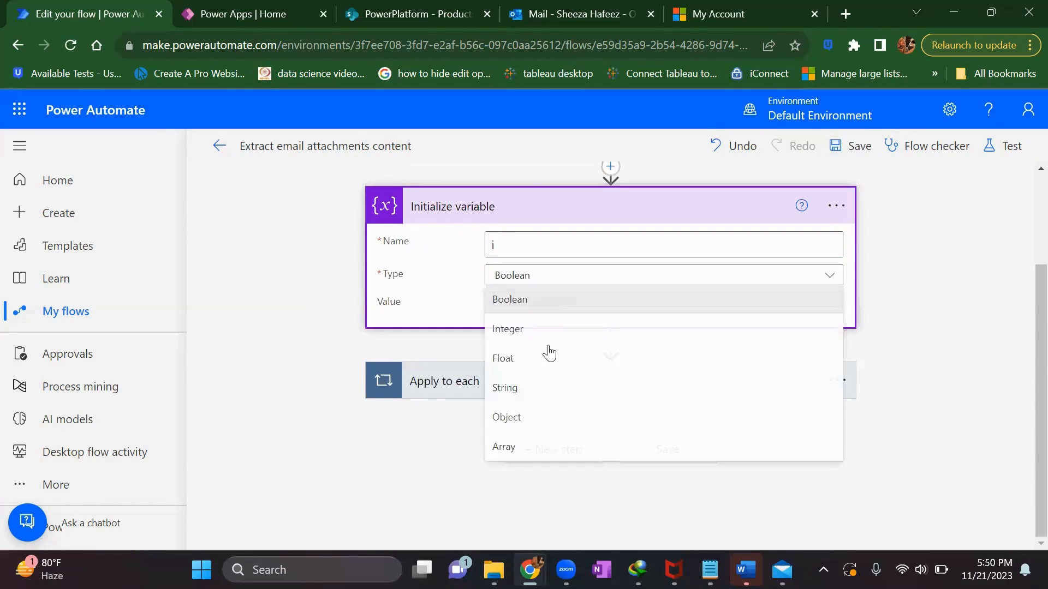
{"action": "left_click", "coordinate": [507, 329]}
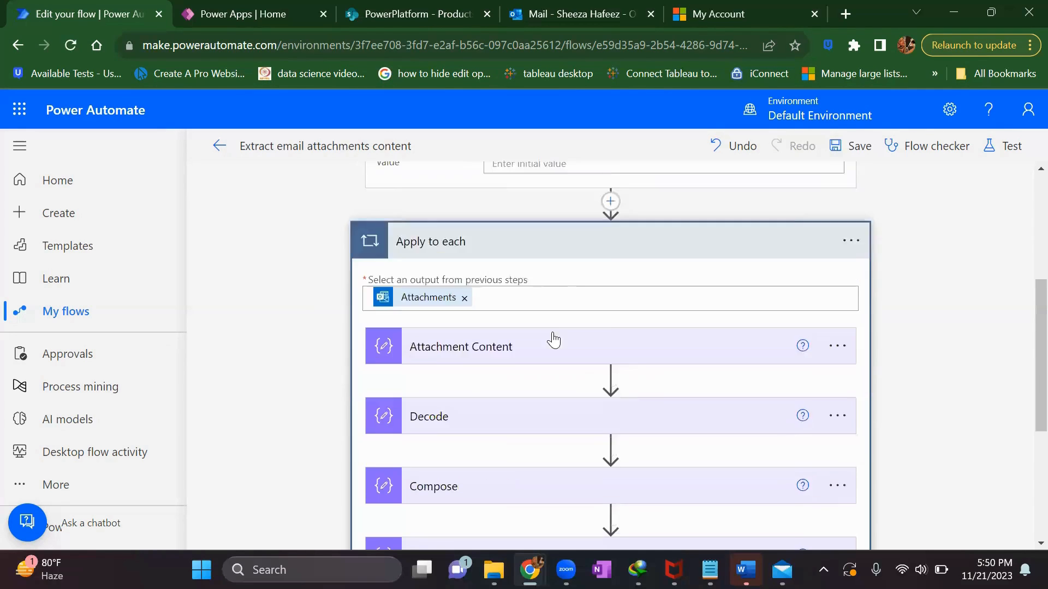
Step: Set the Do until condition to variable i is greater than or equal to the comparison value
{"action": "scroll", "scroll_direction": "down", "scroll_amount": 3}
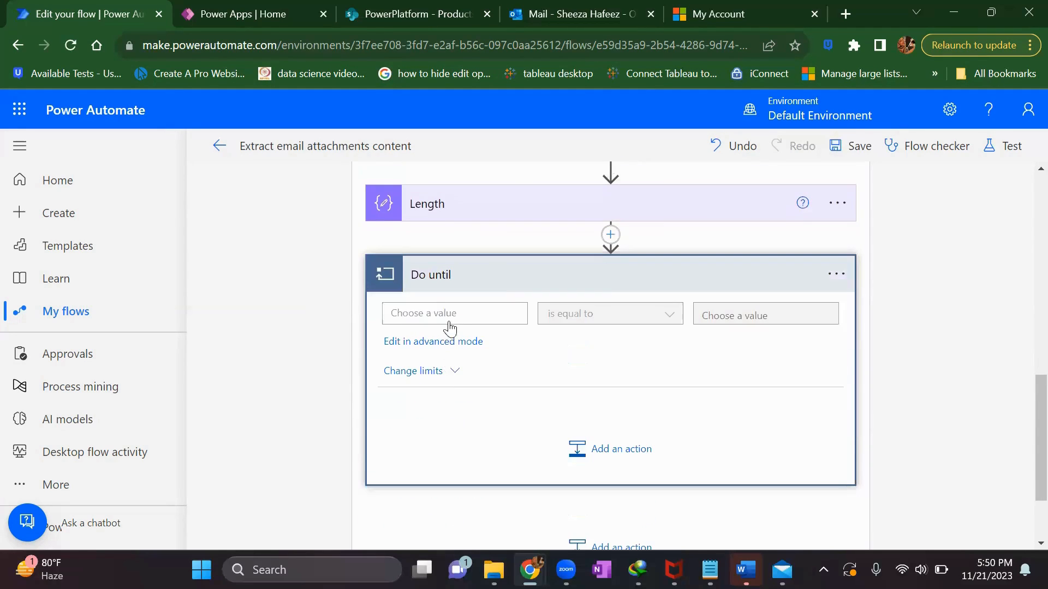
{"action": "left_click", "coordinate": [454, 313]}
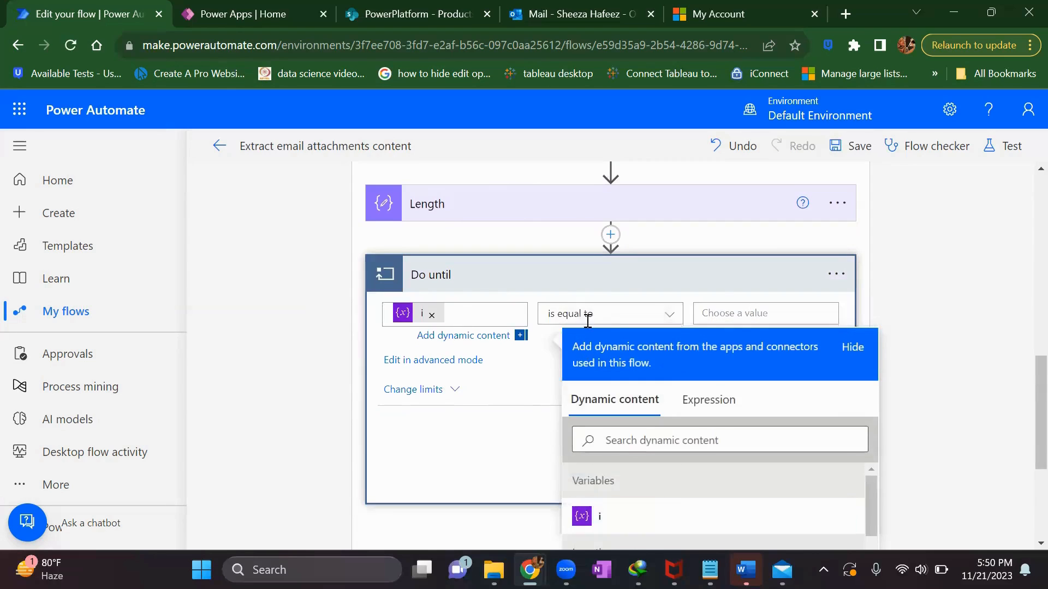
{"action": "left_click", "coordinate": [608, 313]}
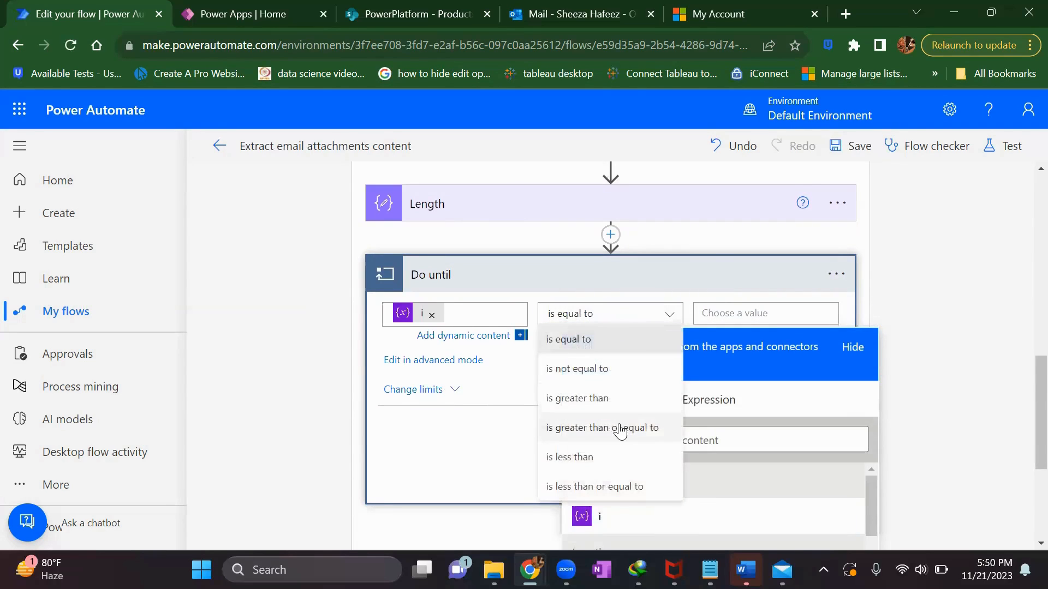
{"action": "left_click", "coordinate": [603, 428]}
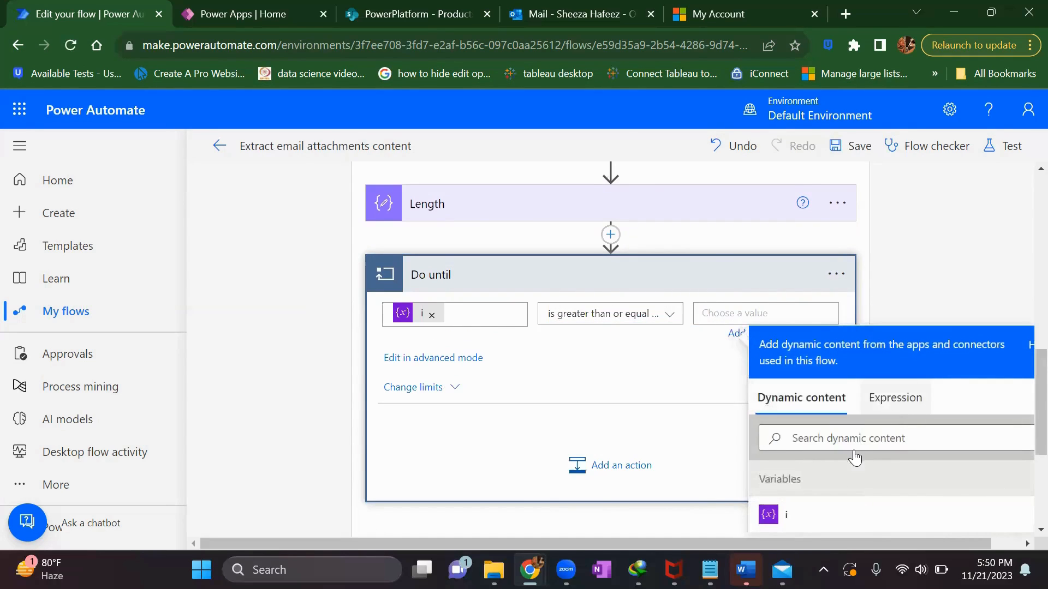
{"action": "scroll", "scroll_direction": "down", "scroll_amount": 3}
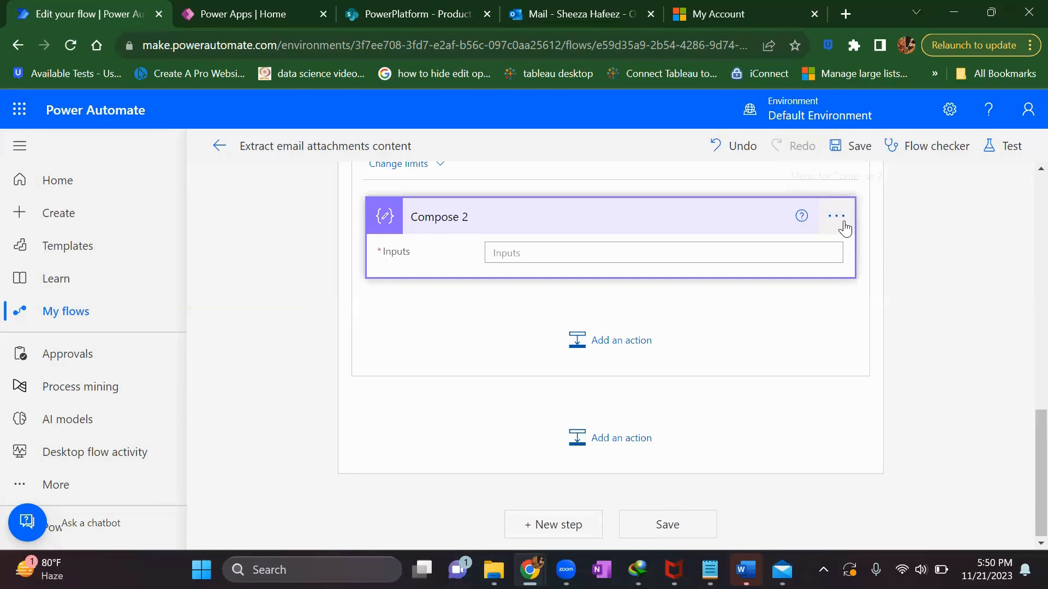
Step: Start a split expression in Compose 2's inputs and check the attachment text for its separator
{"action": "left_click", "coordinate": [661, 252]}
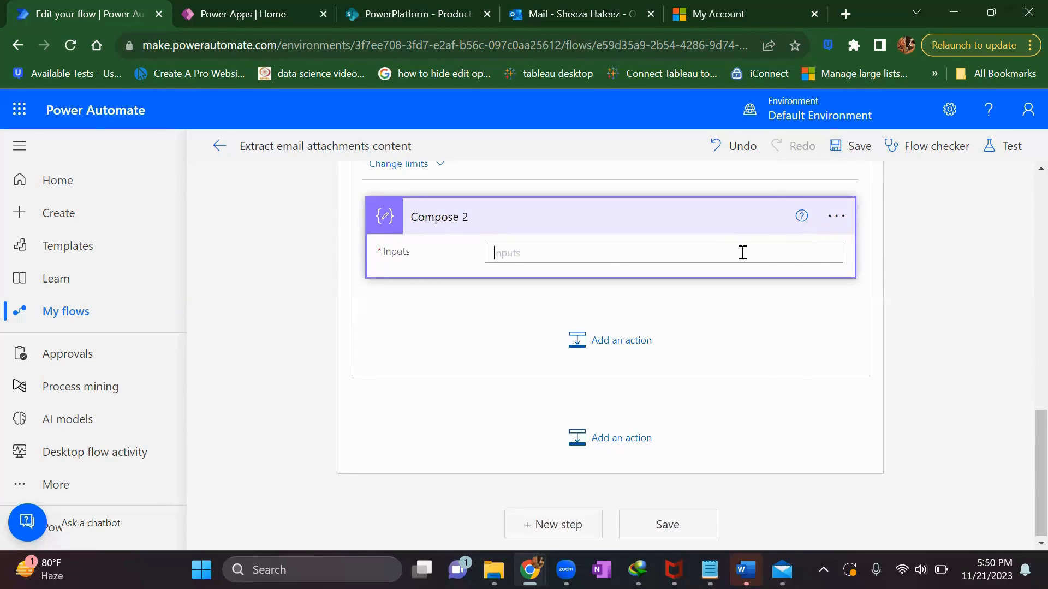
{"action": "left_click", "coordinate": [662, 252]}
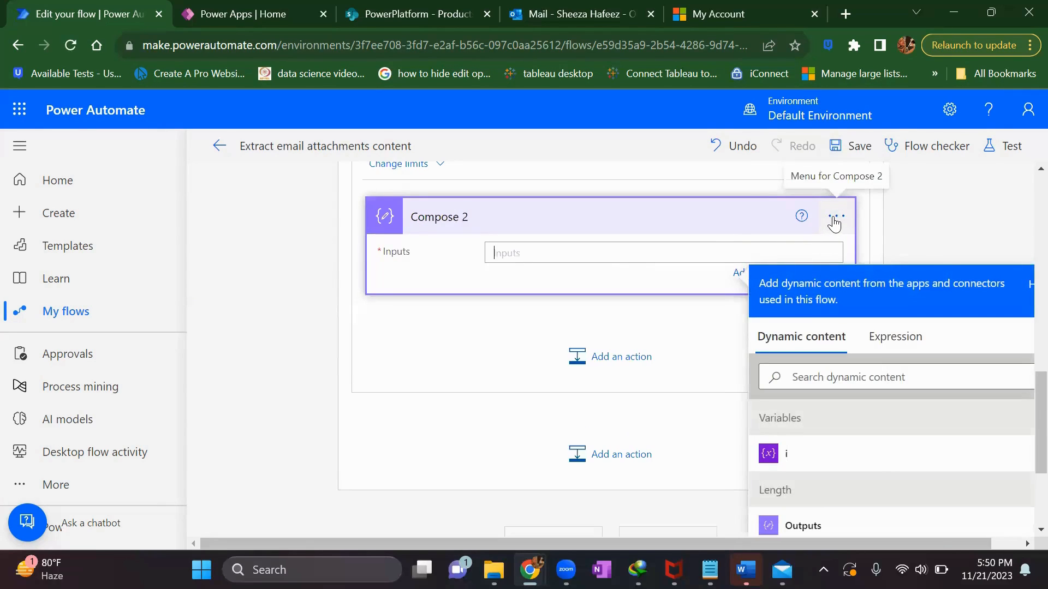
{"action": "mouse_move", "coordinate": [472, 222]}
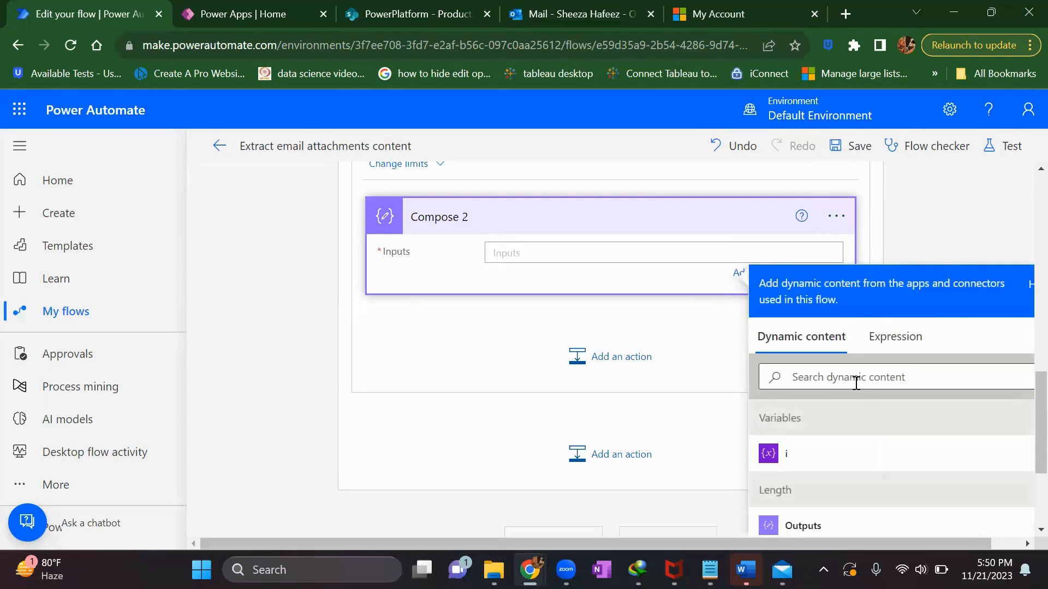
{"action": "left_click", "coordinate": [895, 336]}
{"action": "type", "text": "spl"}
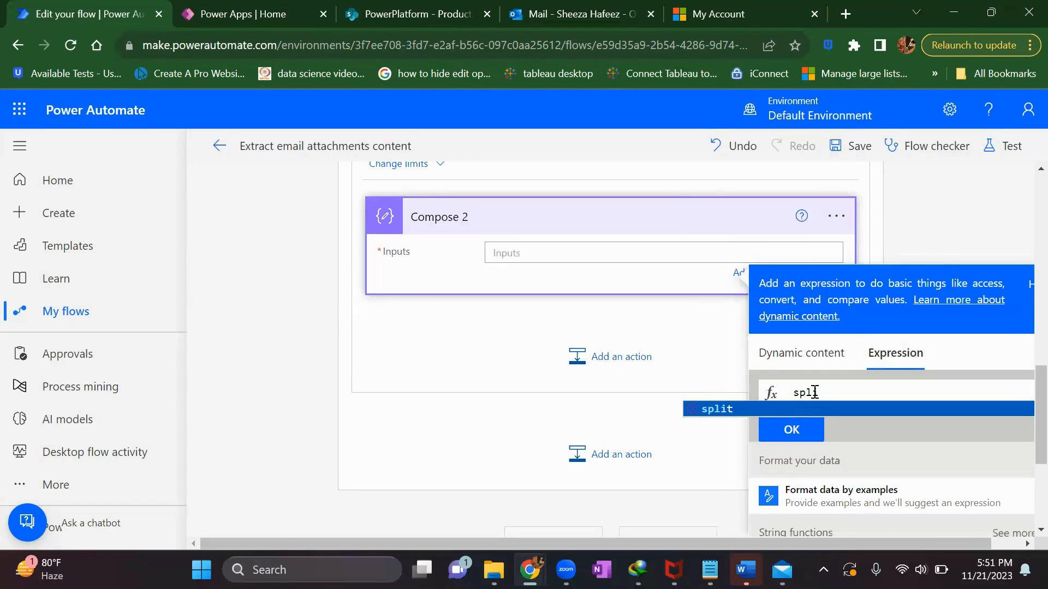
{"action": "left_click", "coordinate": [716, 408]}
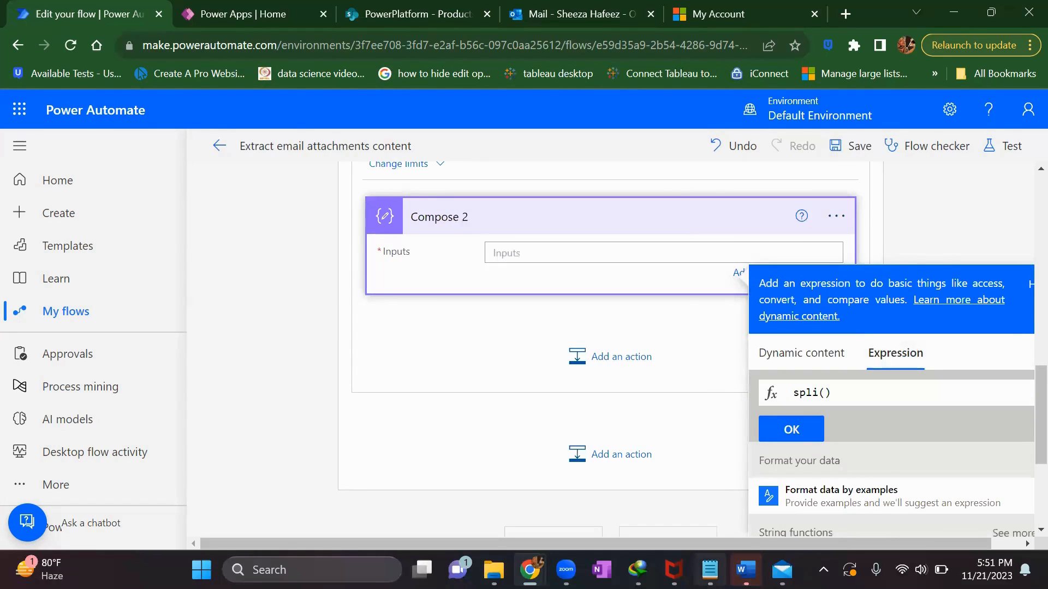
{"action": "left_click", "coordinate": [710, 570]}
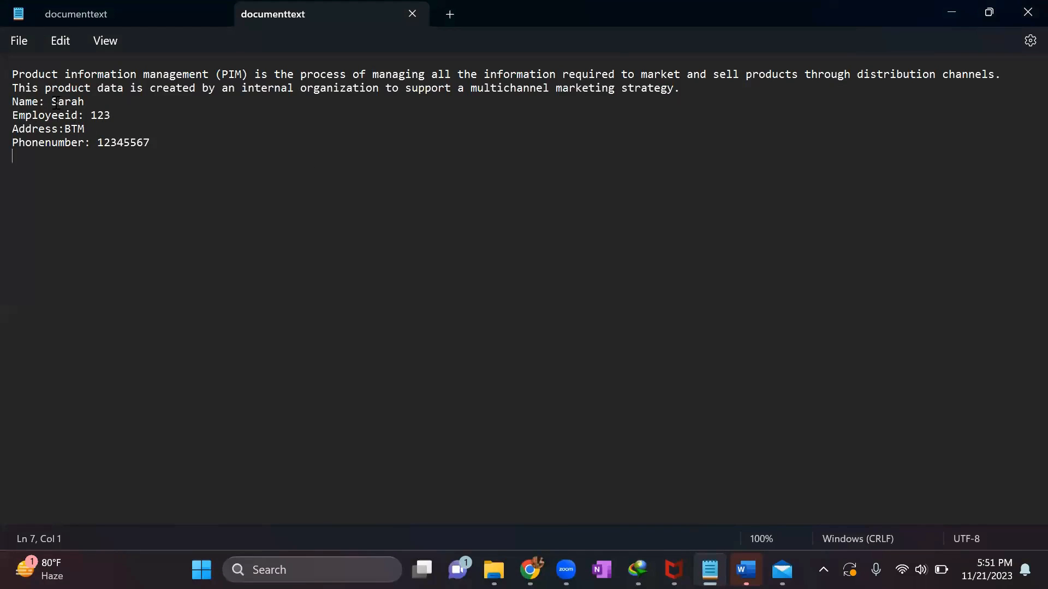
Step: Inspect the colon after Name in Notepad as the field delimiter
{"action": "left_click", "coordinate": [44, 102]}
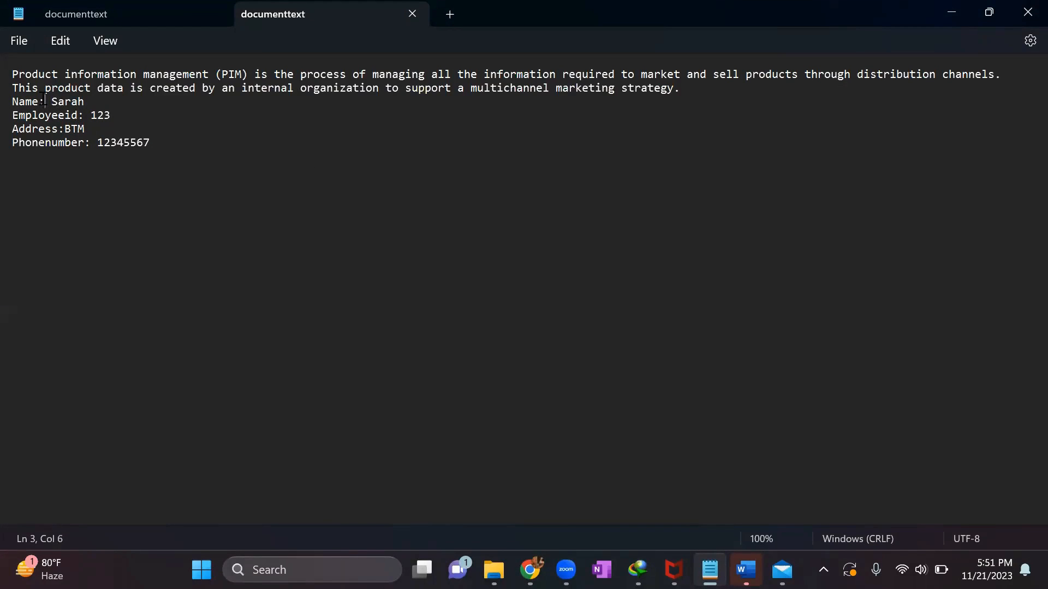
{"action": "double_click", "coordinate": [42, 102]}
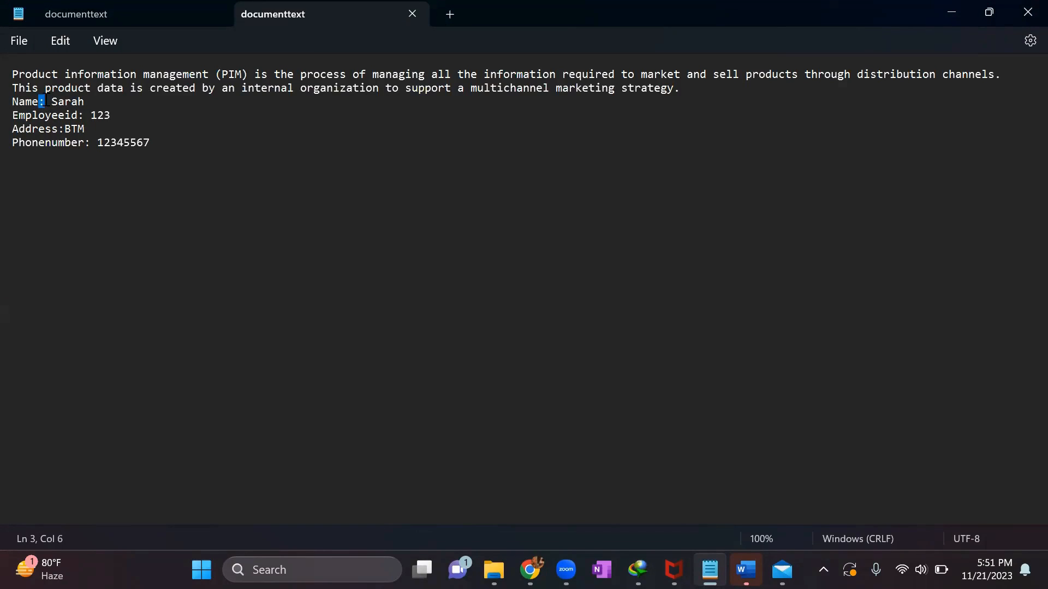
{"action": "double_click", "coordinate": [64, 102]}
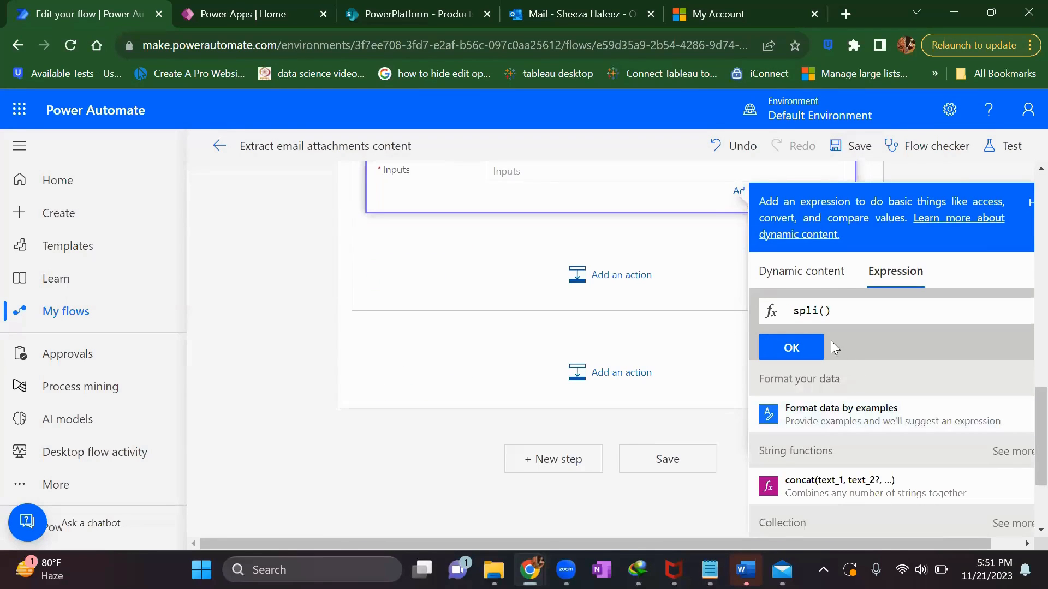
Step: Insert Compose's output into the split expression with ':' as the separator
{"action": "left_click", "coordinate": [800, 271]}
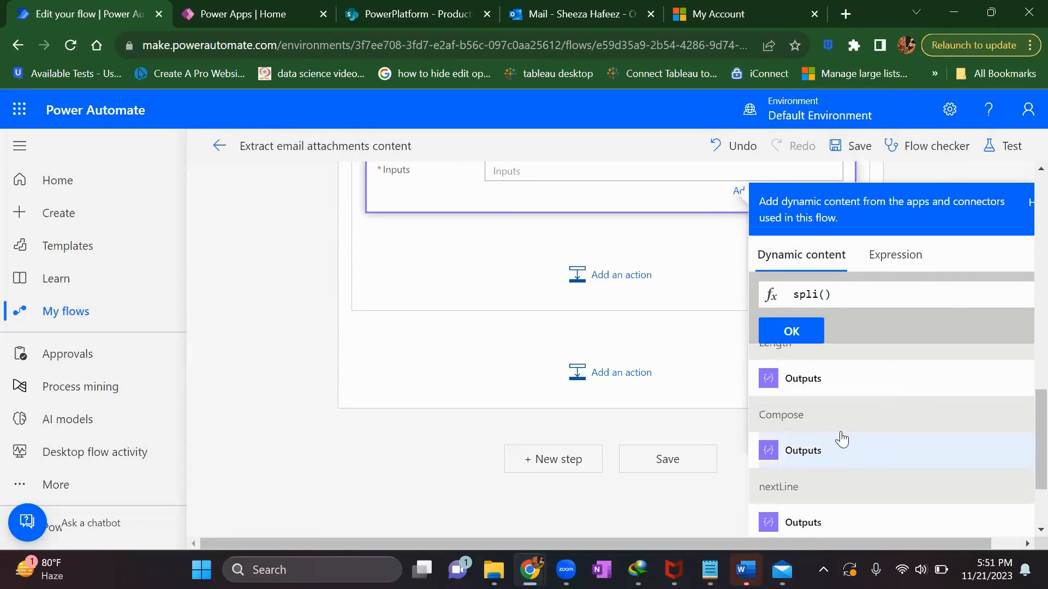
{"action": "left_click", "coordinate": [802, 449]}
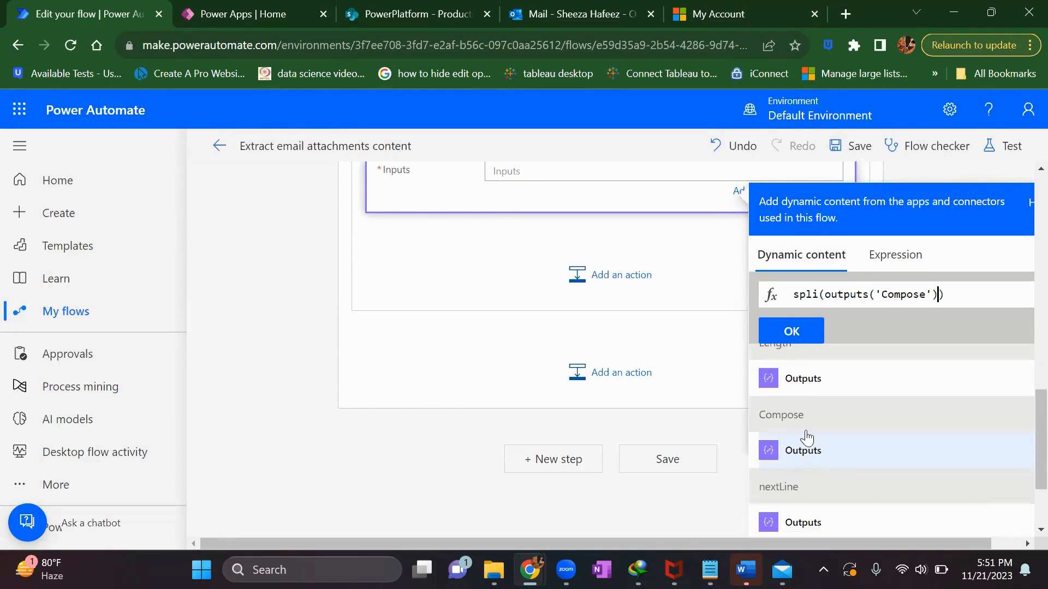
{"action": "type", "text": ","}
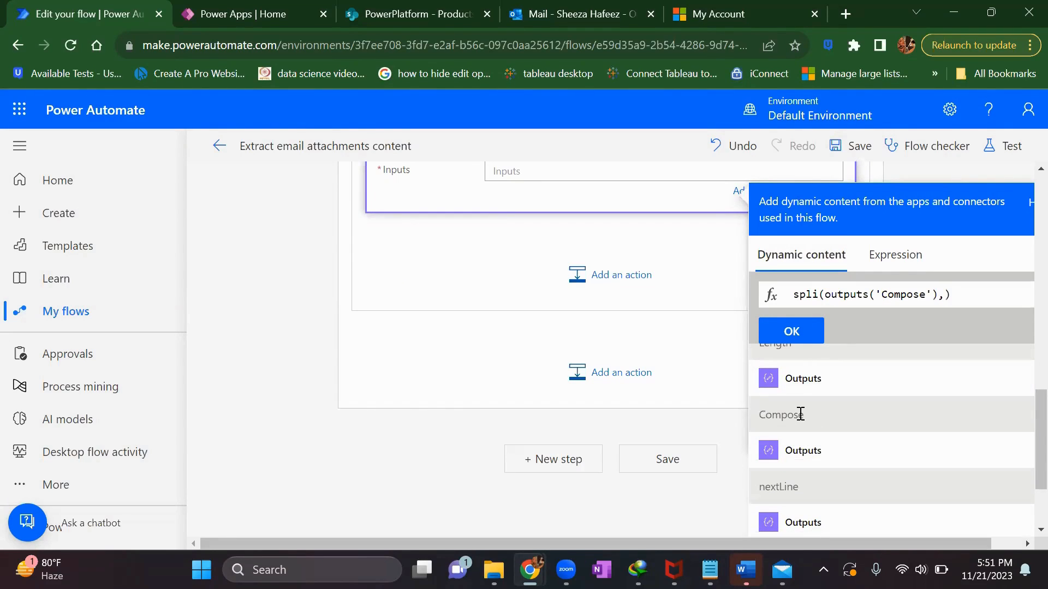
{"action": "type", "text": "':"}
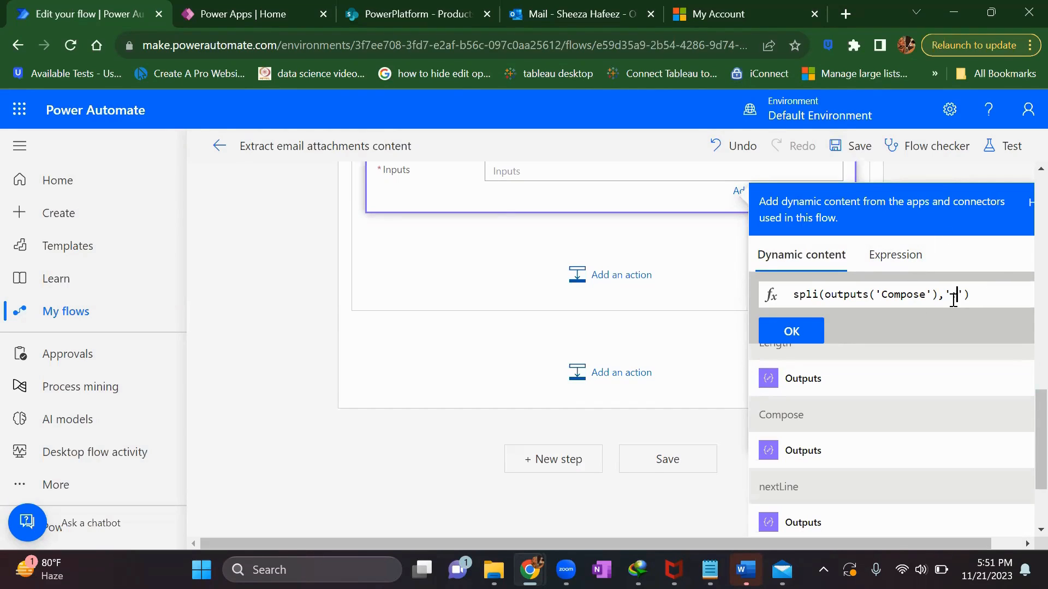
{"action": "left_click", "coordinate": [709, 569]}
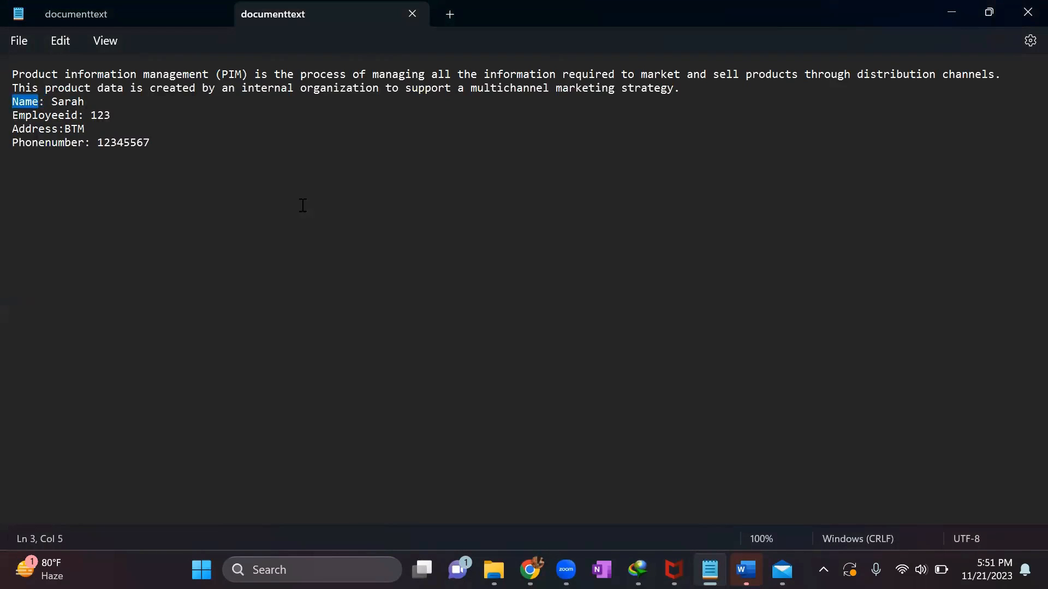
{"action": "left_click", "coordinate": [532, 570]}
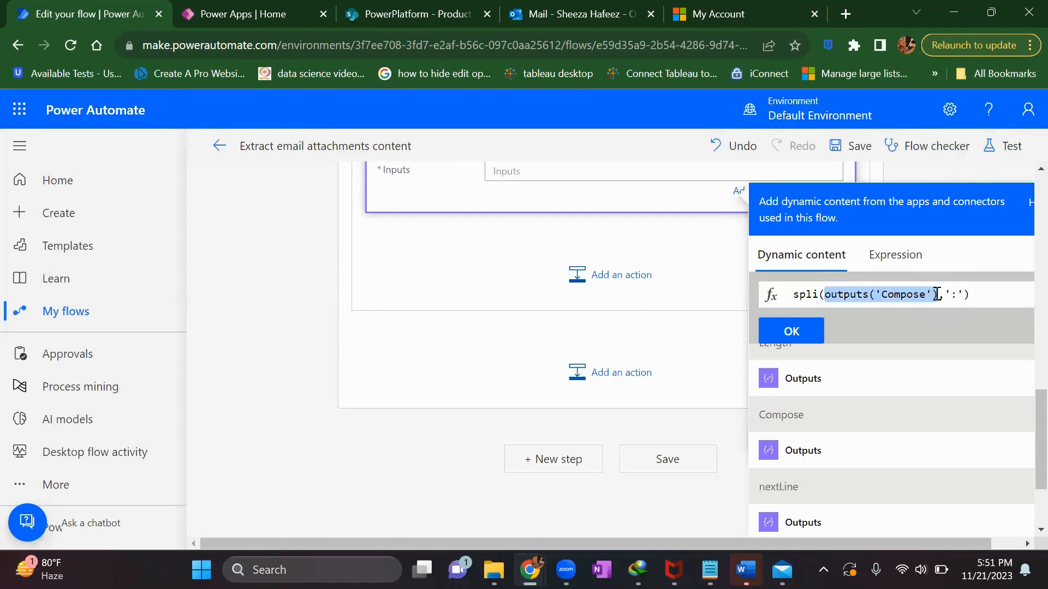
Step: Index the Compose output with variable i and confirm the split expression
{"action": "type", "text": "[]"}
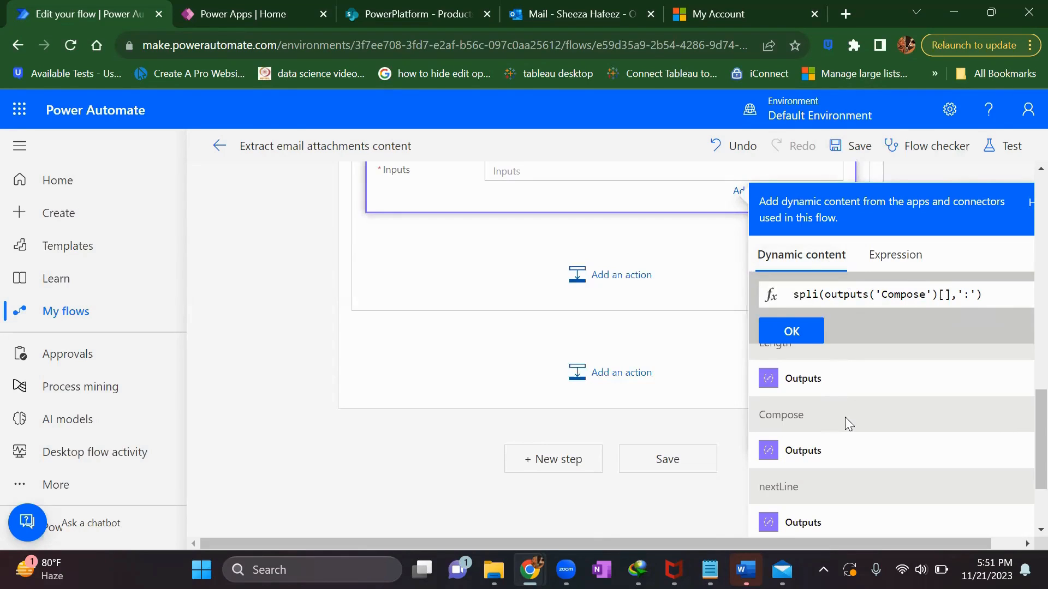
{"action": "left_click", "coordinate": [802, 388]}
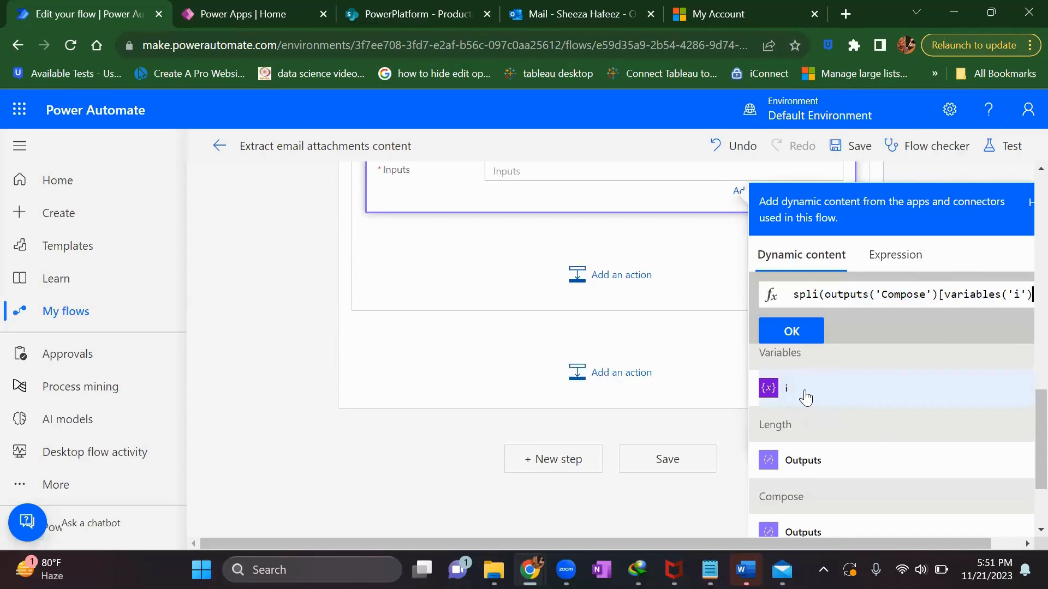
{"action": "mouse_move", "coordinate": [769, 445]}
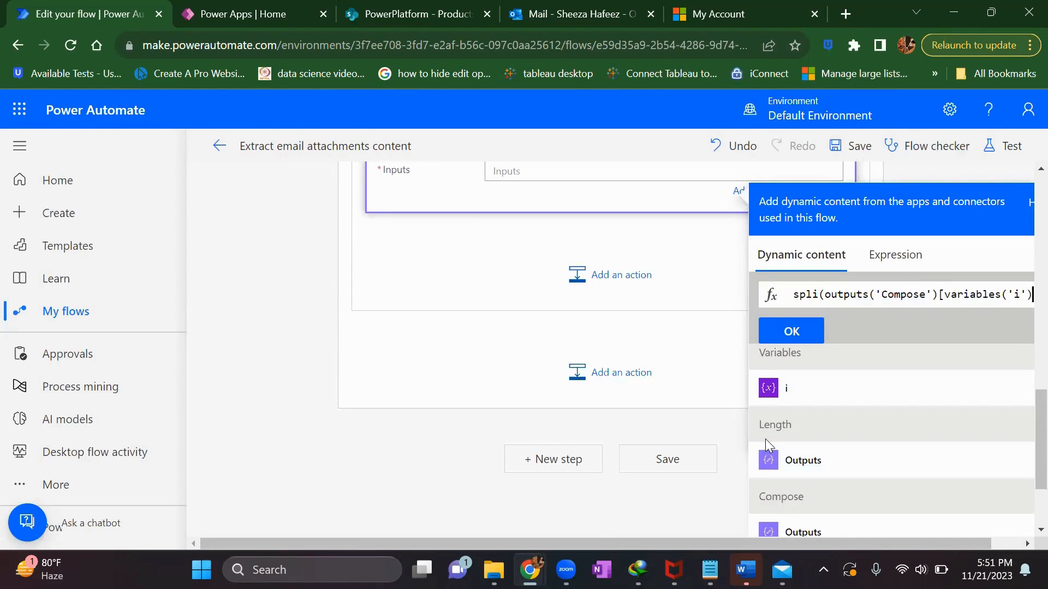
{"action": "left_click", "coordinate": [710, 570]}
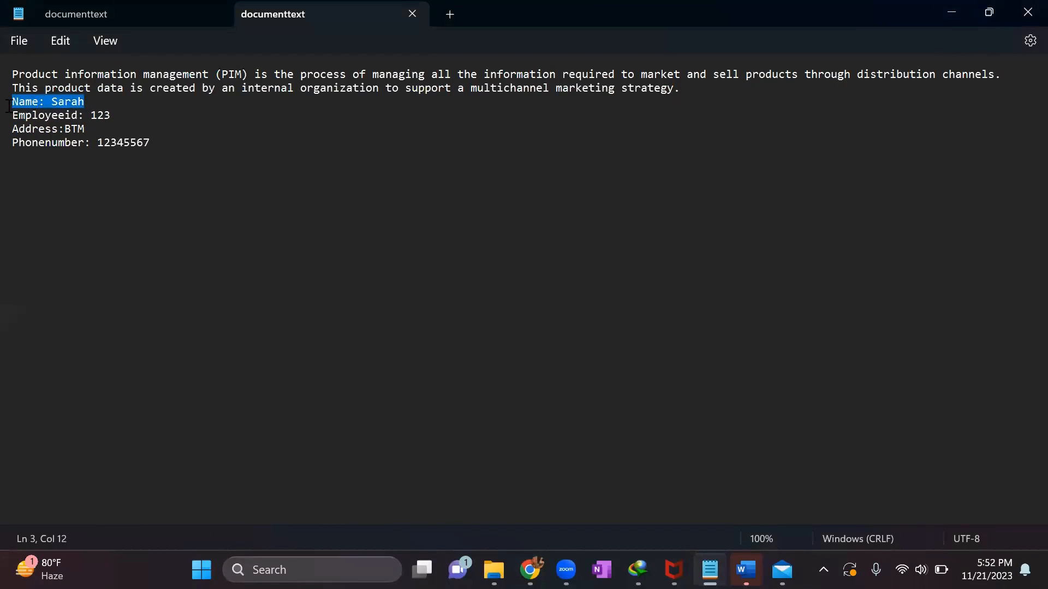
{"action": "left_click", "coordinate": [47, 101]}
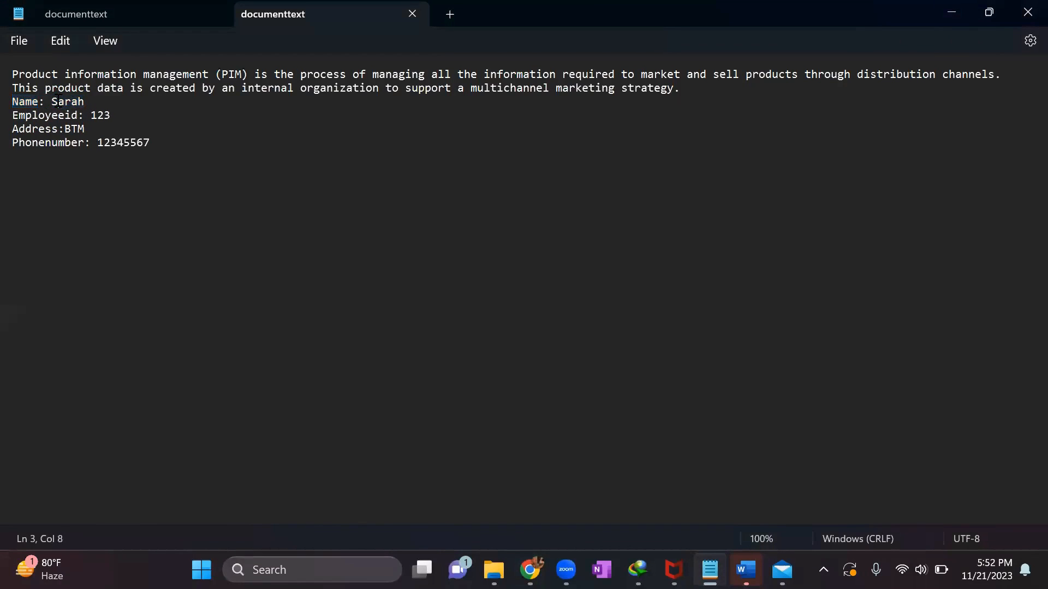
{"action": "left_click", "coordinate": [531, 570]}
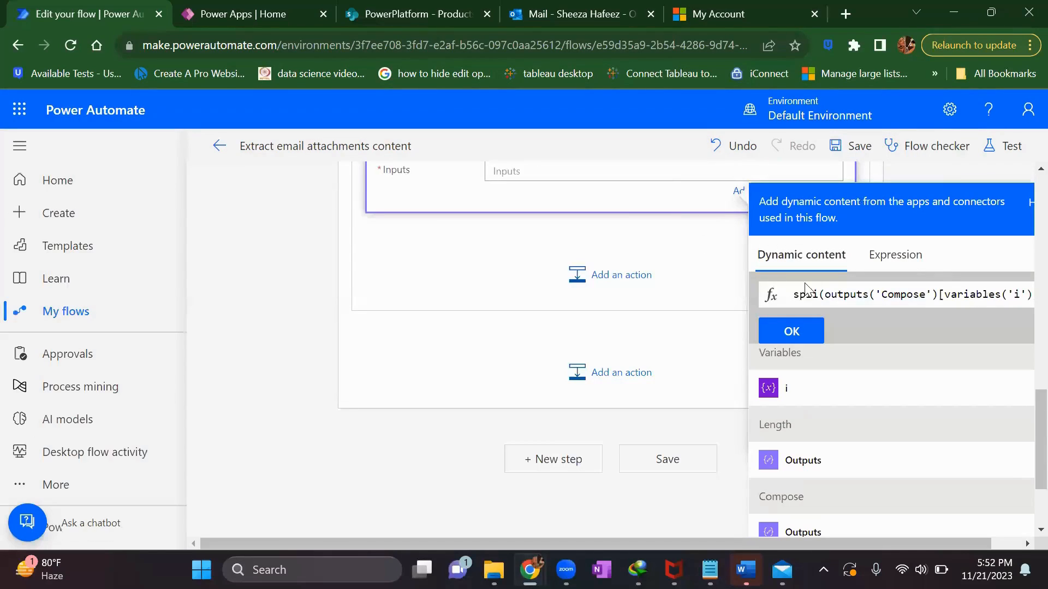
{"action": "type", "text": "last"}
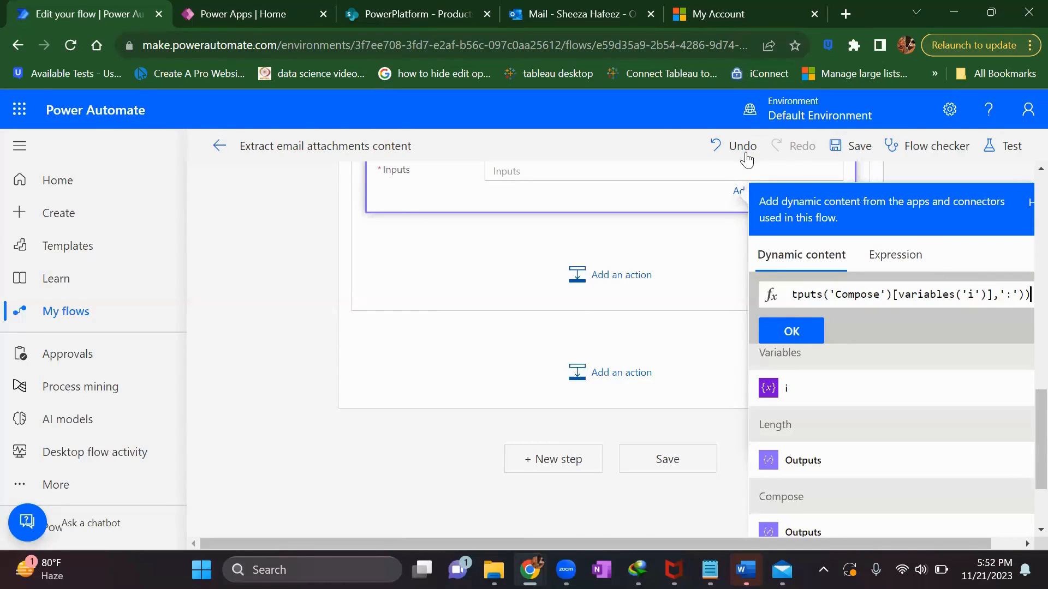
{"action": "left_click", "coordinate": [791, 331]}
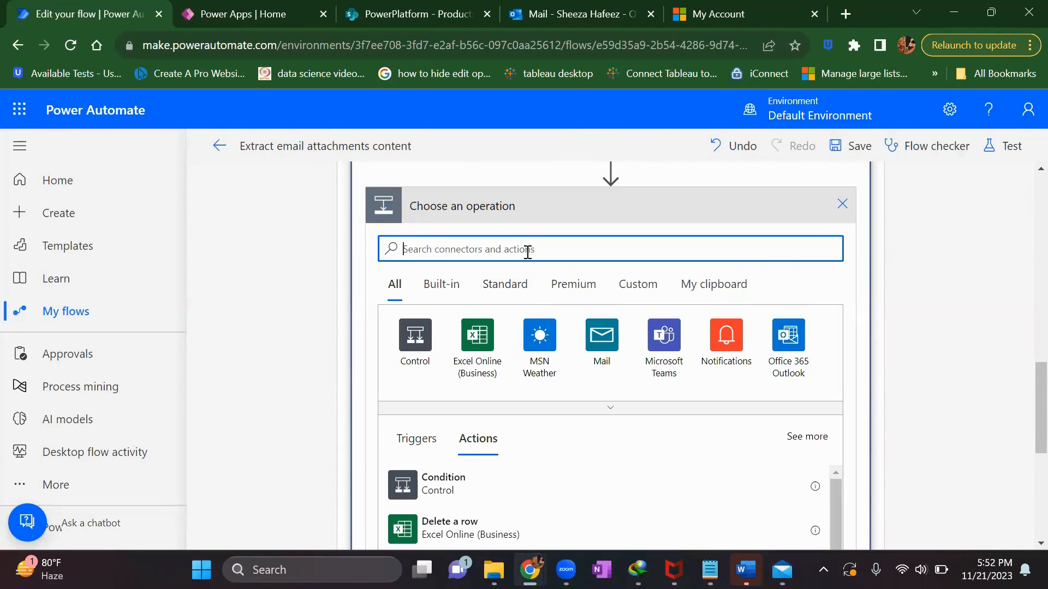
Step: Add an Increment variable step raising i by 1 and save the flow
{"action": "type", "text": "ind"}
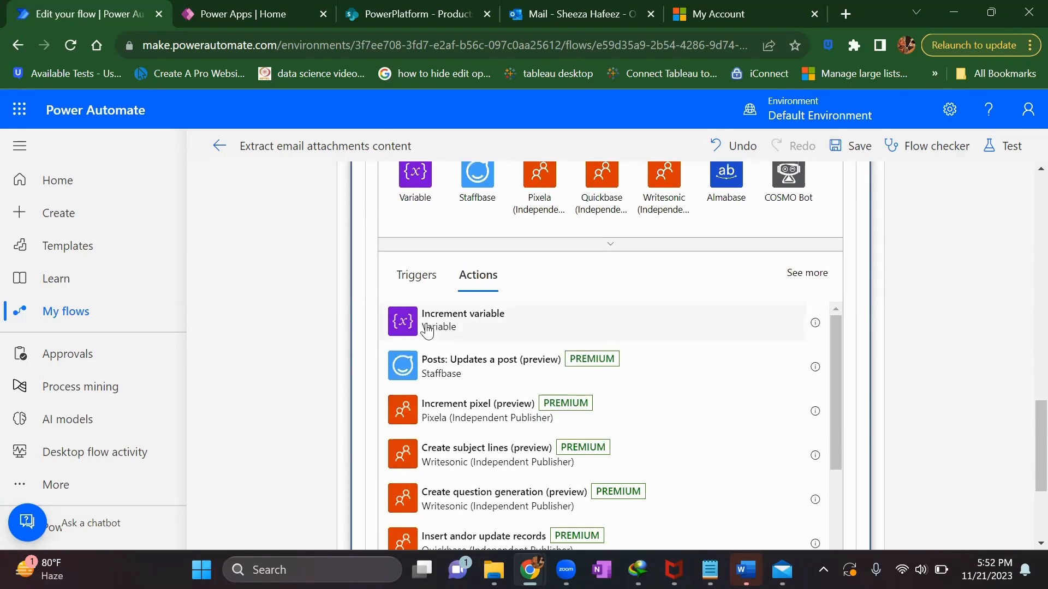
{"action": "left_click", "coordinate": [463, 313]}
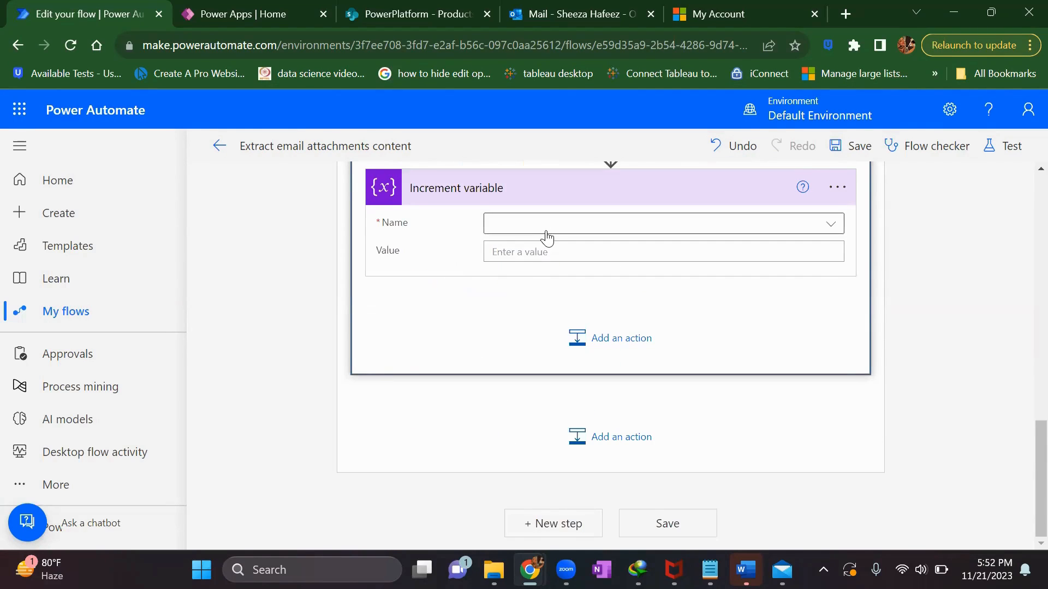
{"action": "left_click", "coordinate": [663, 223]}
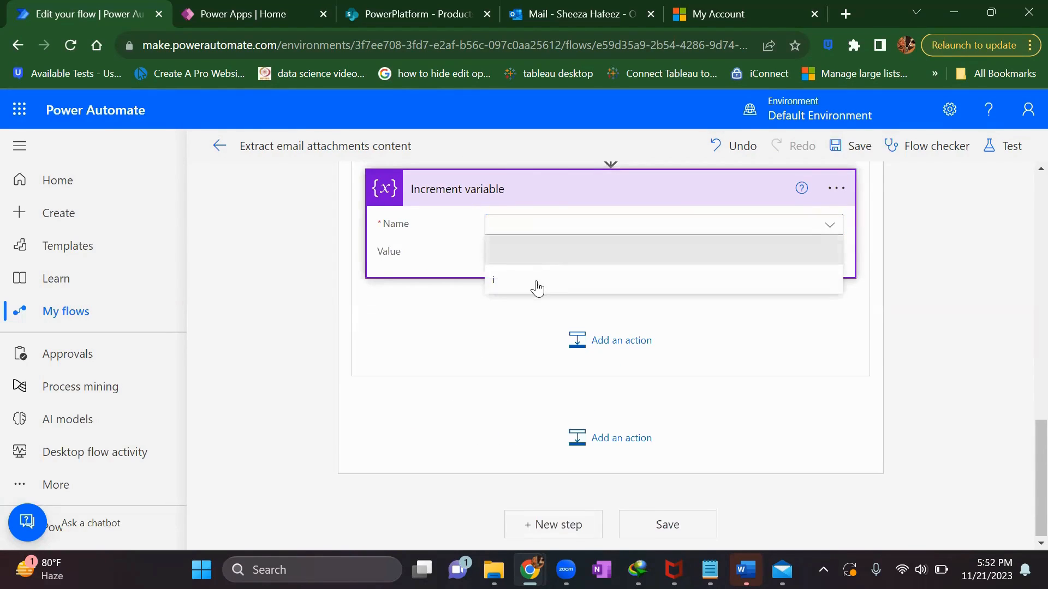
{"action": "left_click", "coordinate": [493, 279]}
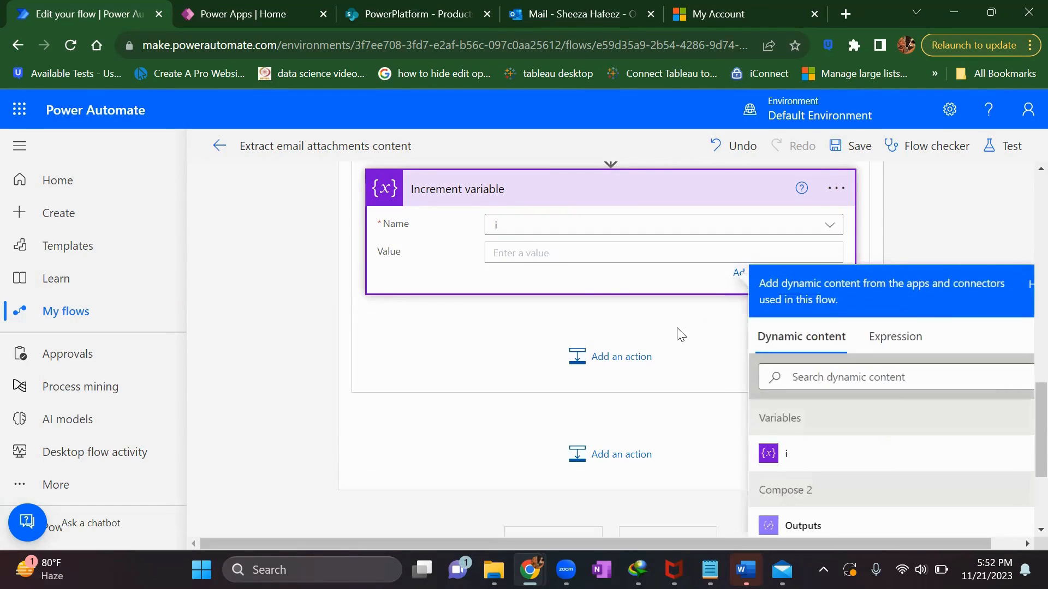
{"action": "type", "text": "1"}
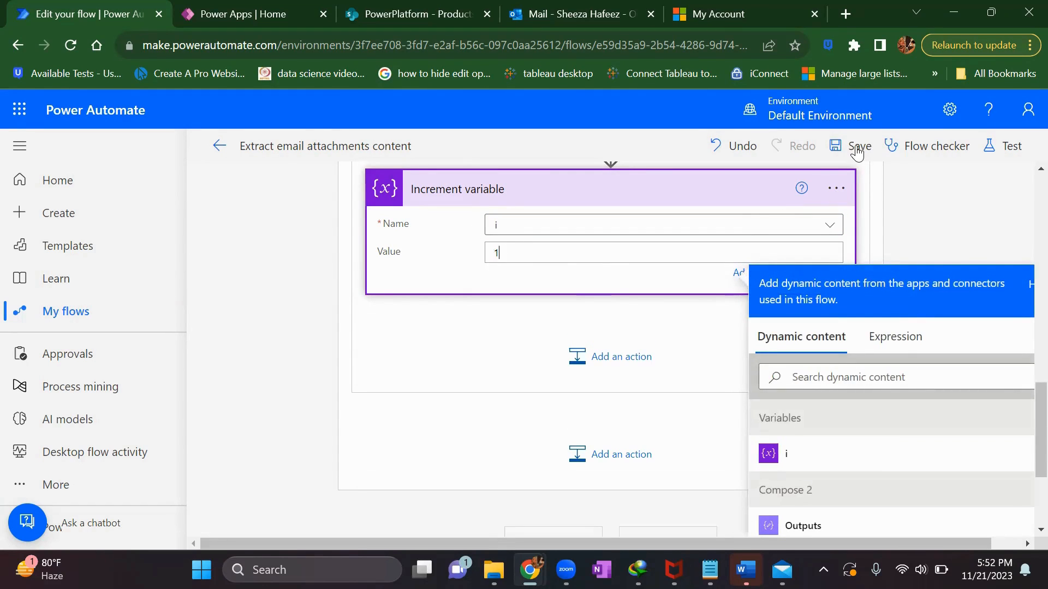
{"action": "left_click", "coordinate": [859, 145]}
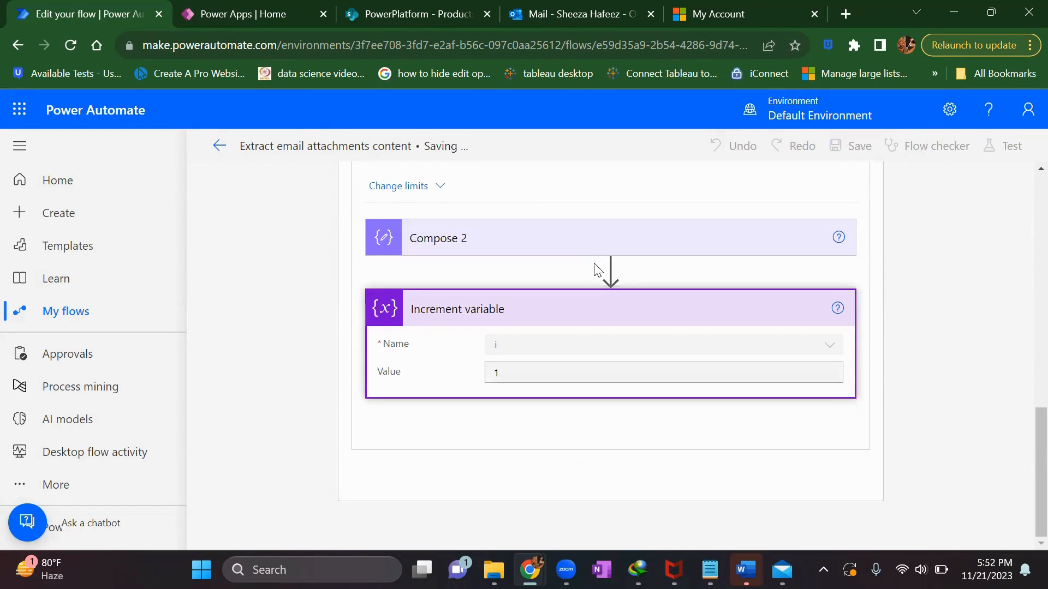
{"action": "mouse_move", "coordinate": [598, 265]}
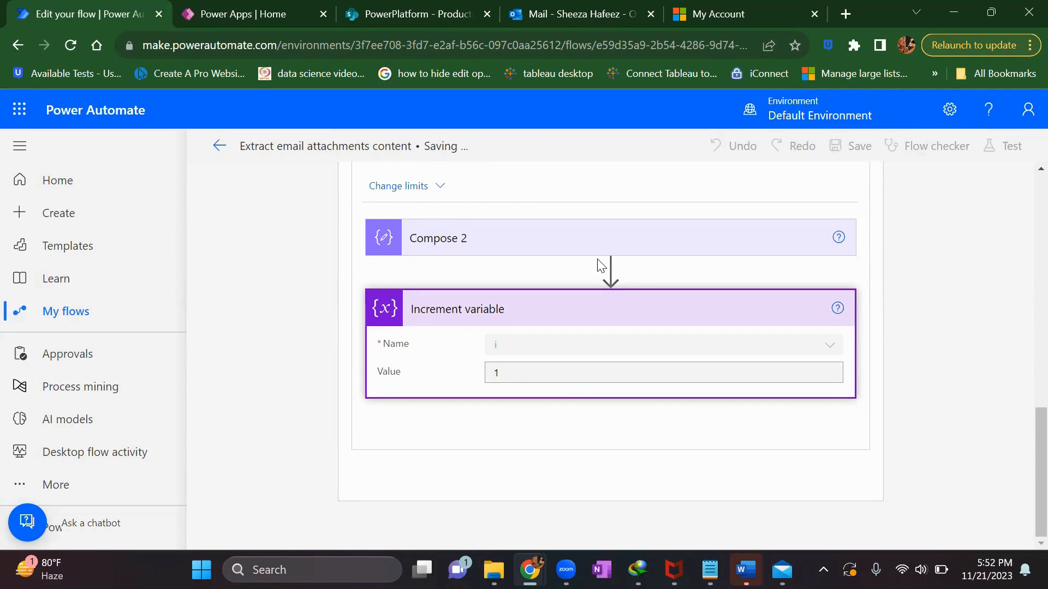
{"action": "left_click", "coordinate": [849, 145]}
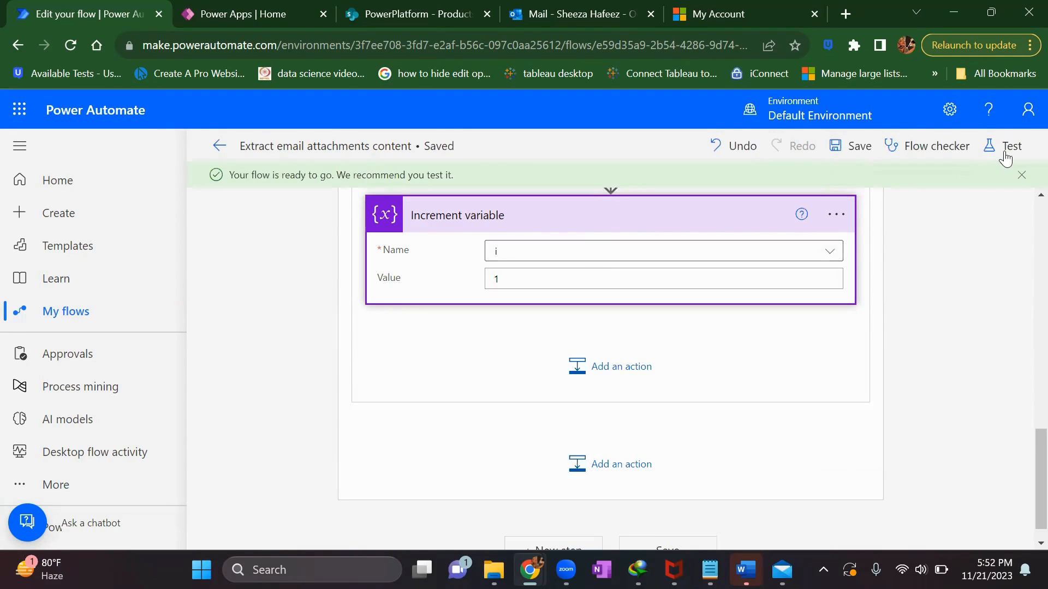
Step: Start a test run of the flow using a recently used trigger
{"action": "left_click", "coordinate": [1013, 145]}
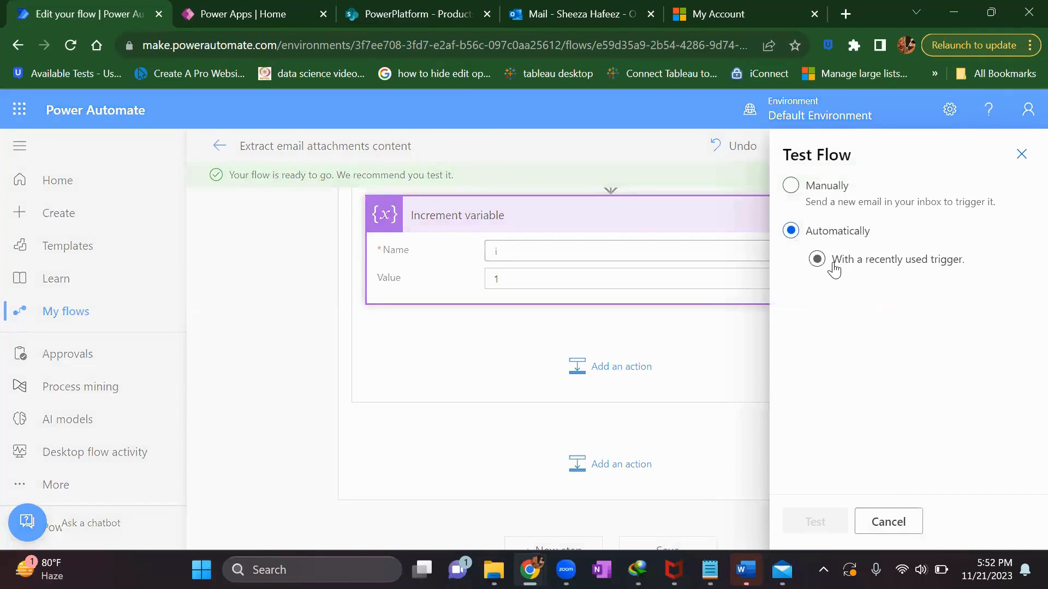
{"action": "left_click", "coordinate": [816, 260]}
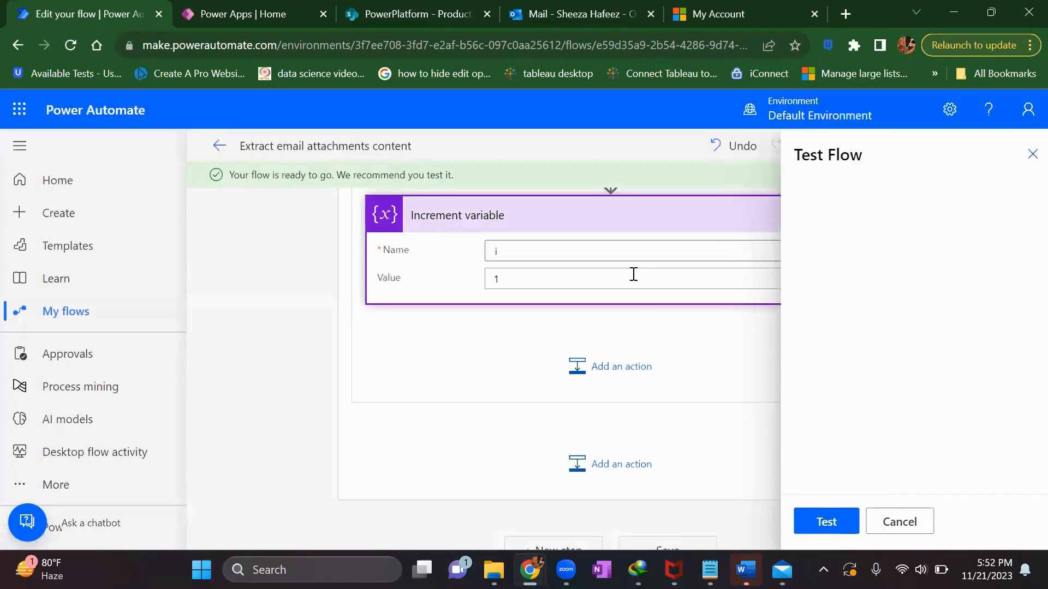
{"action": "left_click", "coordinate": [825, 521]}
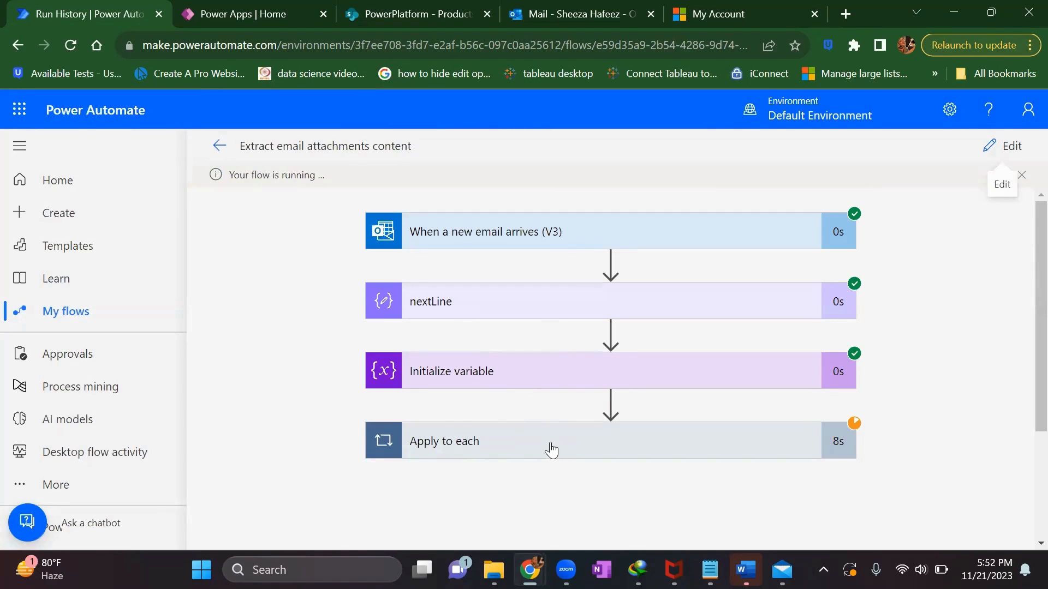
Step: Inspect Apply to each and Attachment Content, then locate the failed Compose 2 with its InvalidTemplate error
{"action": "left_click", "coordinate": [551, 441]}
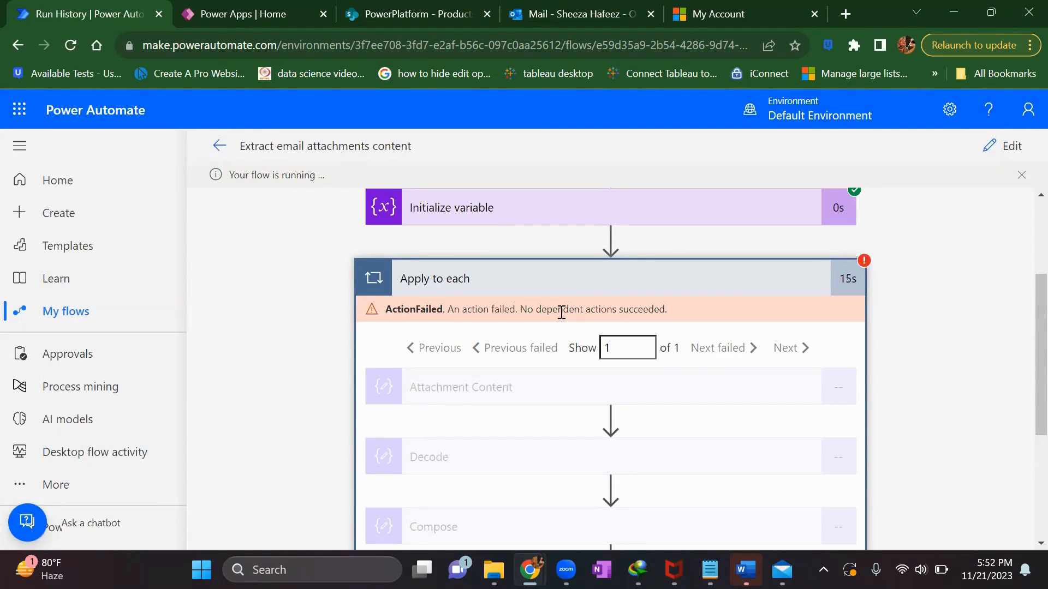
{"action": "scroll", "scroll_direction": "down", "scroll_amount": 3}
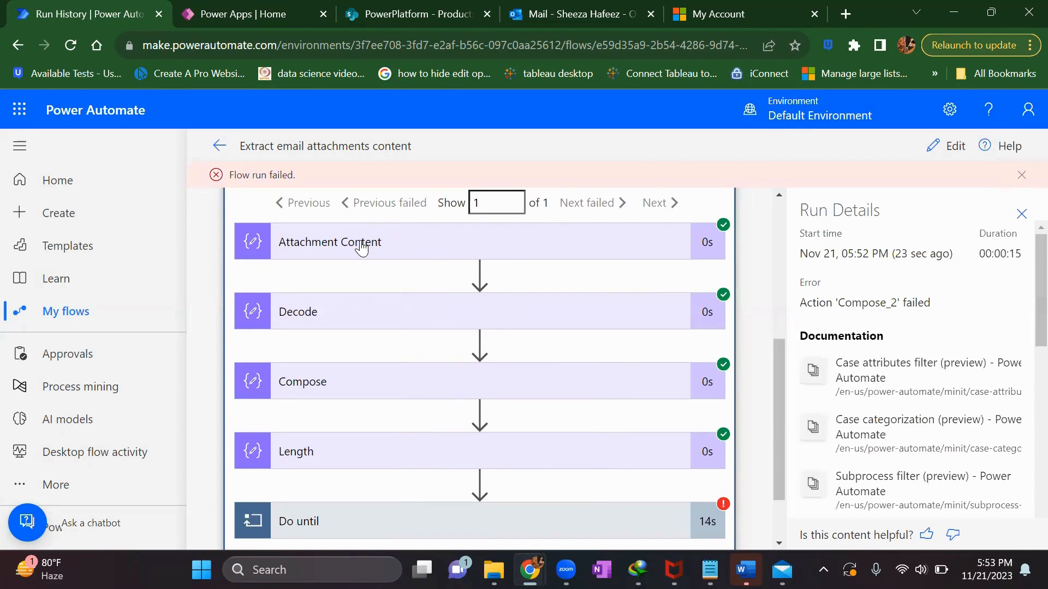
{"action": "left_click", "coordinate": [329, 242]}
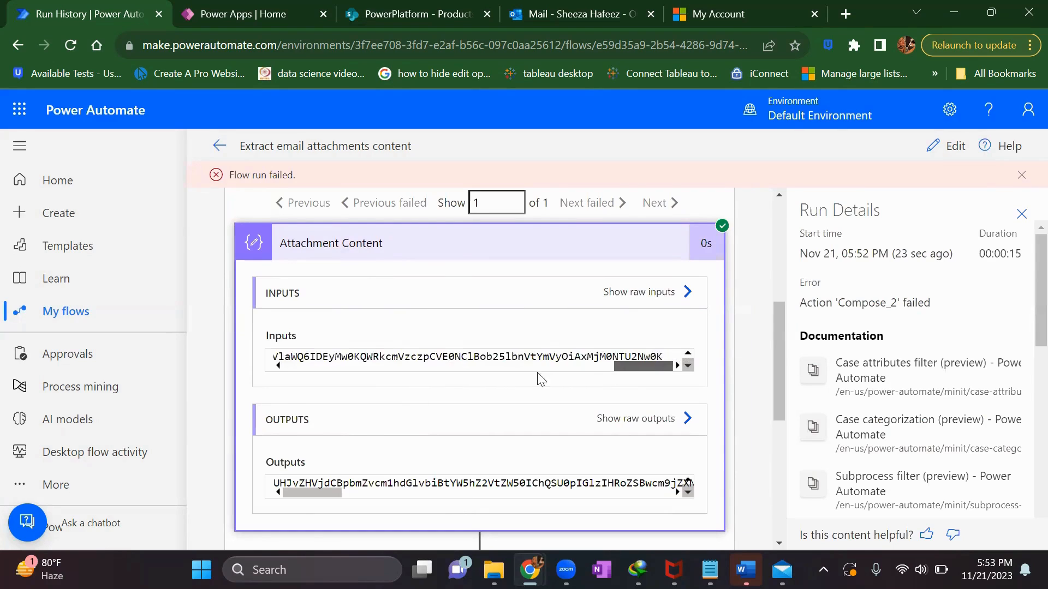
{"action": "scroll", "scroll_direction": "down", "scroll_amount": 3}
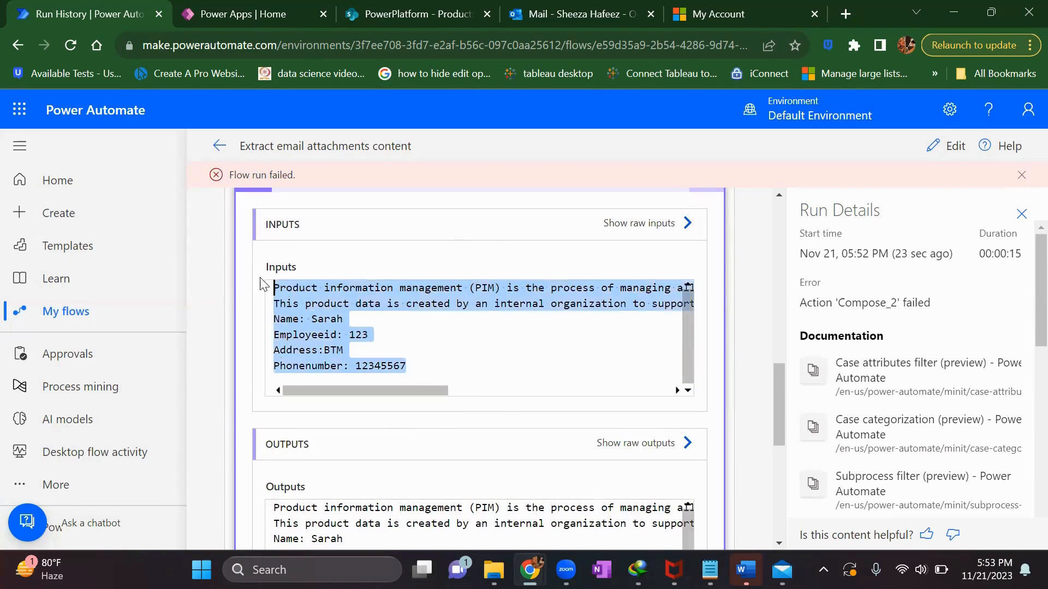
{"action": "scroll", "scroll_direction": "down", "scroll_amount": 3}
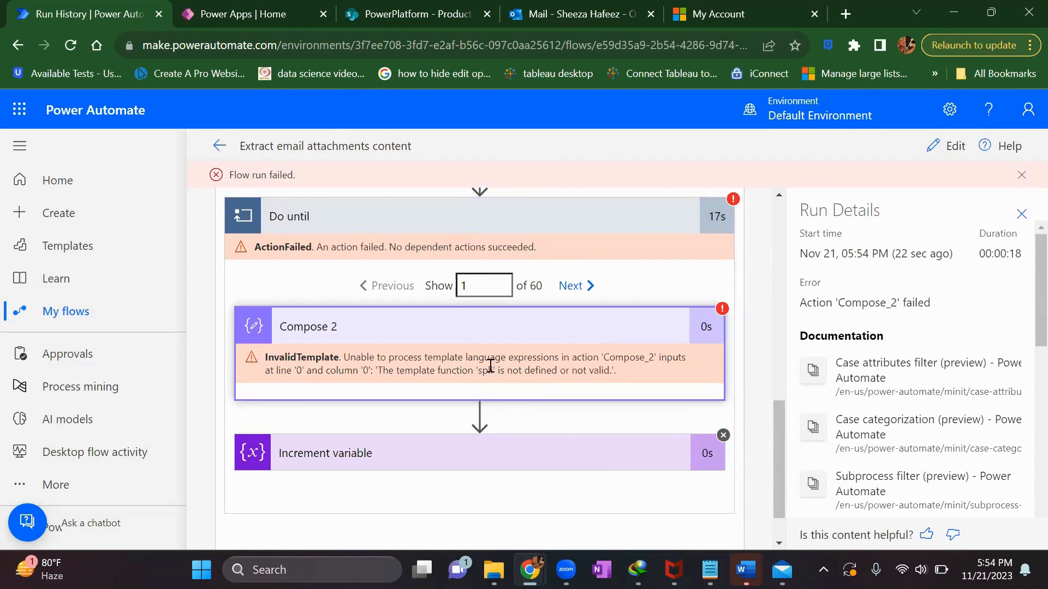
Step: Edit Compose 2 inside Do until to use a last(...) expression and save the flow via Test
{"action": "left_click", "coordinate": [956, 145]}
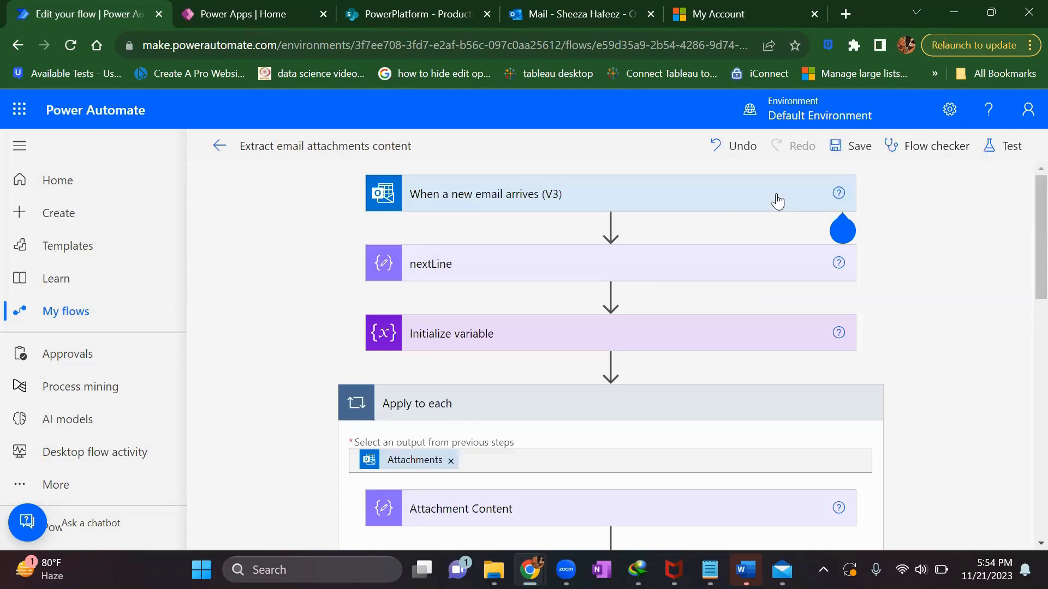
{"action": "scroll", "scroll_direction": "down", "scroll_amount": 3}
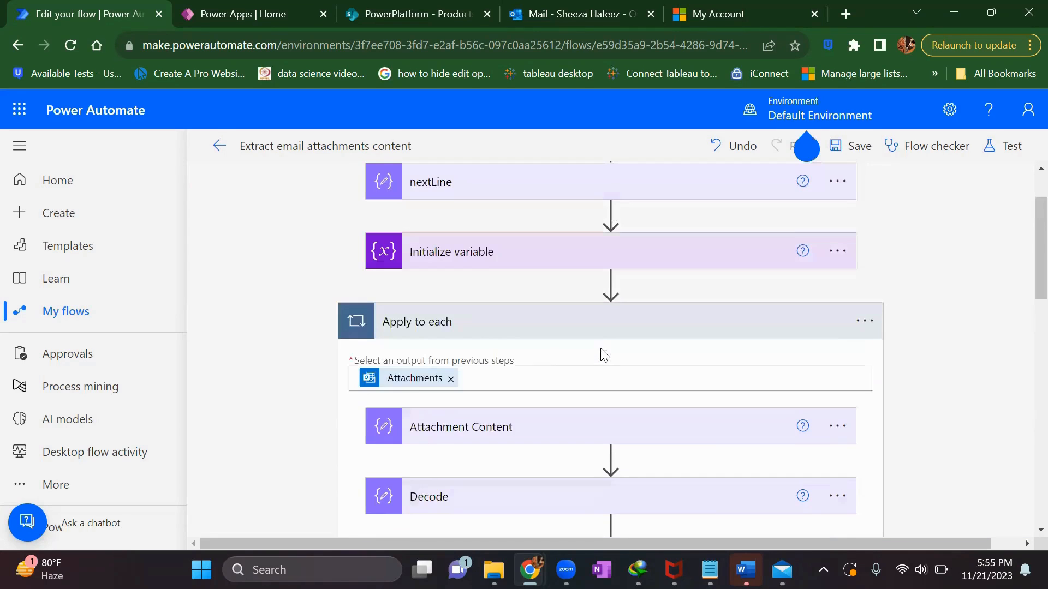
{"action": "mouse_move", "coordinate": [493, 268]}
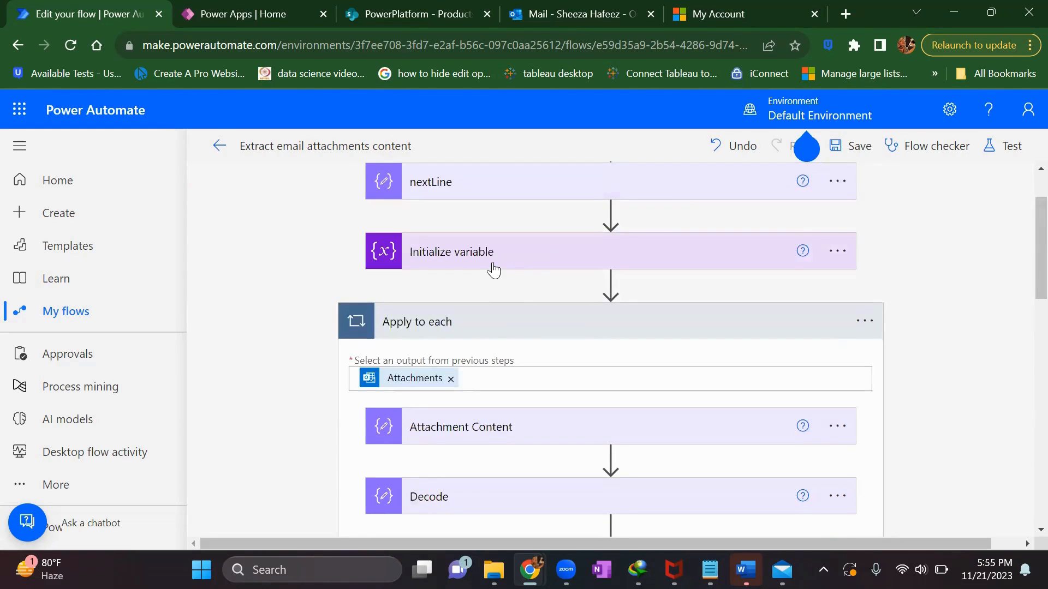
{"action": "left_click", "coordinate": [452, 252]}
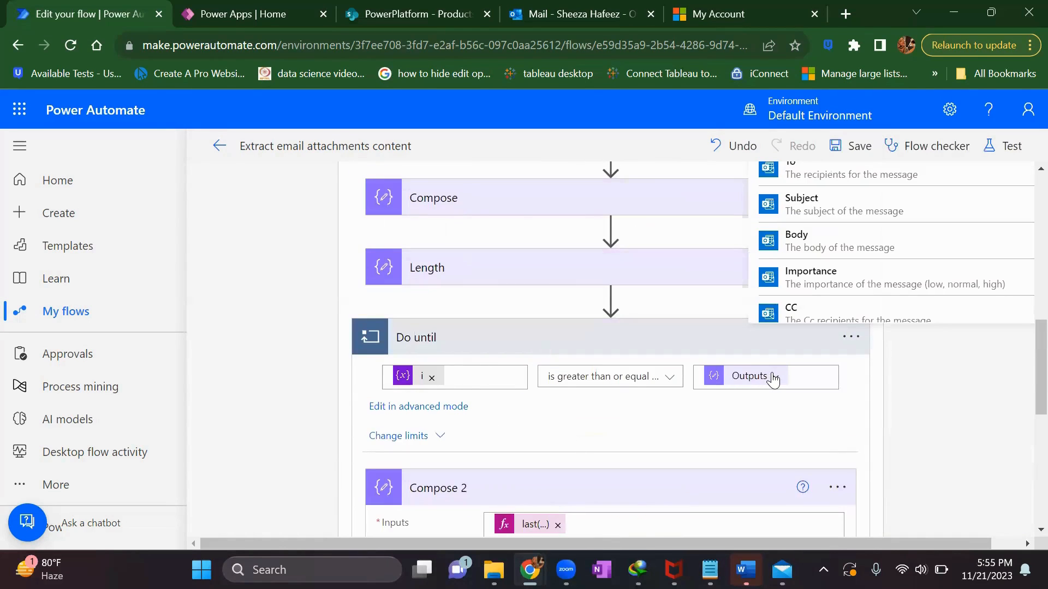
{"action": "mouse_move", "coordinate": [771, 378]}
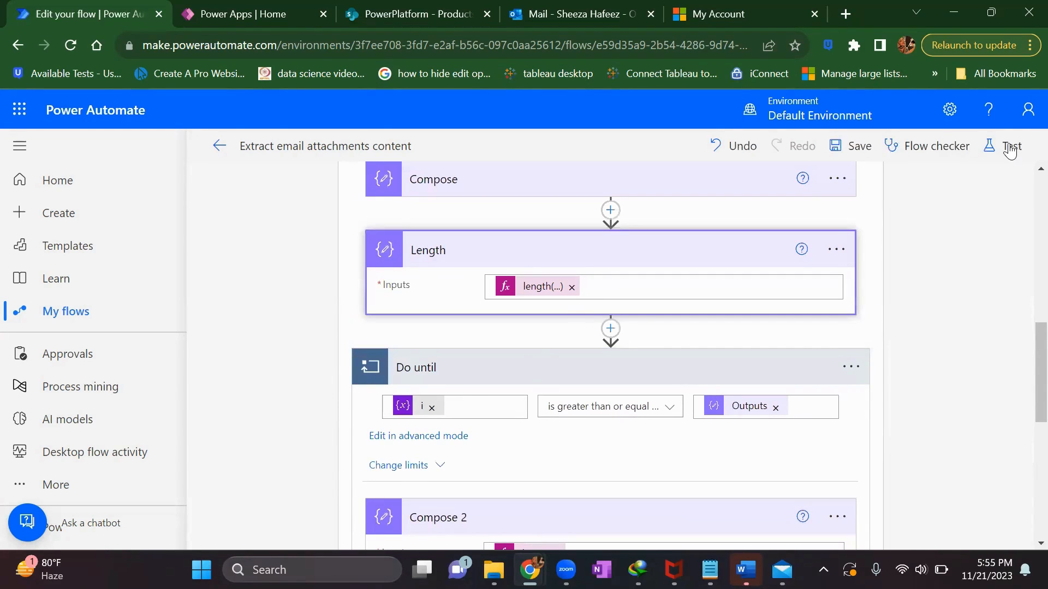
{"action": "left_click", "coordinate": [857, 146]}
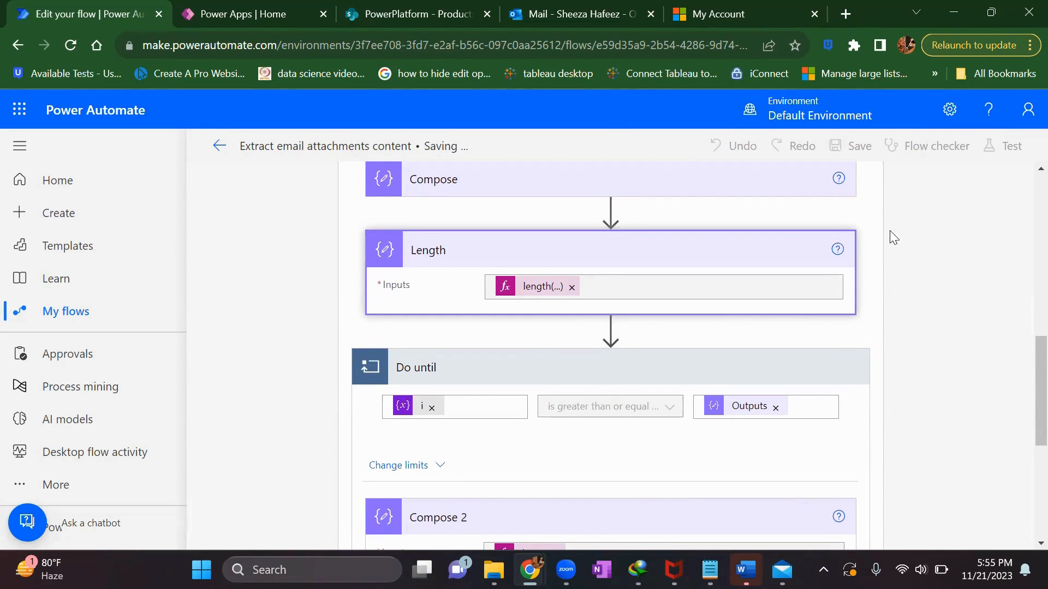
Step: Run a new test with the earlier succeeded trigger
{"action": "left_click", "coordinate": [1011, 145]}
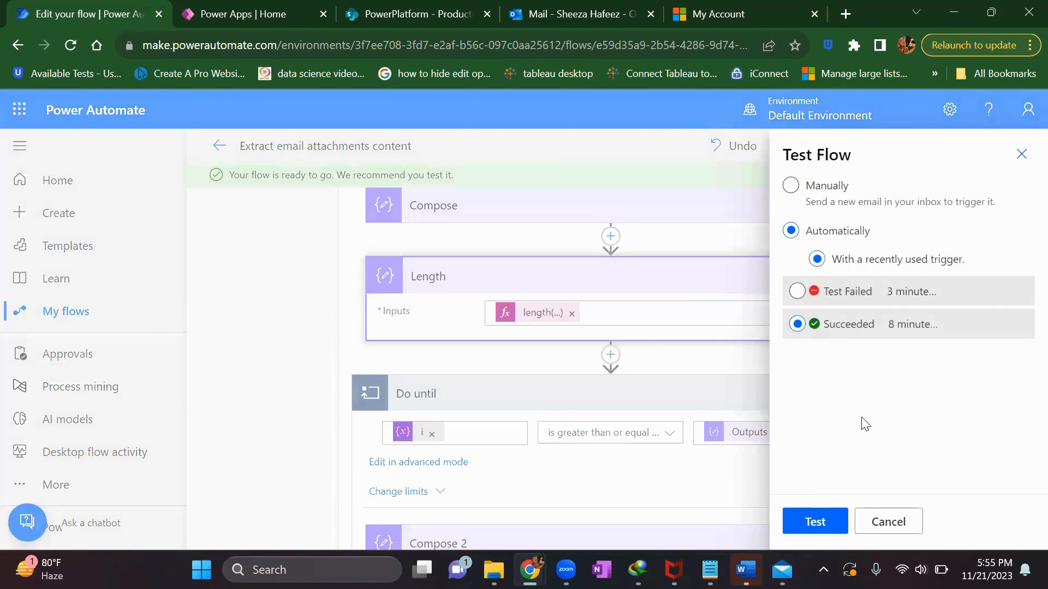
{"action": "left_click", "coordinate": [814, 522]}
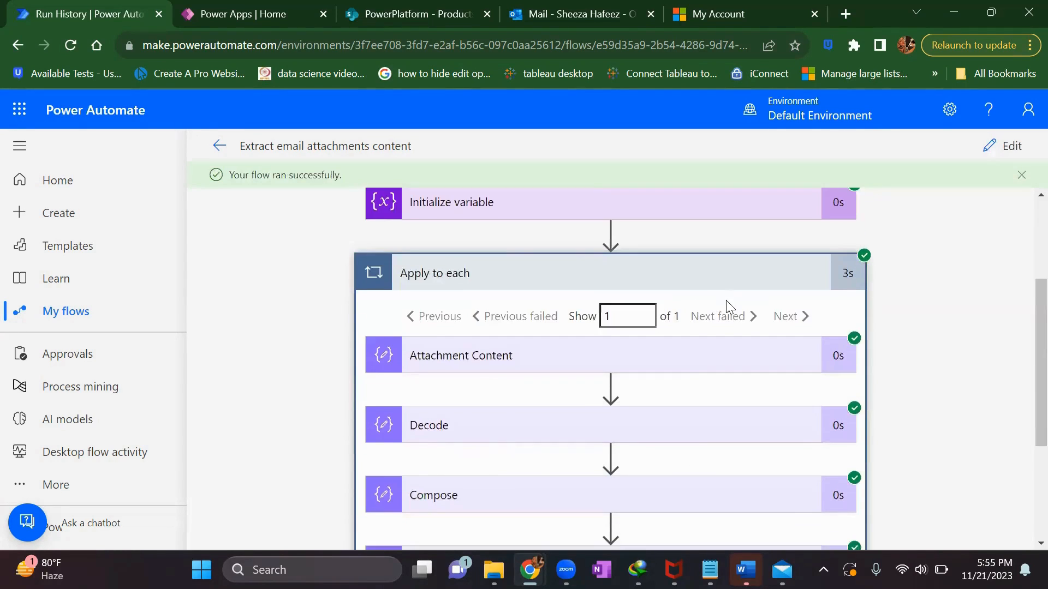
Step: Check the Length step's result of 7 in the successful run
{"action": "scroll", "scroll_direction": "down", "scroll_amount": 3}
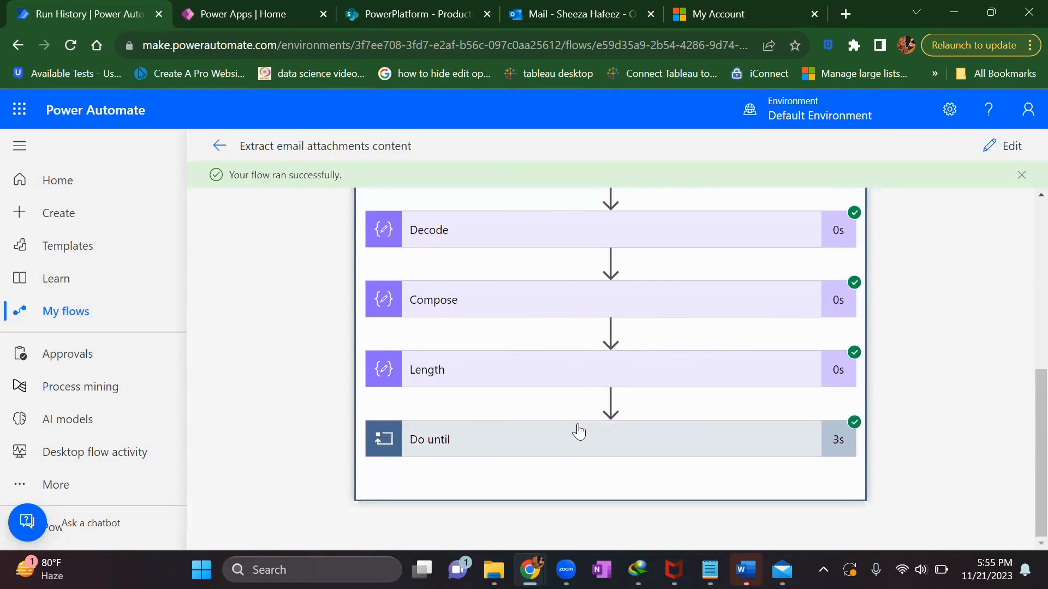
{"action": "left_click", "coordinate": [428, 439]}
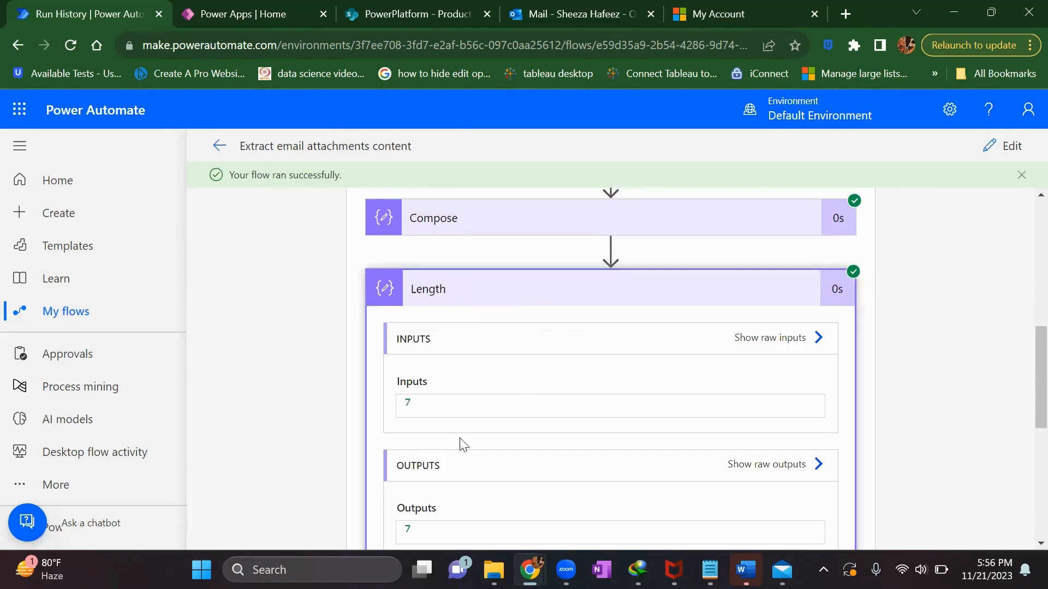
{"action": "scroll", "scroll_direction": "down", "scroll_amount": 3}
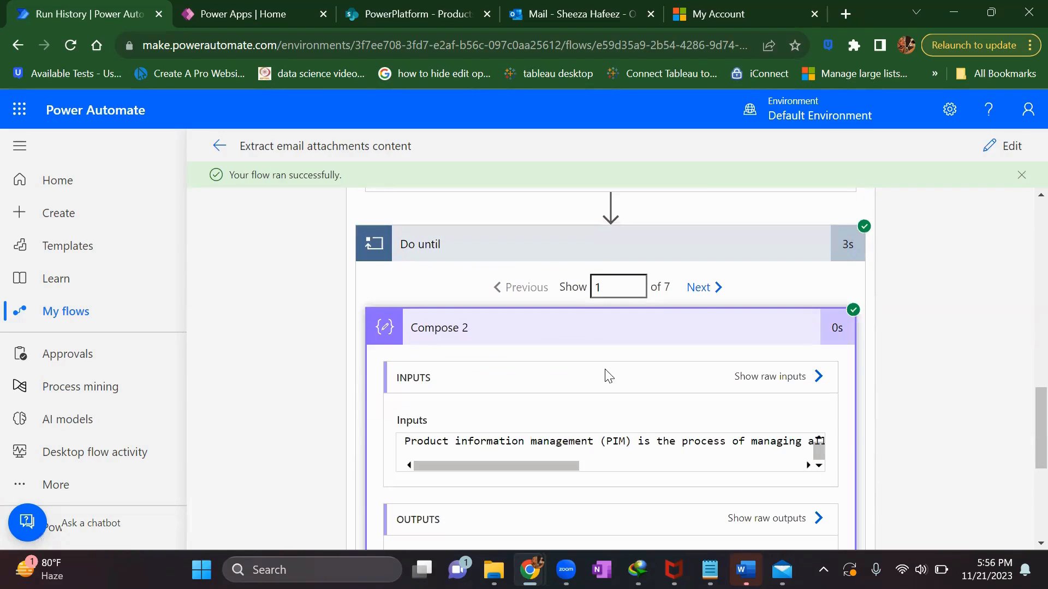
{"action": "mouse_move", "coordinate": [698, 362]}
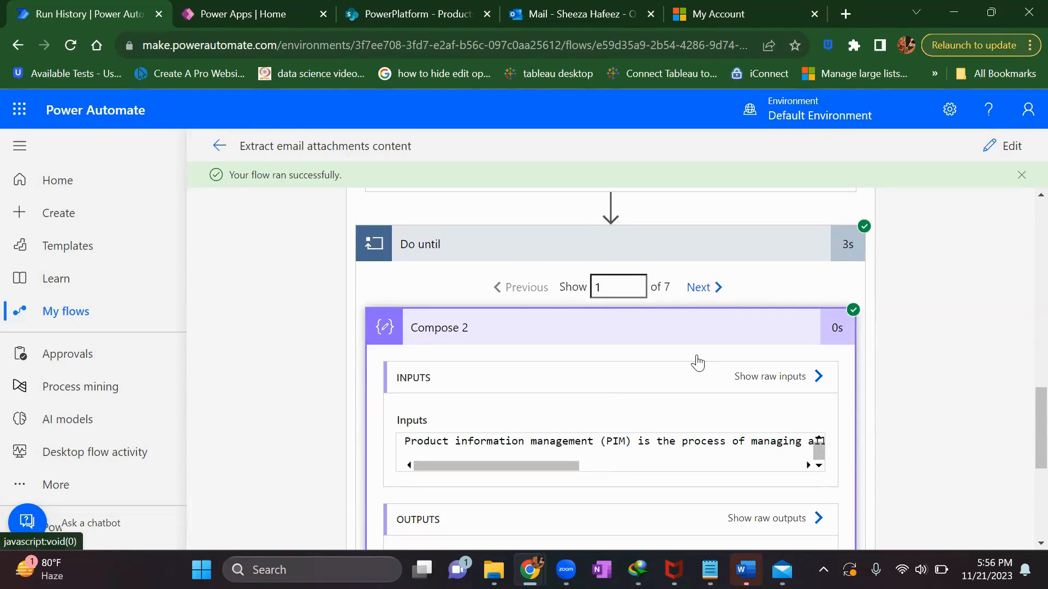
Step: Step through the Do until iterations, viewing each Compose 2 line value ending with 12345567
{"action": "left_click", "coordinate": [701, 287]}
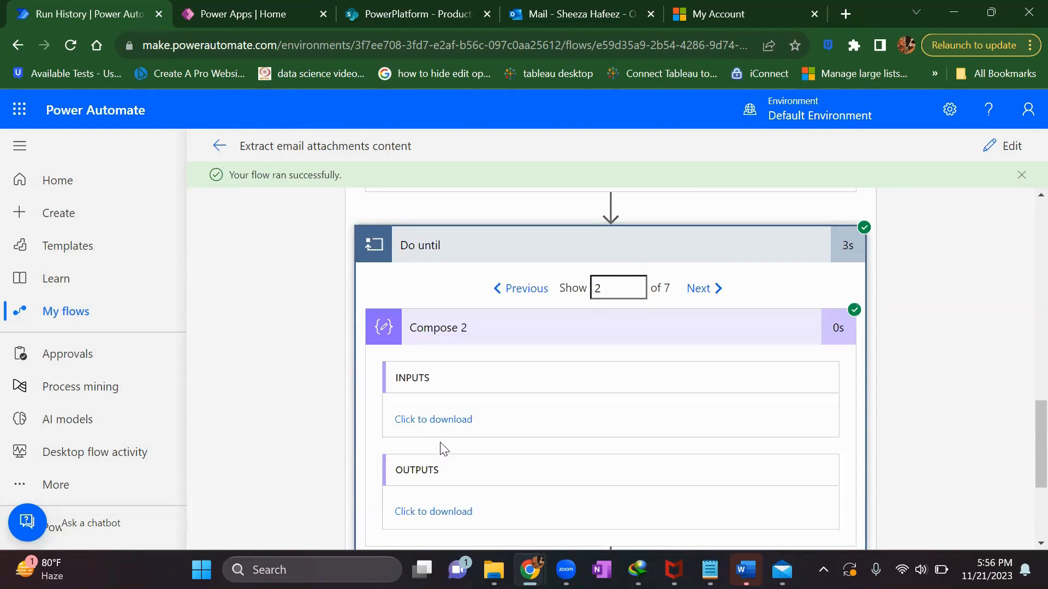
{"action": "left_click", "coordinate": [434, 419]}
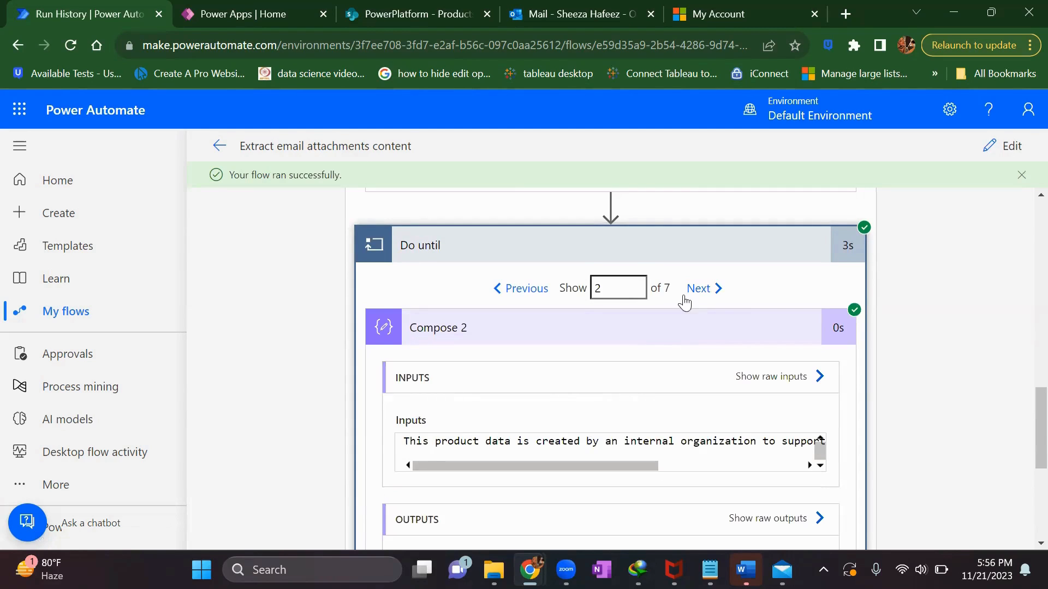
{"action": "left_click", "coordinate": [703, 288]}
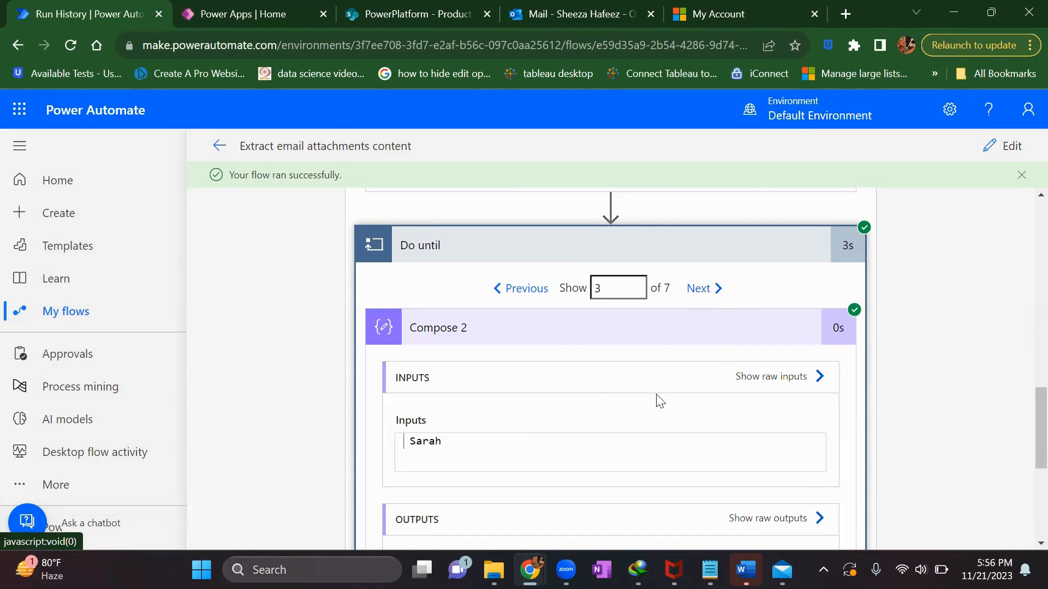
{"action": "left_click", "coordinate": [703, 288]}
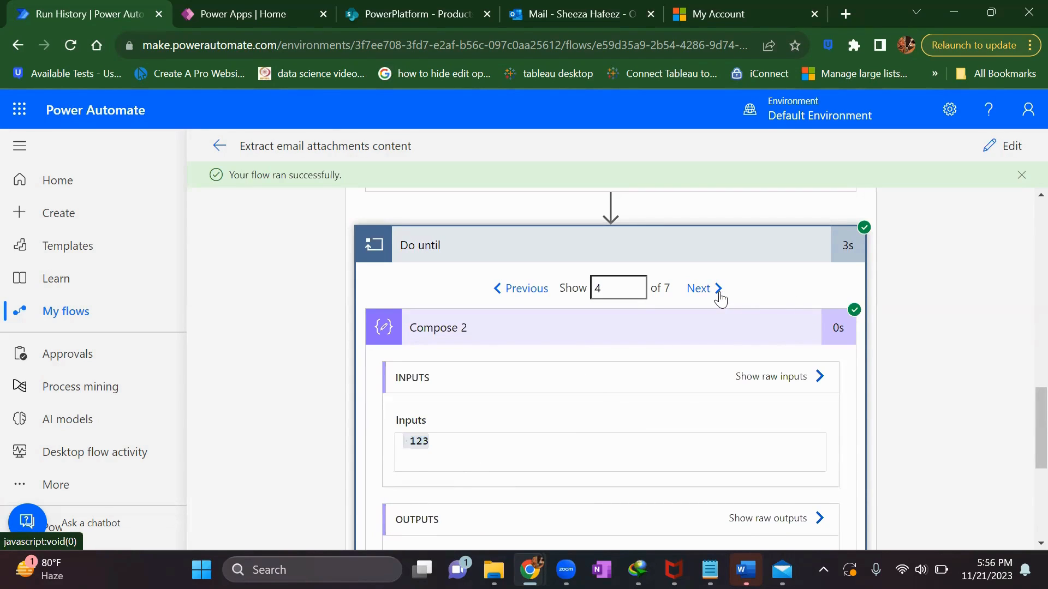
{"action": "left_click", "coordinate": [697, 288]}
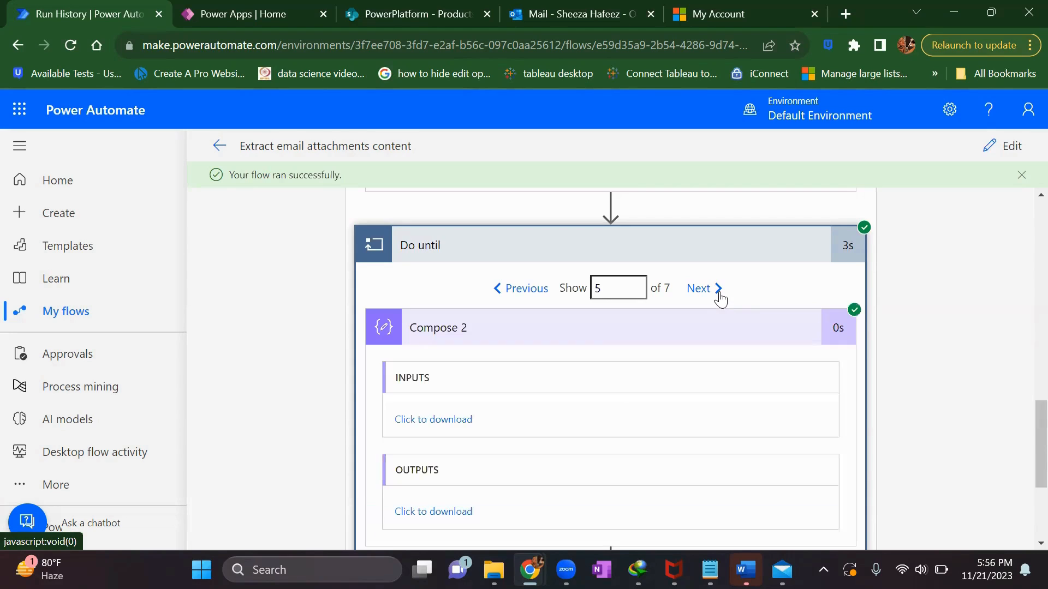
{"action": "left_click", "coordinate": [698, 288]}
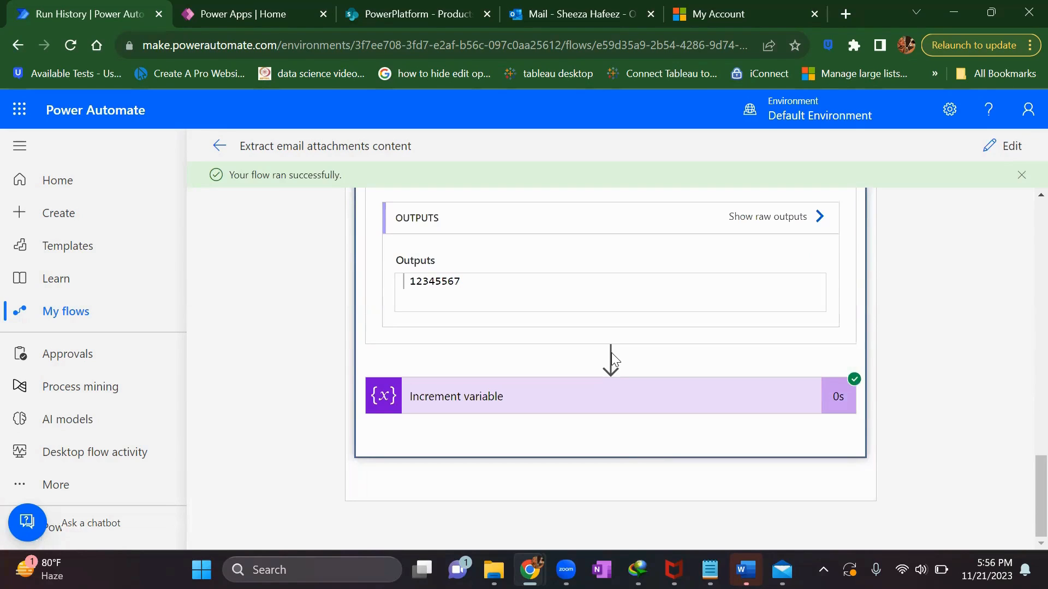
{"action": "mouse_move", "coordinate": [615, 354]}
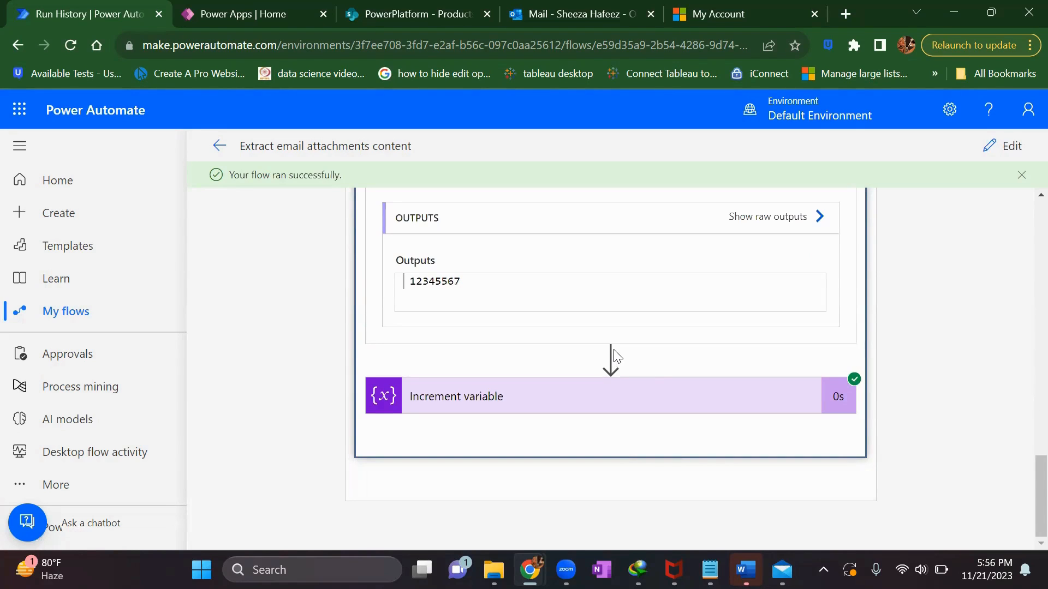
{"action": "mouse_move", "coordinate": [476, 288]}
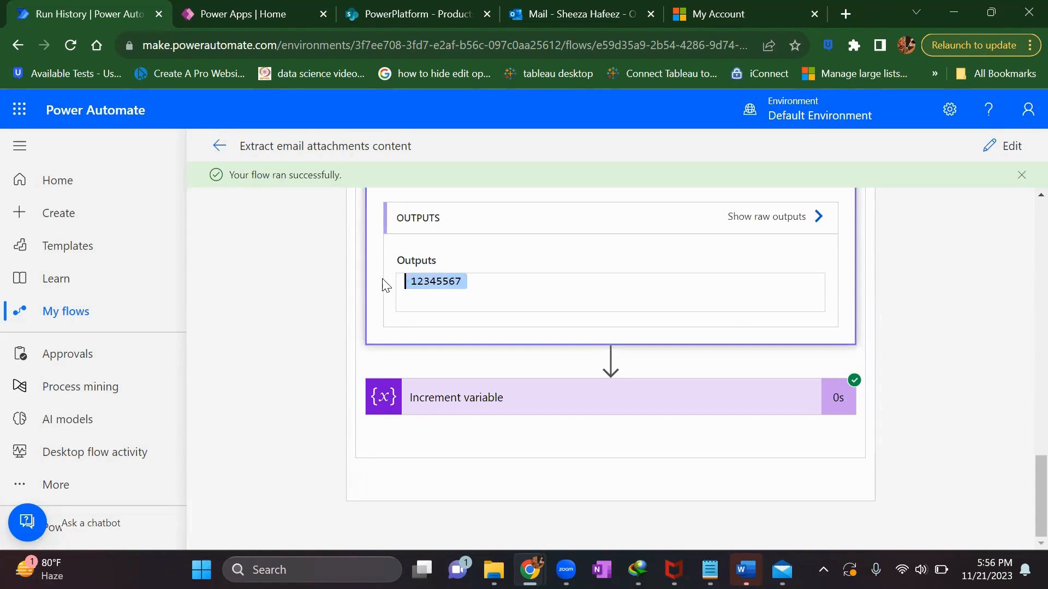
{"action": "mouse_move", "coordinate": [382, 286]}
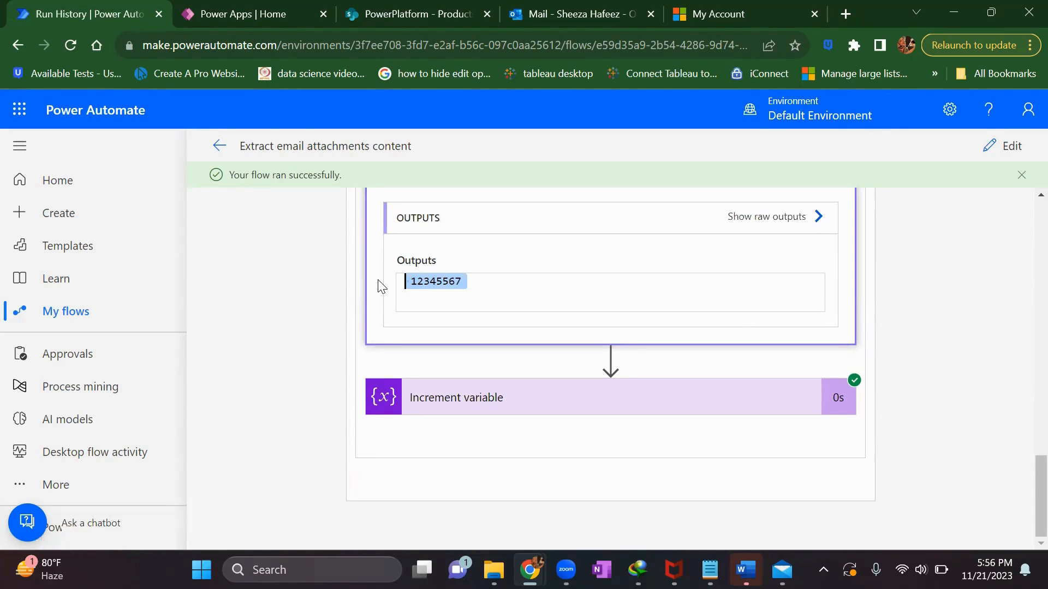